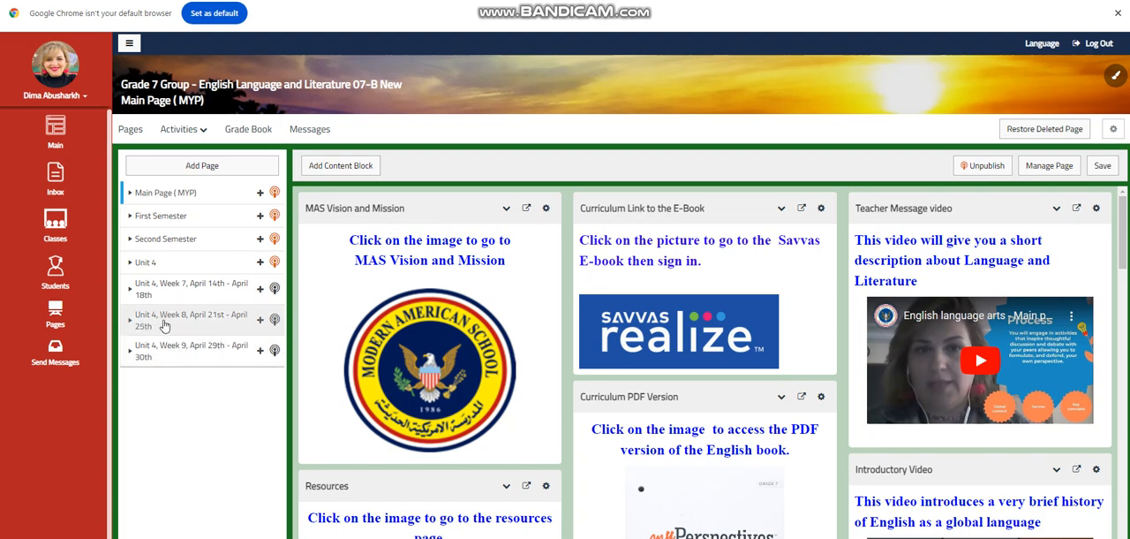
mouse_move(128, 335)
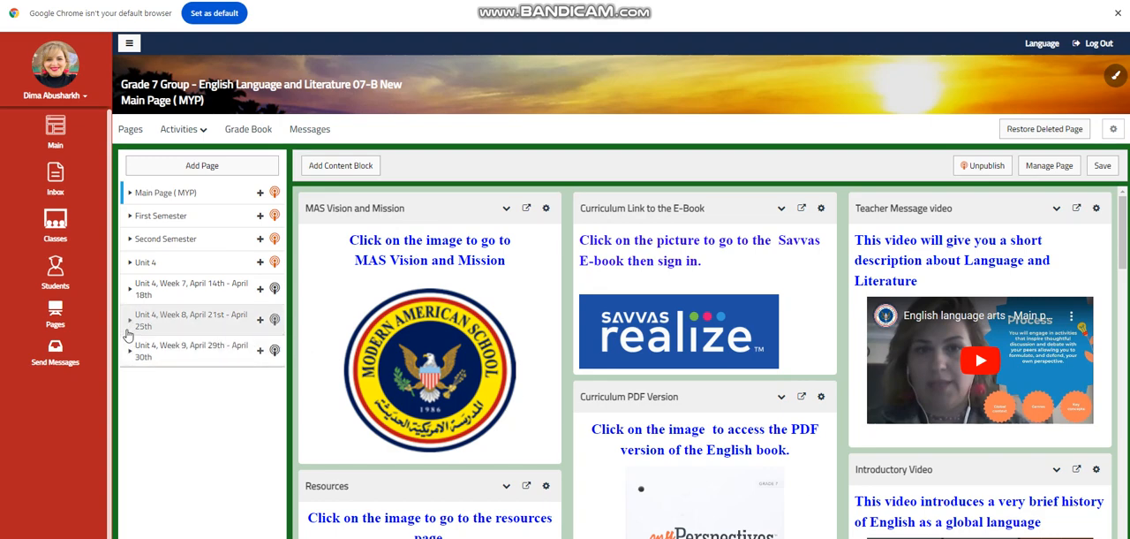
Step: Expand the 'Unit 4, Week 8, April 21st - April 25th' folder in the Pages sidebar
click(130, 321)
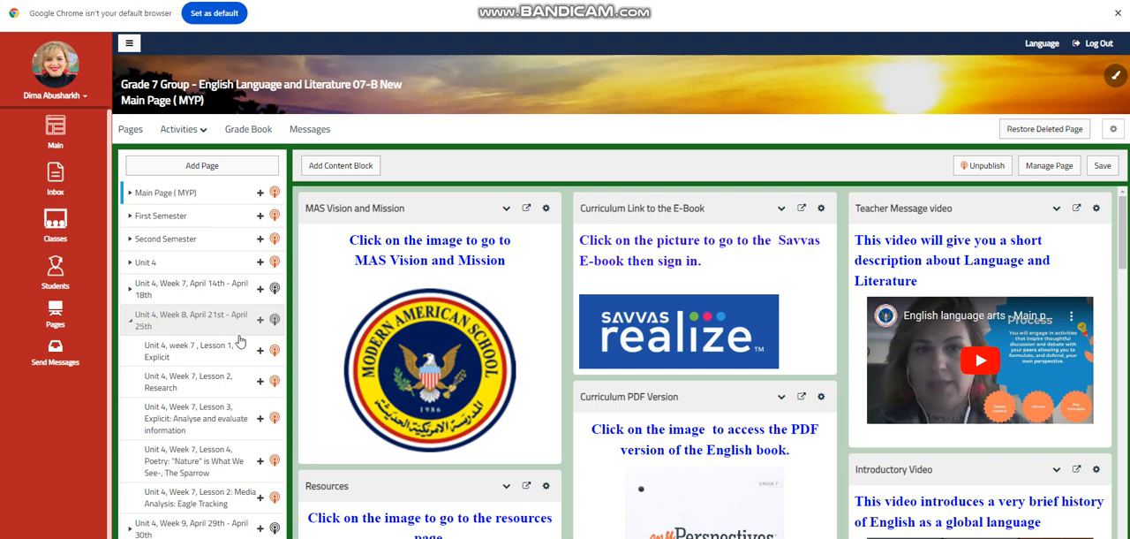
mouse_move(223, 358)
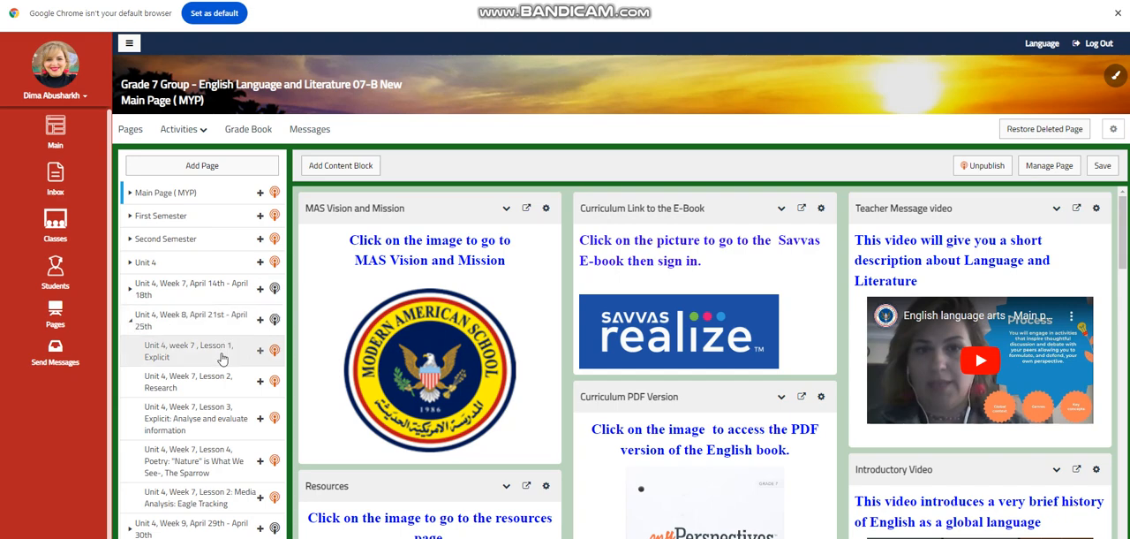
Step: Open Lesson 1, Explicit and scroll past Lesson Objectives, Word Wall and Tutorial 1 to Interactive Activity #1
click(185, 351)
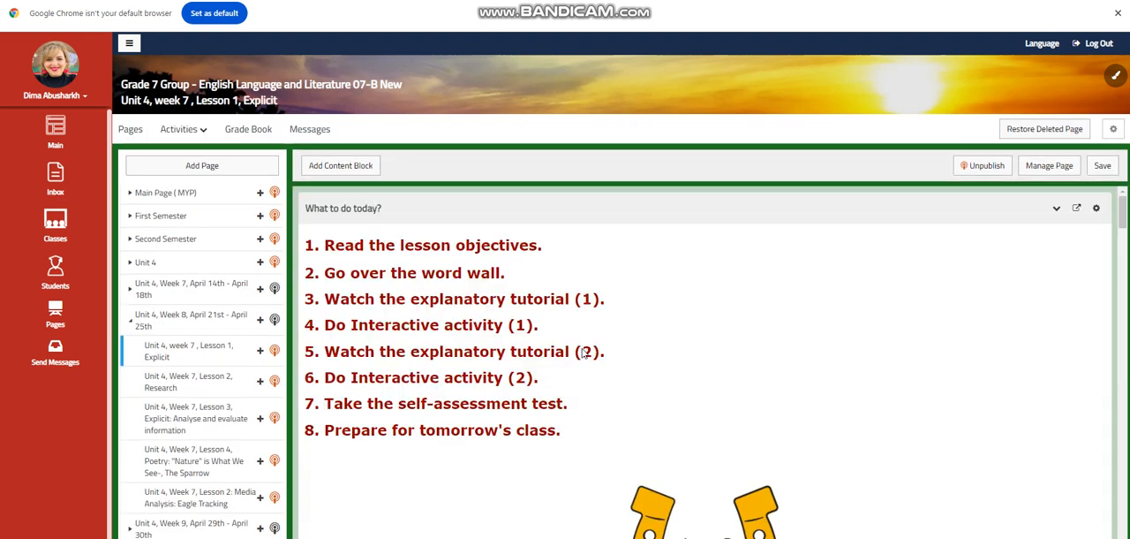
scroll(down, 3)
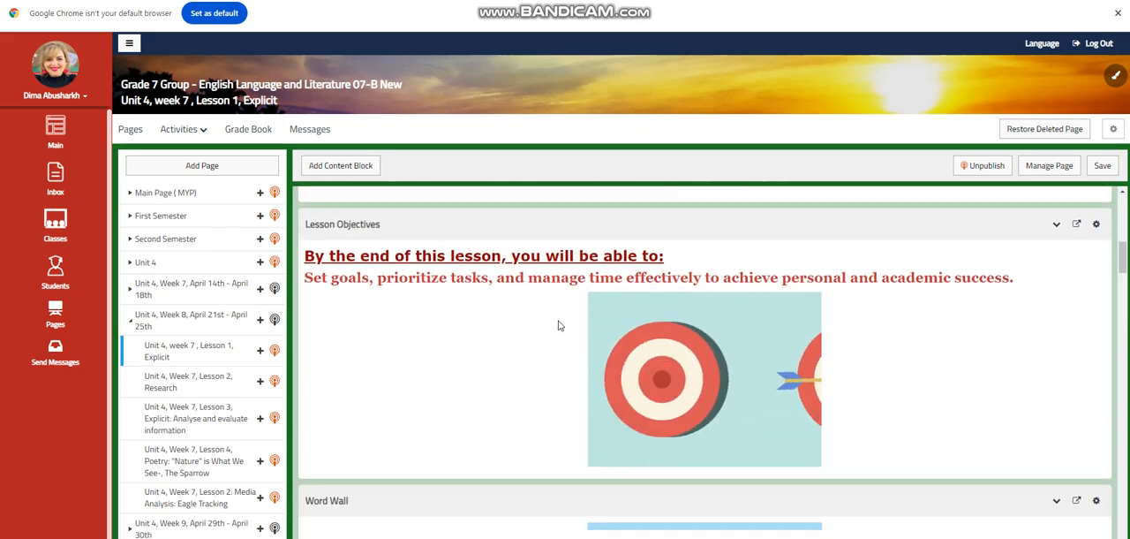
scroll(down, 3)
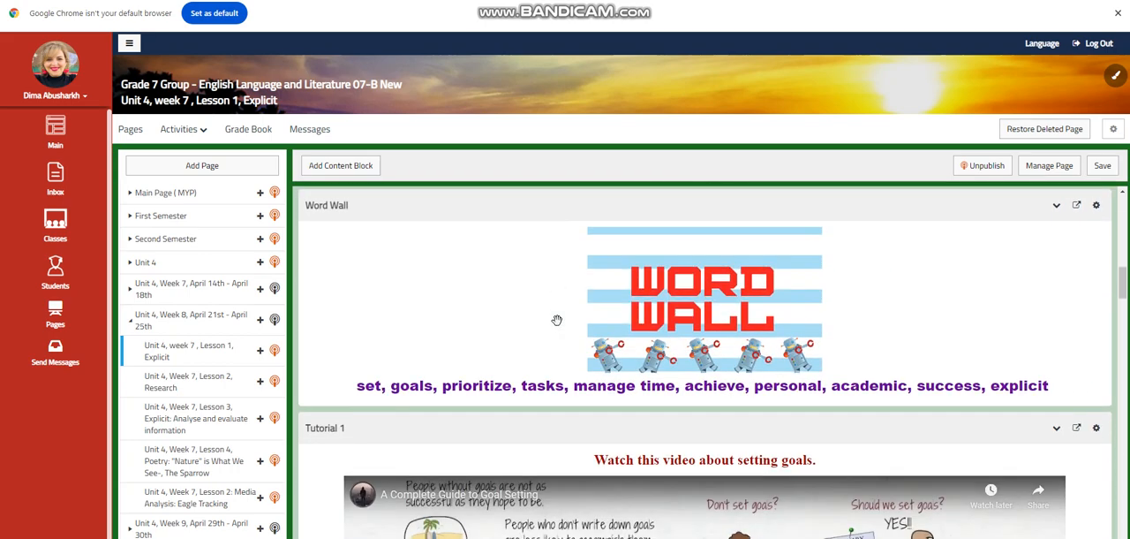
mouse_move(525, 317)
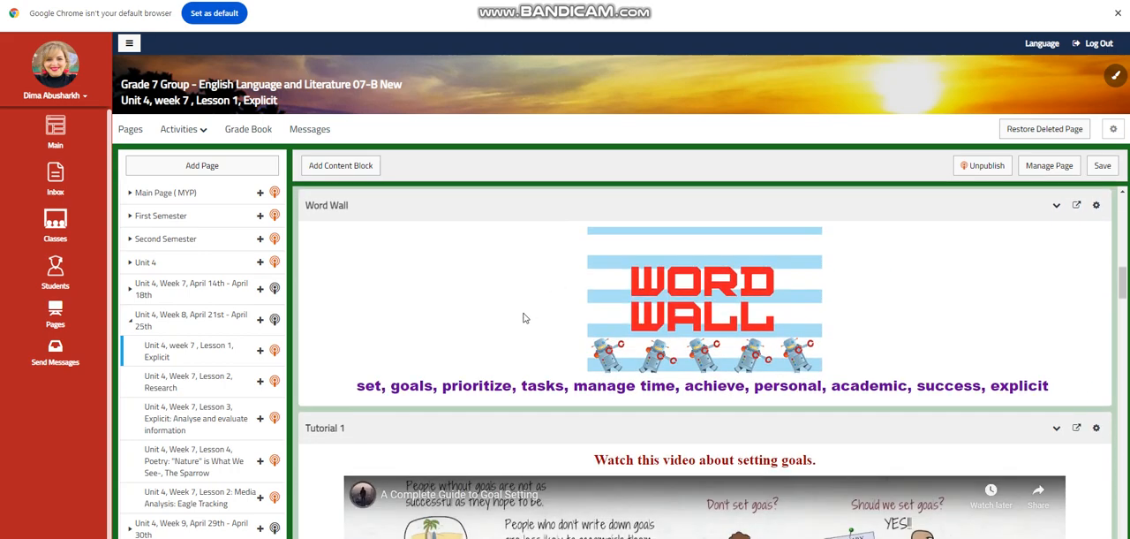
scroll(down, 3)
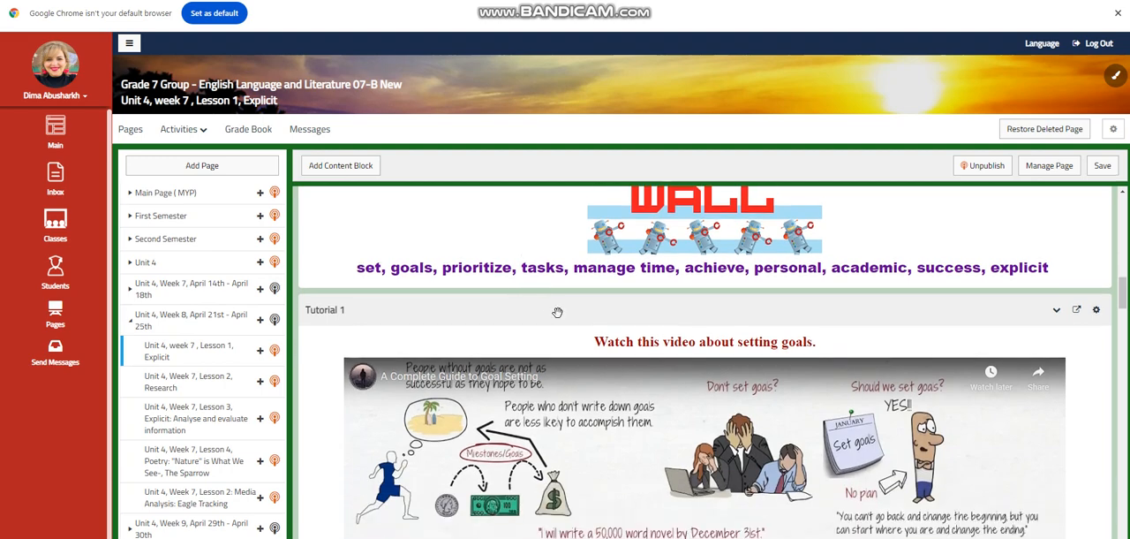
scroll(down, 3)
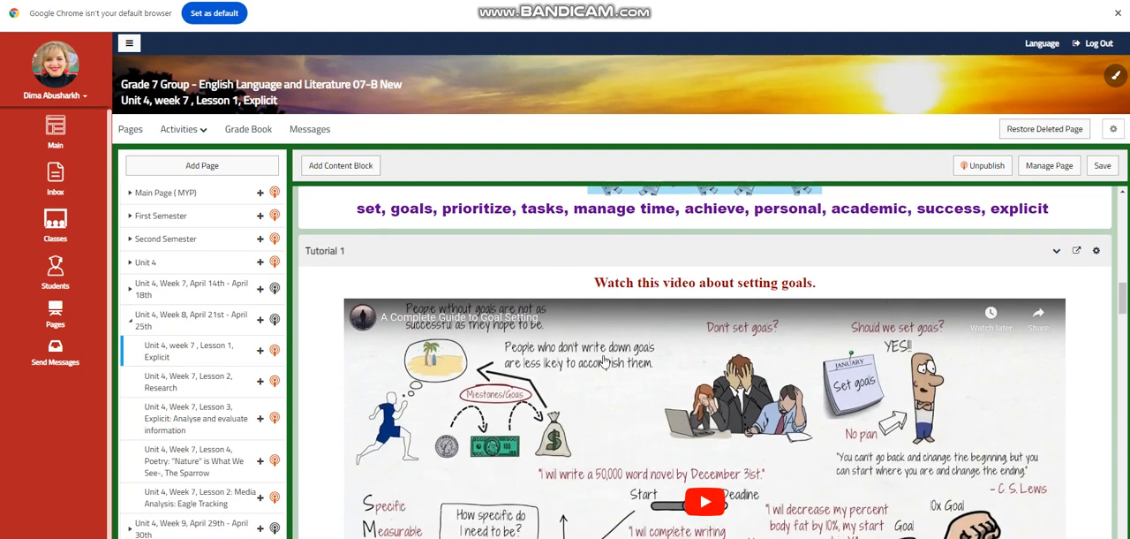
scroll(down, 3)
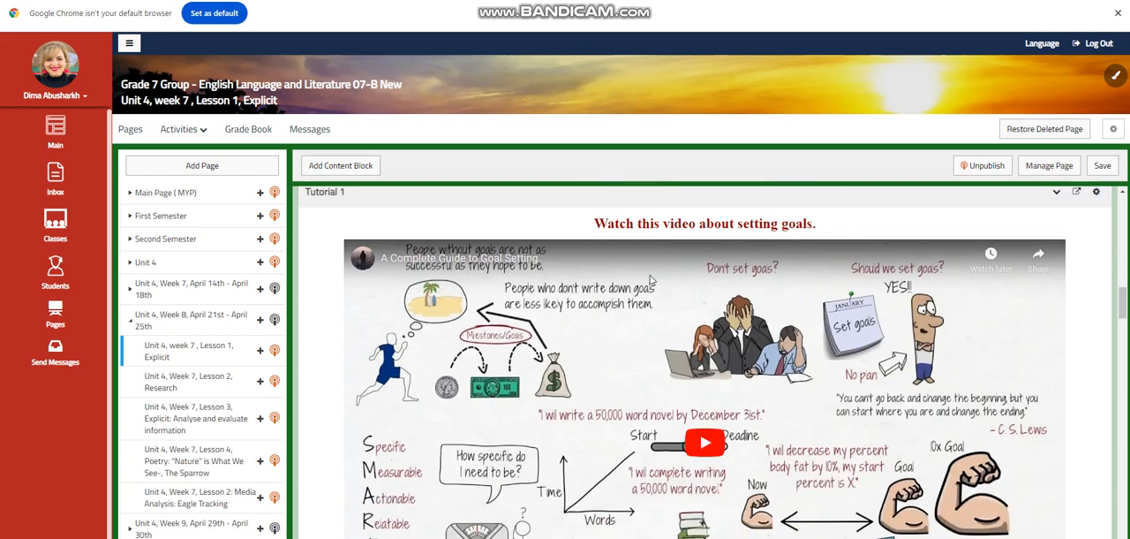
scroll(down, 3)
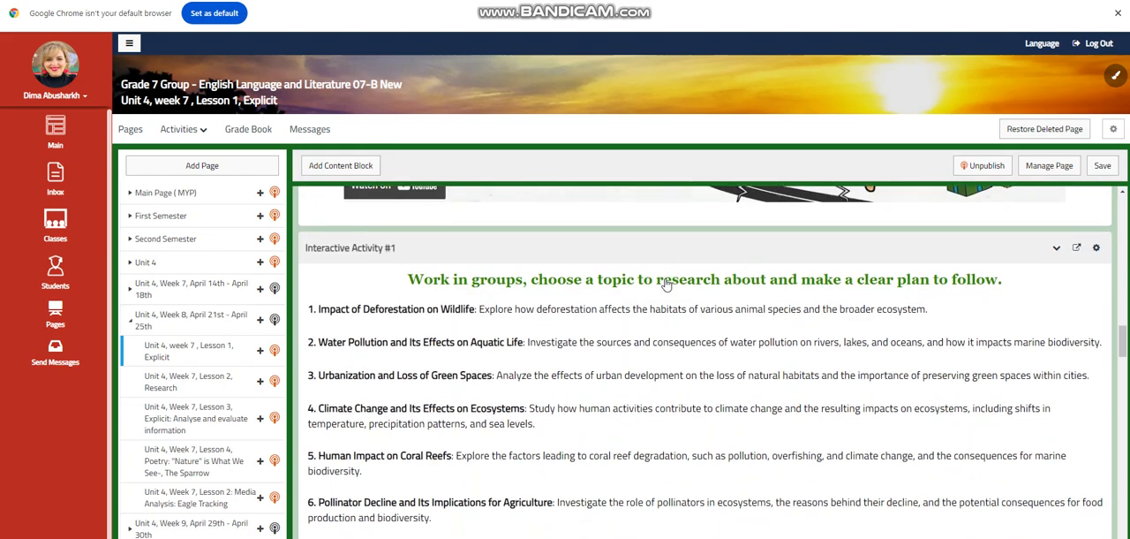
scroll(down, 3)
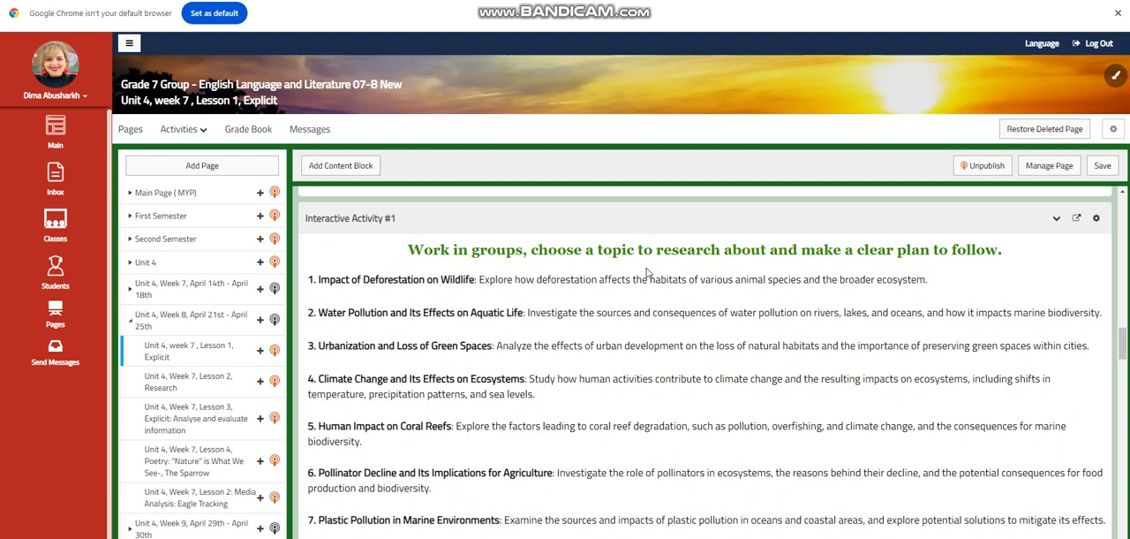
Step: Scroll Interactive Activity #1 down to the research plan requirements and tip
scroll(down, 3)
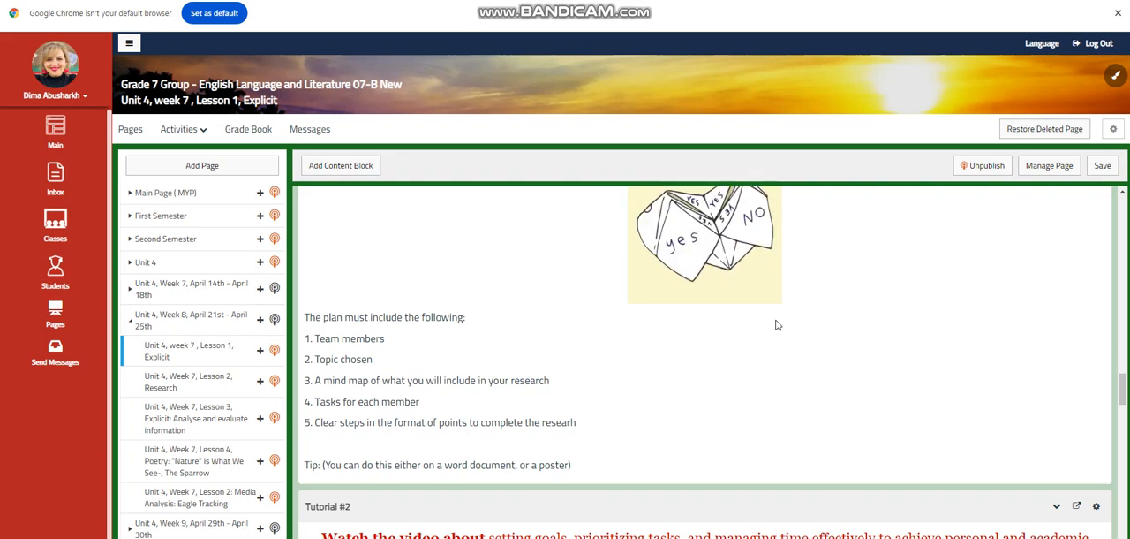
Step: Scroll past Tutorial #2, Interactive Activity #2, Challenging Question and Self Assessment to 'What to do tomorrow?'
scroll(down, 3)
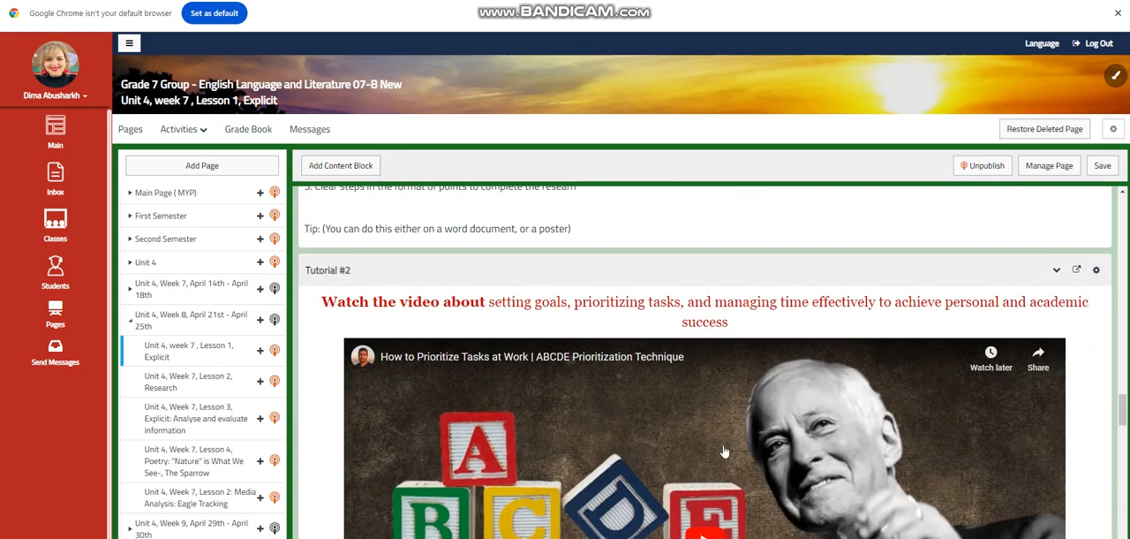
scroll(down, 3)
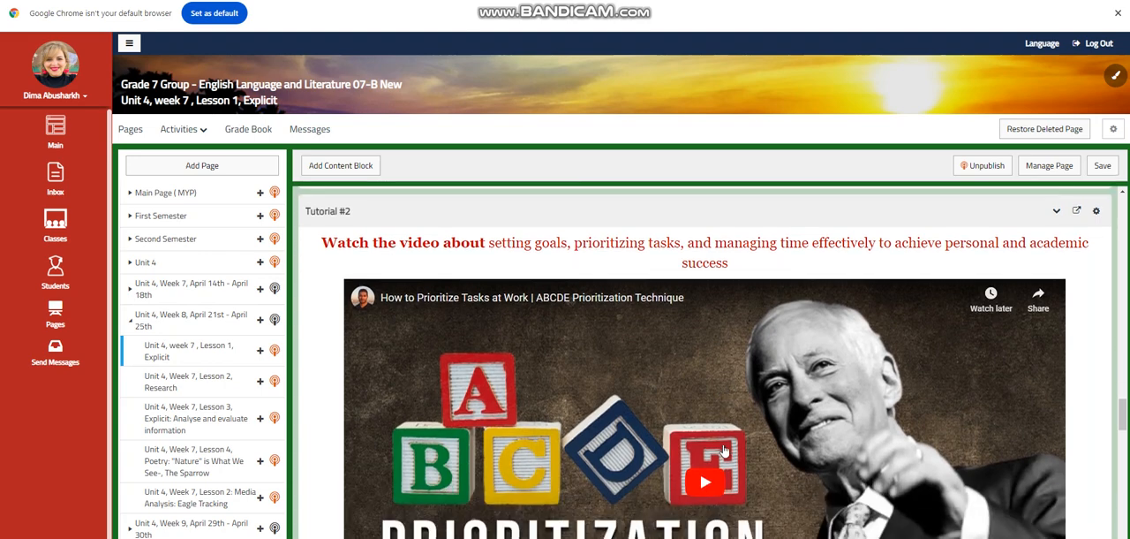
mouse_move(845, 408)
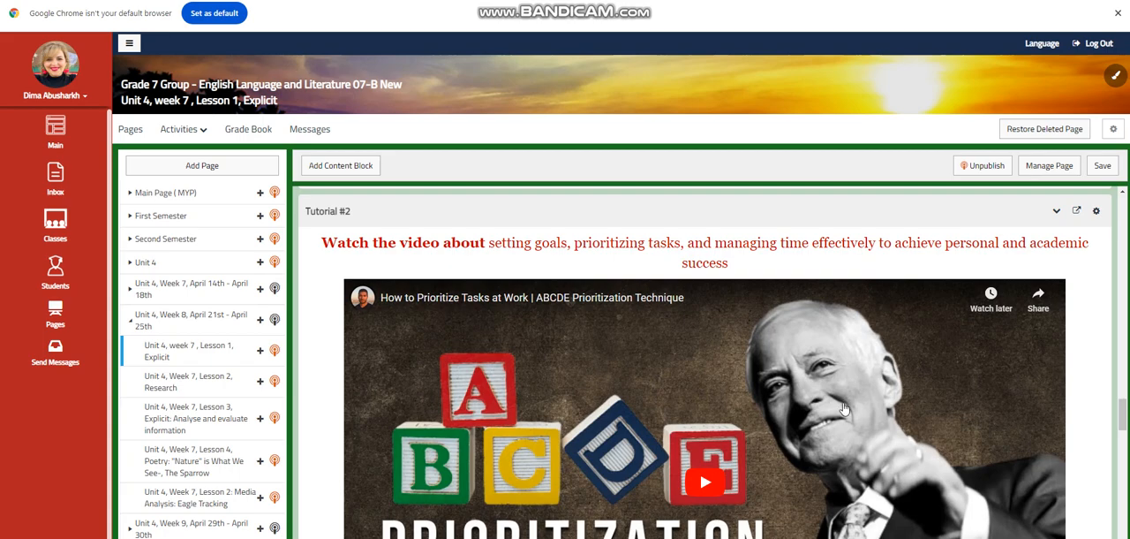
scroll(down, 3)
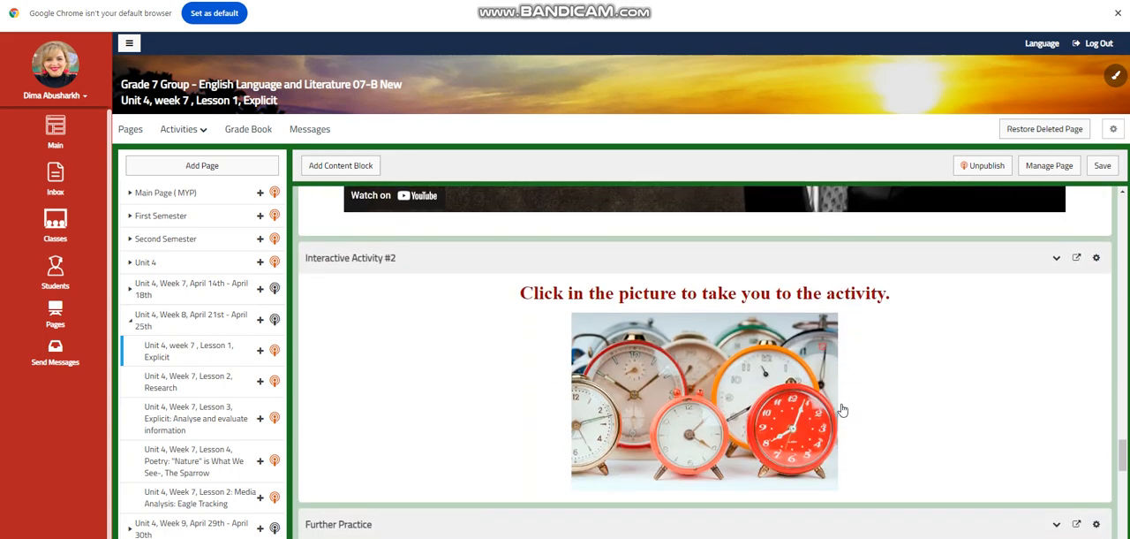
scroll(up, 3)
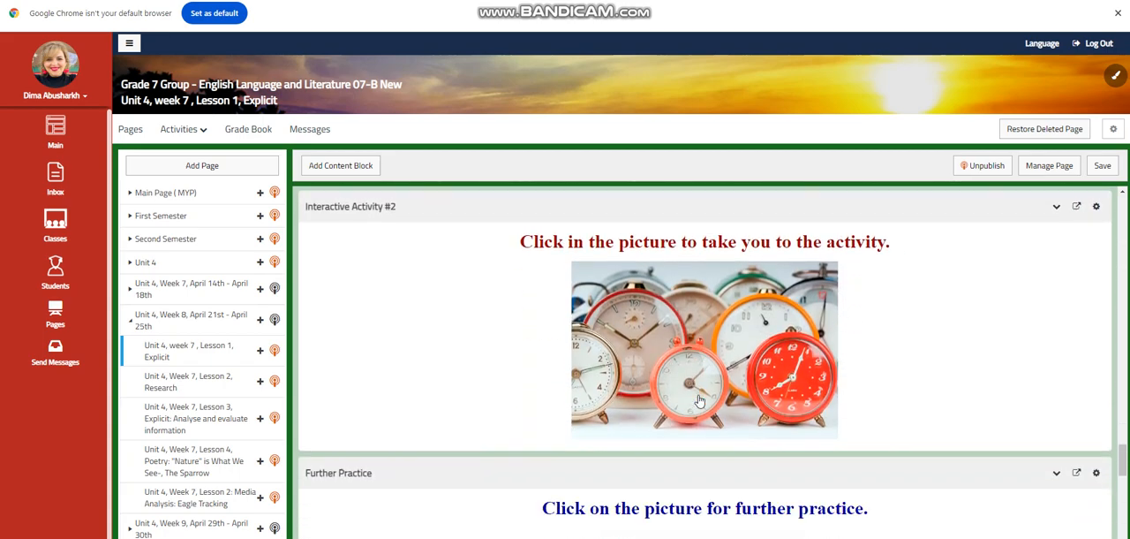
scroll(down, 3)
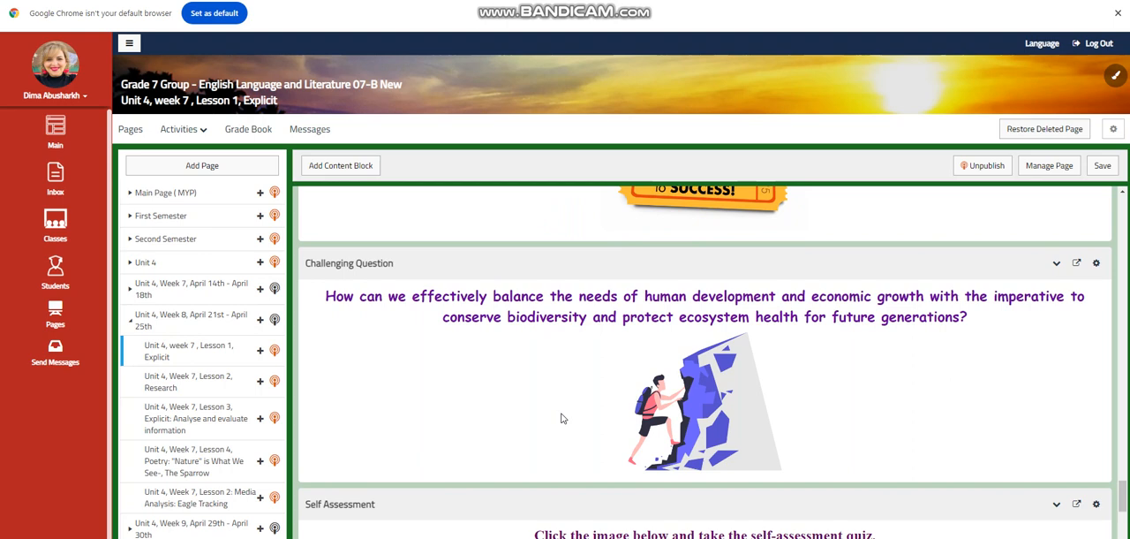
mouse_move(808, 396)
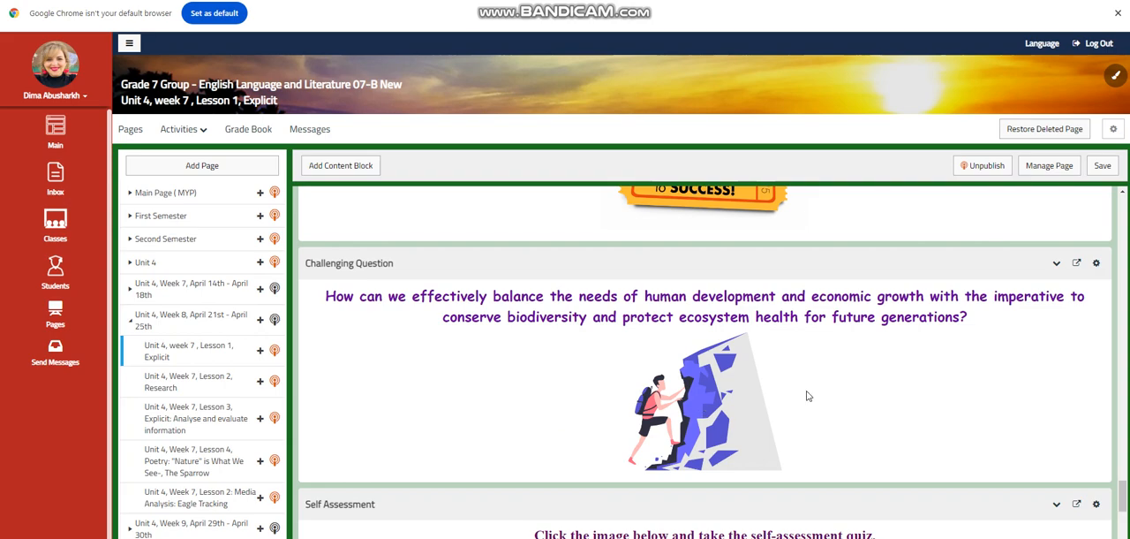
scroll(down, 3)
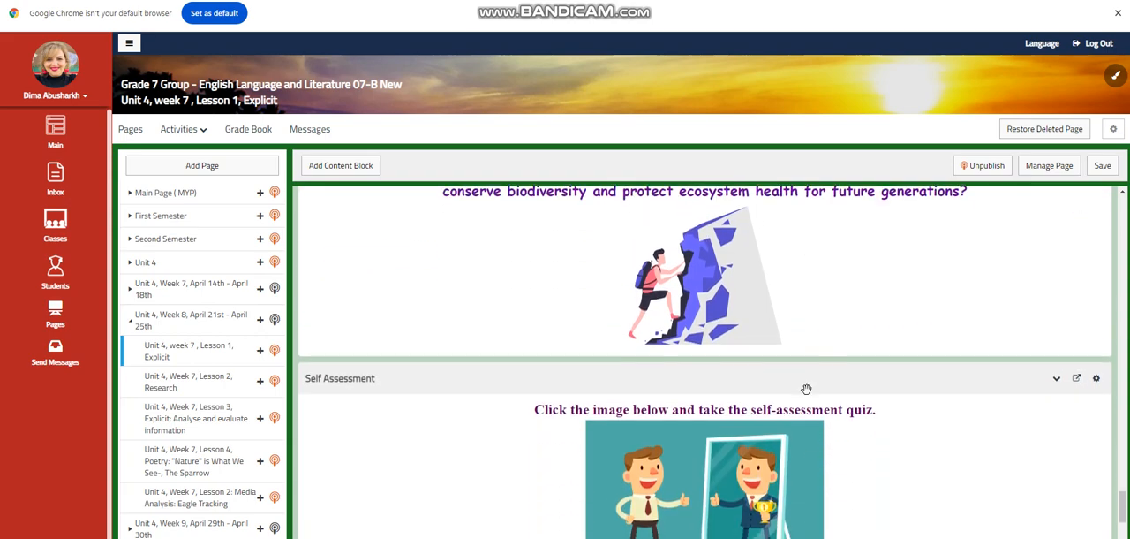
scroll(down, 3)
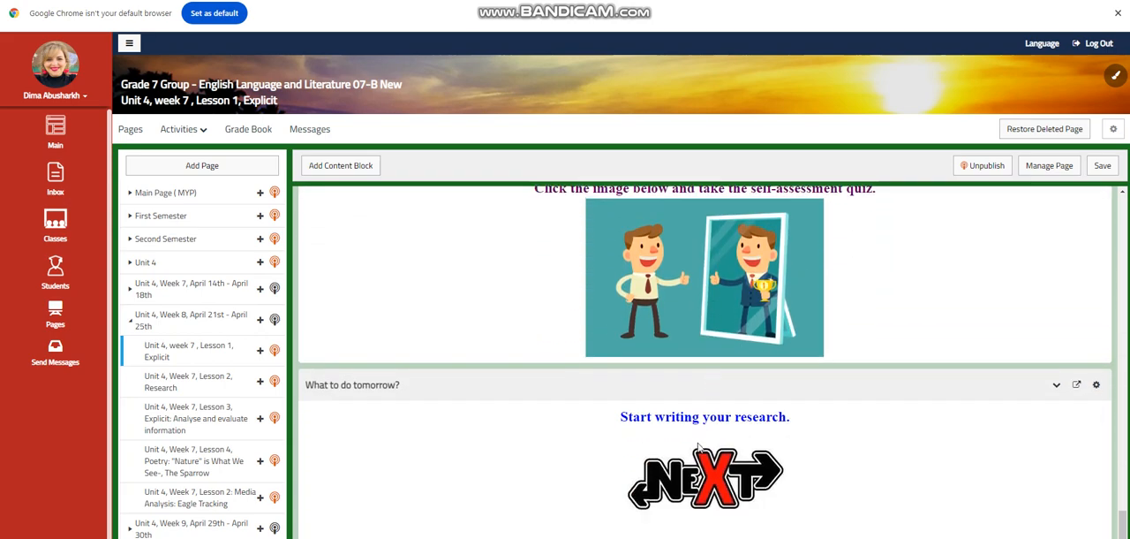
mouse_move(758, 438)
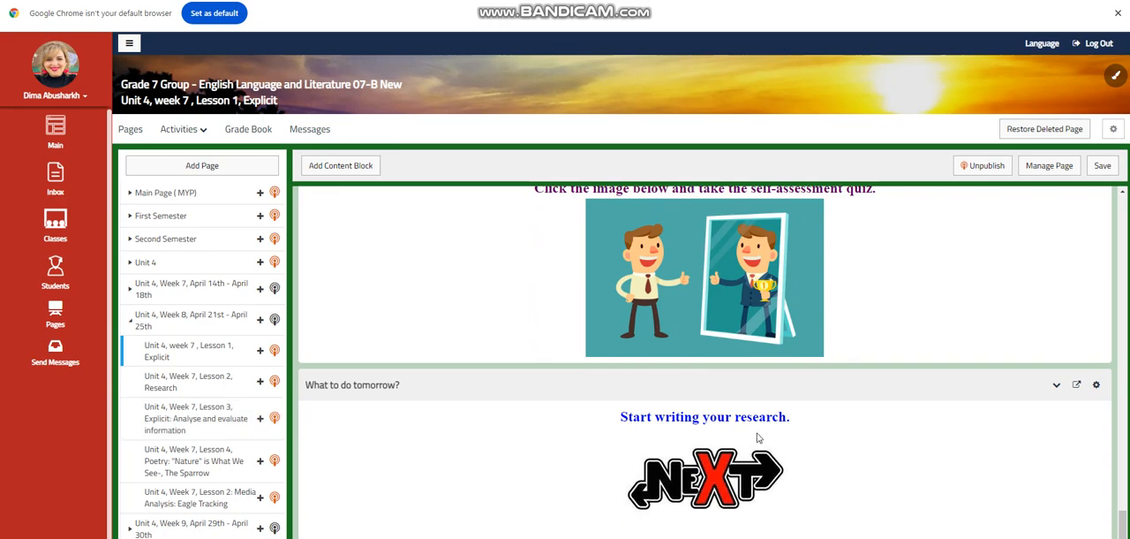
Step: Scroll the Lesson 1 page back to the group research topics list
scroll(down, 3)
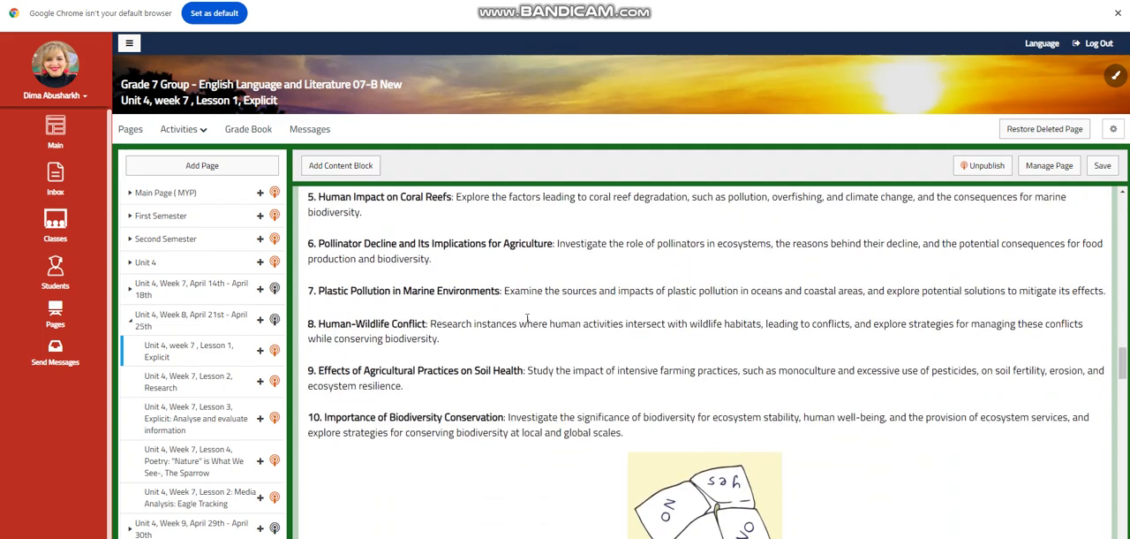
scroll(up, 3)
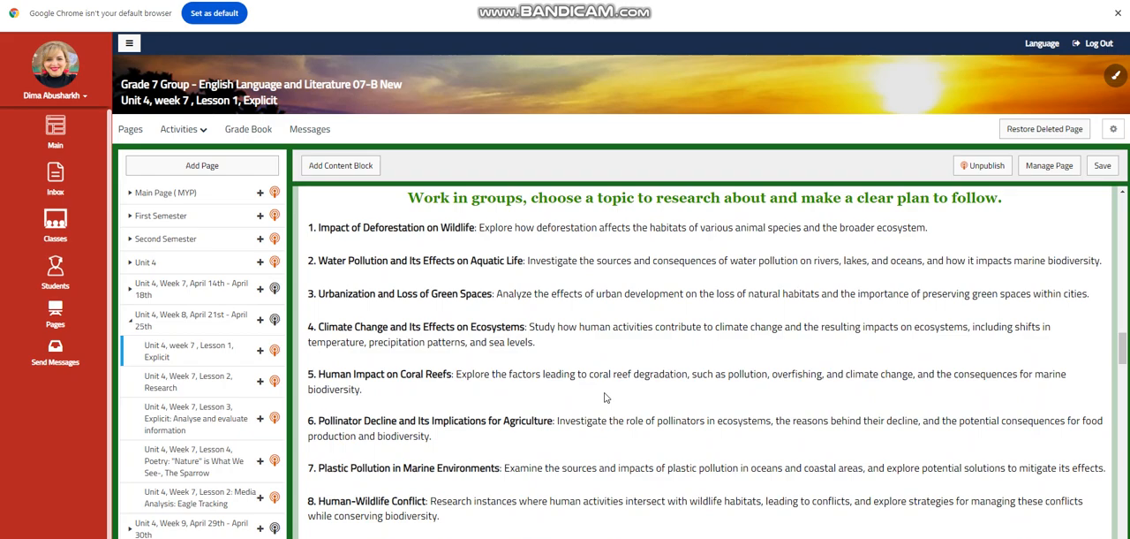
mouse_move(381, 463)
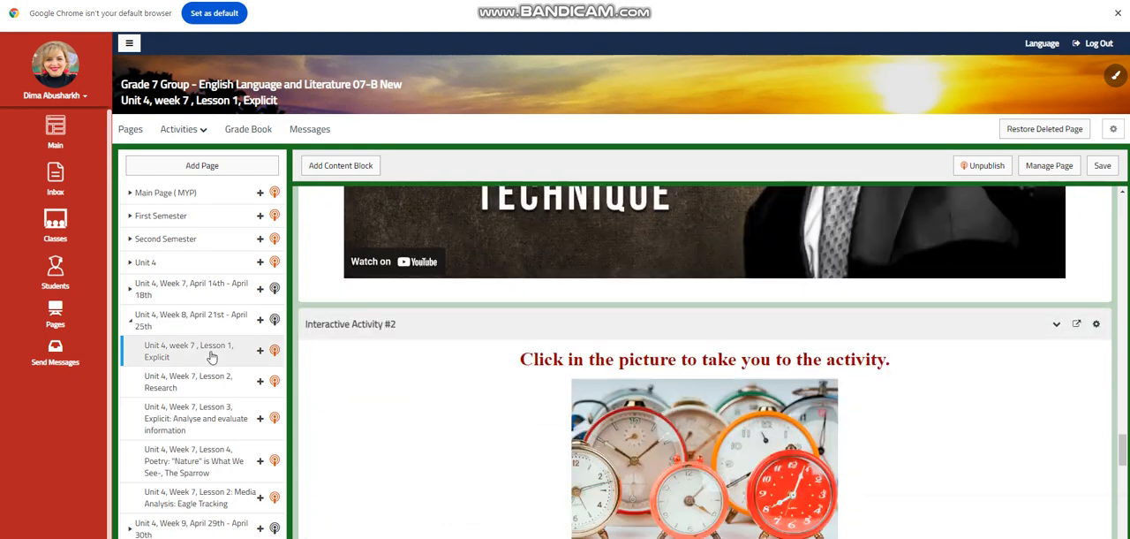
Step: Open Unit 4, Week 7, Lesson 2, Research and scroll through its objectives to the Word Wall
click(189, 381)
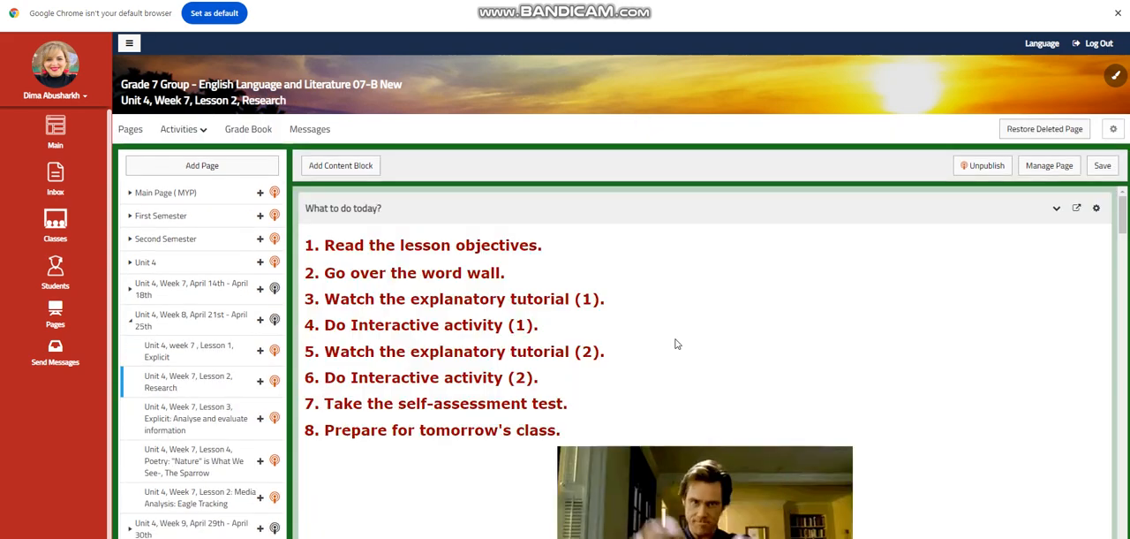
scroll(down, 3)
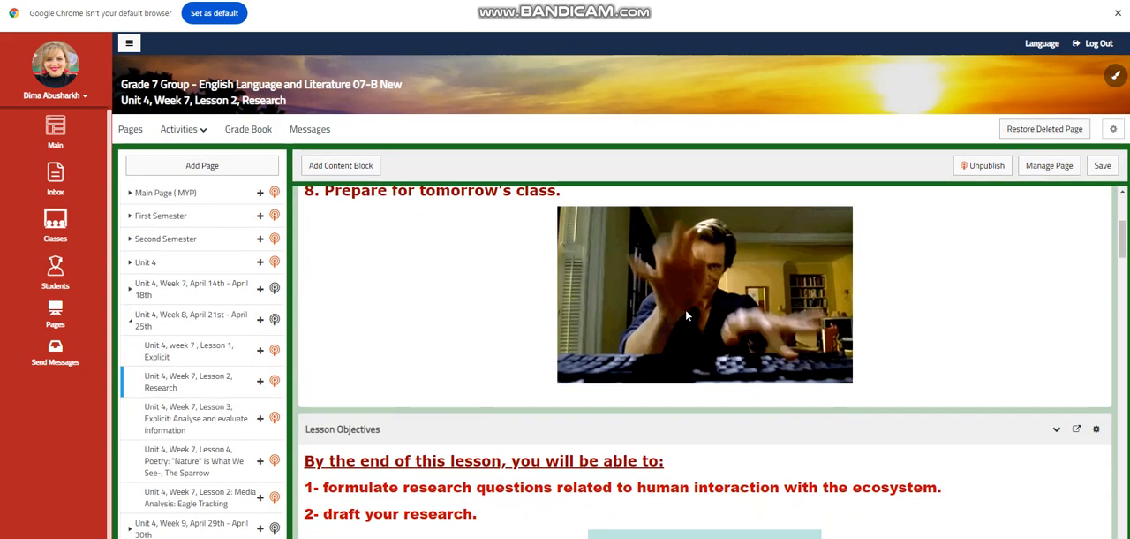
scroll(down, 3)
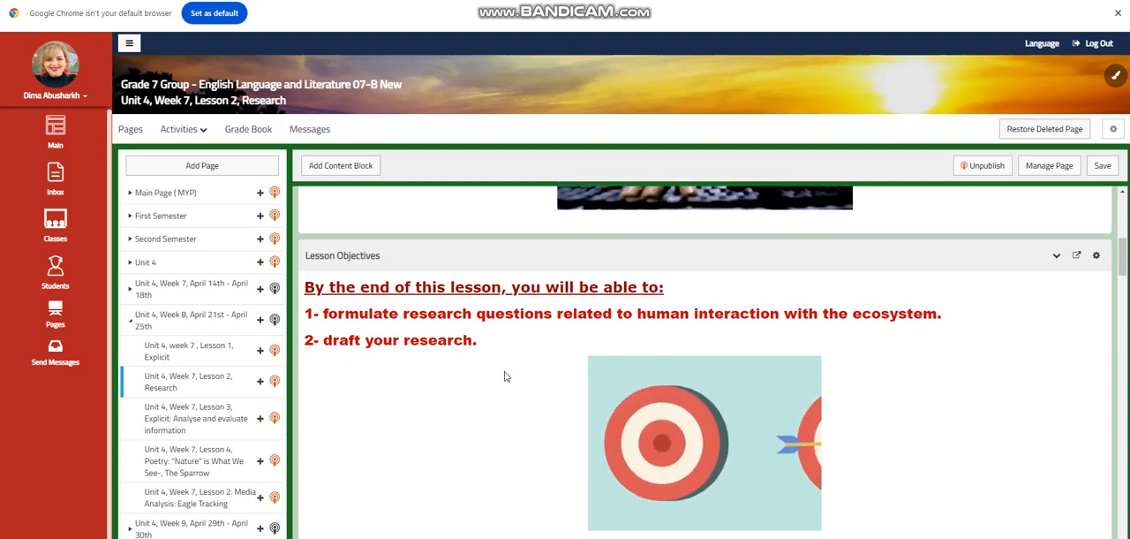
scroll(up, 3)
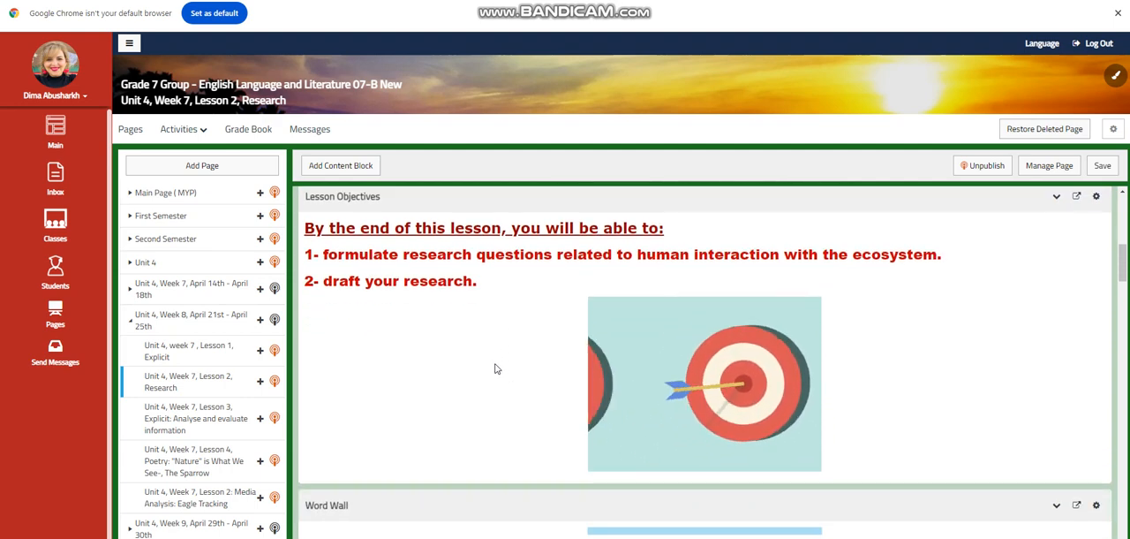
scroll(down, 3)
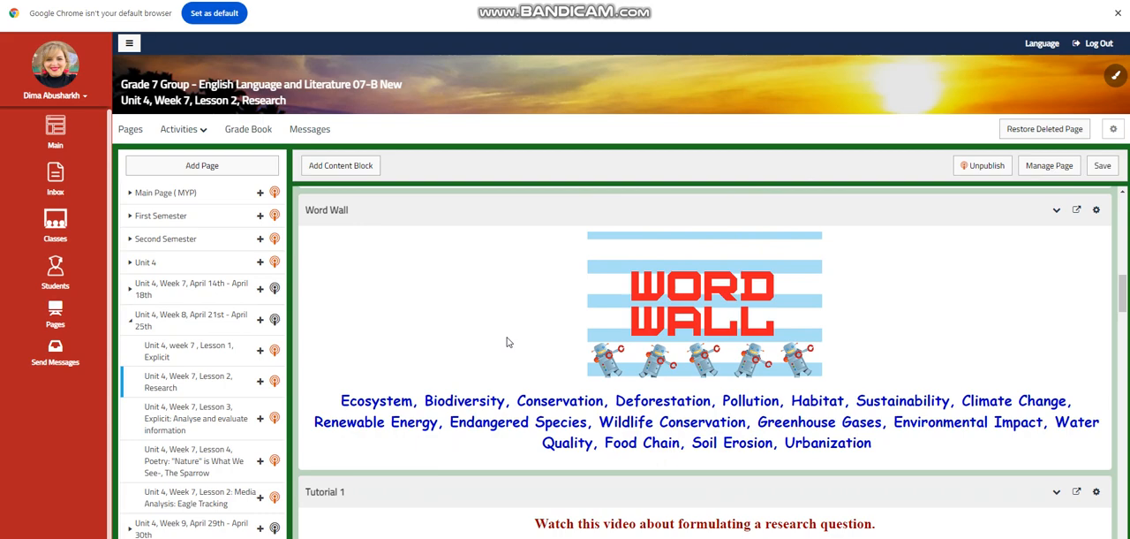
Step: Scroll Lesson 2 past Tutorial 1, Tutorial #2, activities and Self Assessment to 'What to do tomorrow?'
scroll(down, 3)
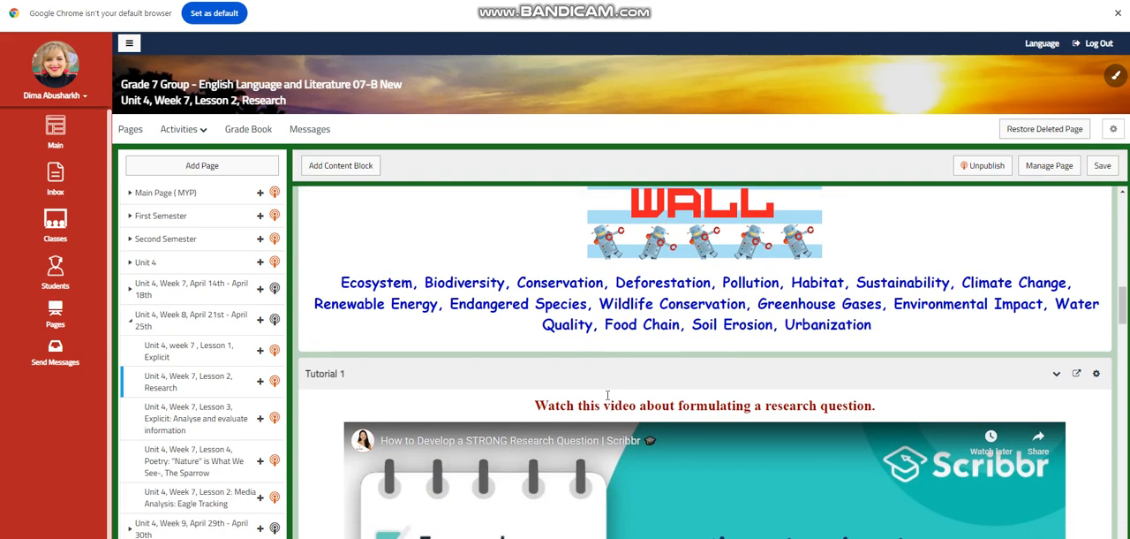
scroll(down, 3)
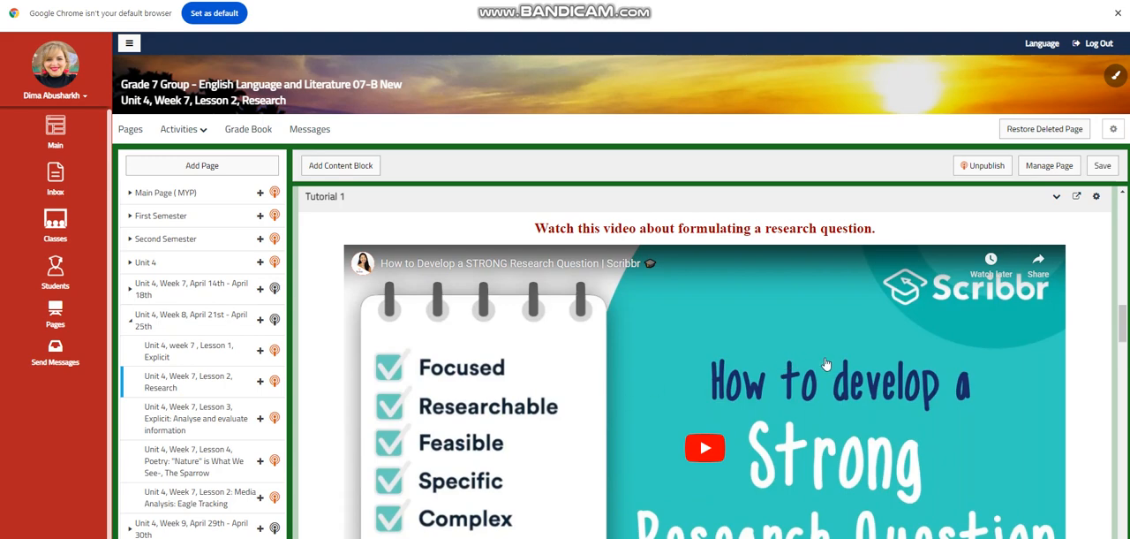
scroll(down, 3)
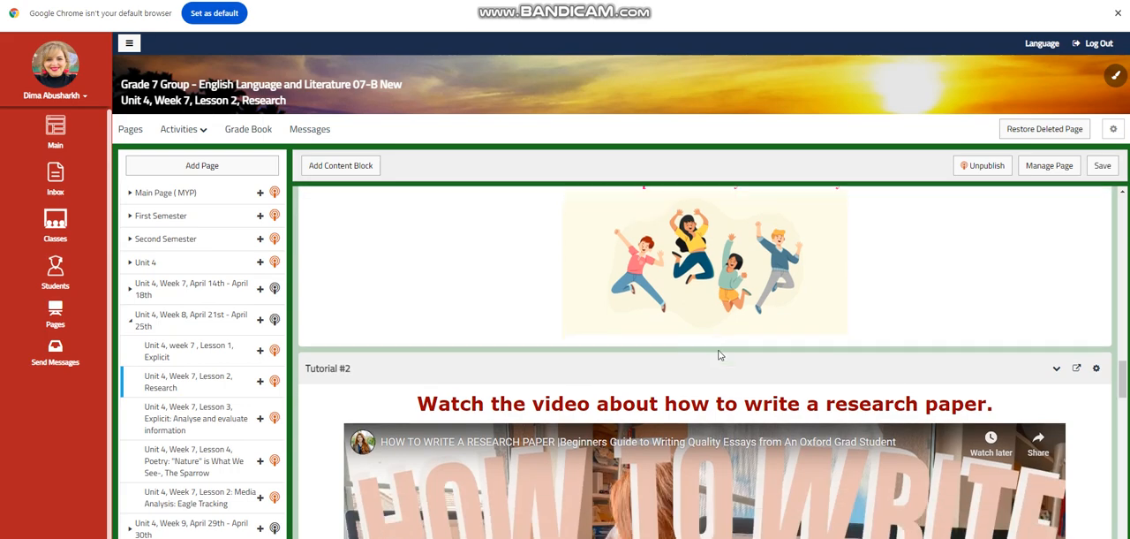
scroll(down, 3)
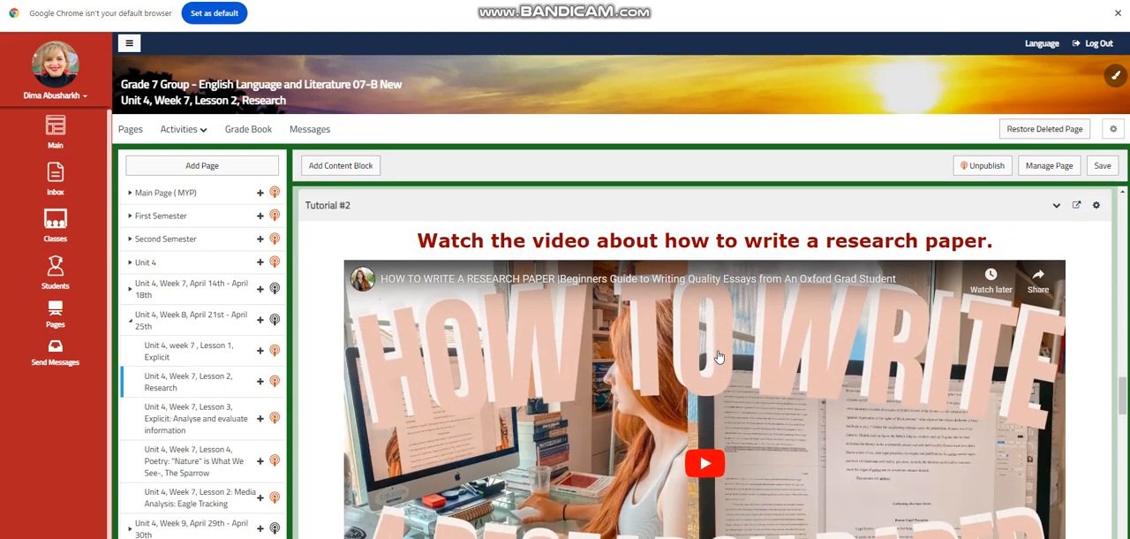
scroll(down, 3)
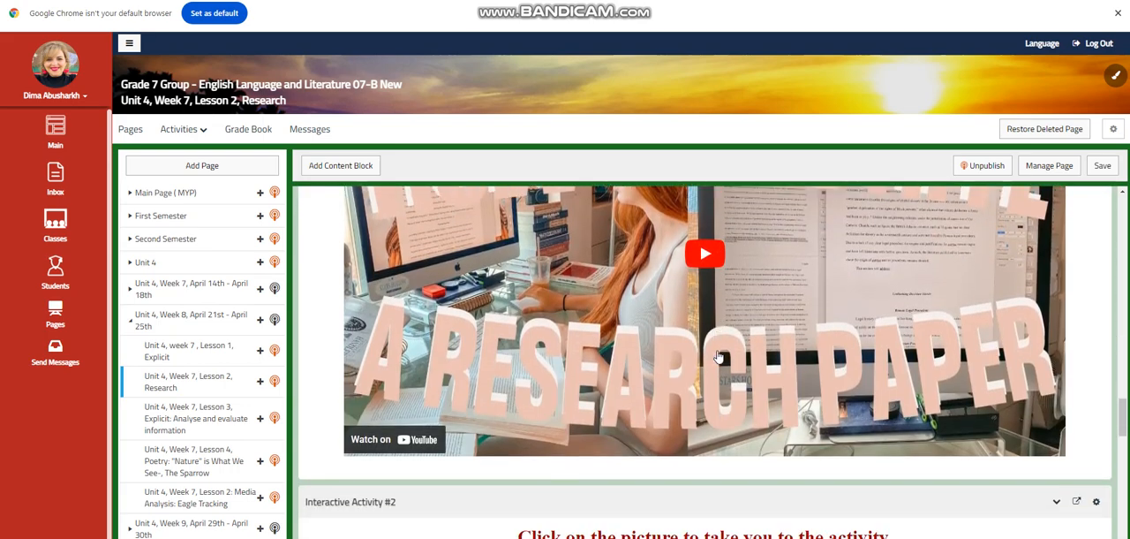
scroll(down, 3)
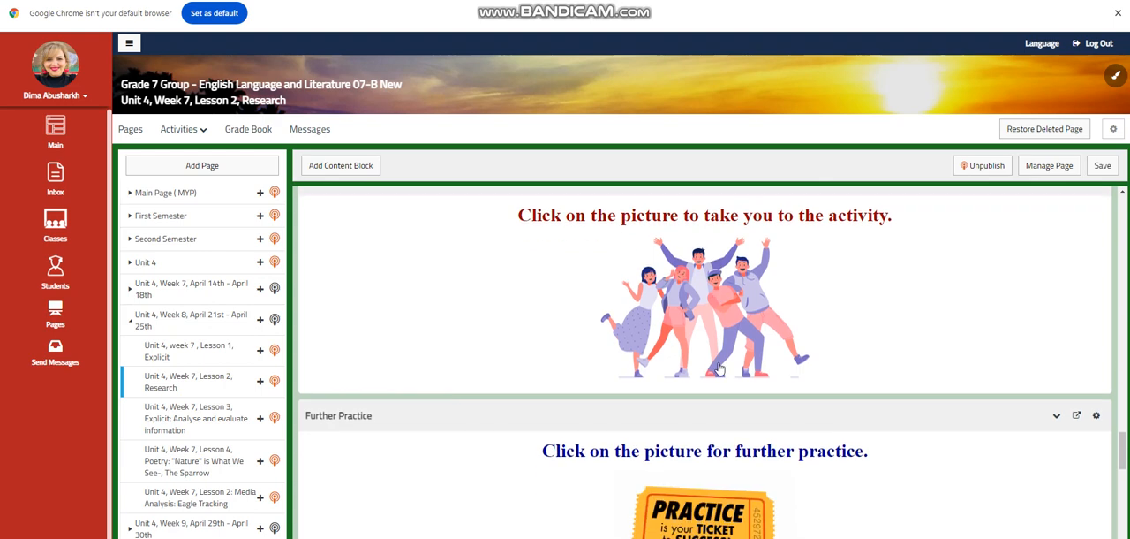
scroll(down, 3)
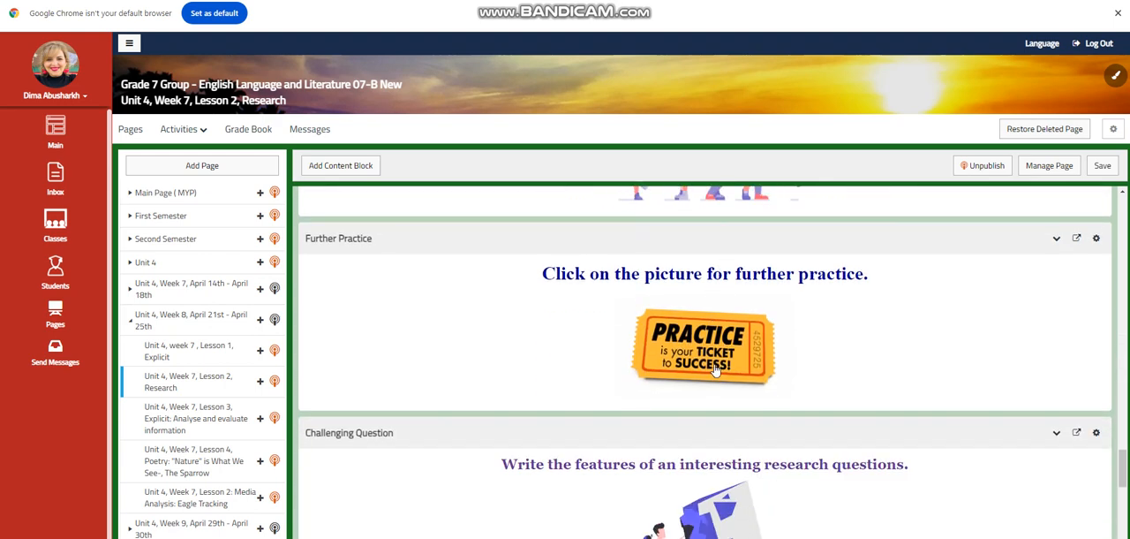
scroll(down, 3)
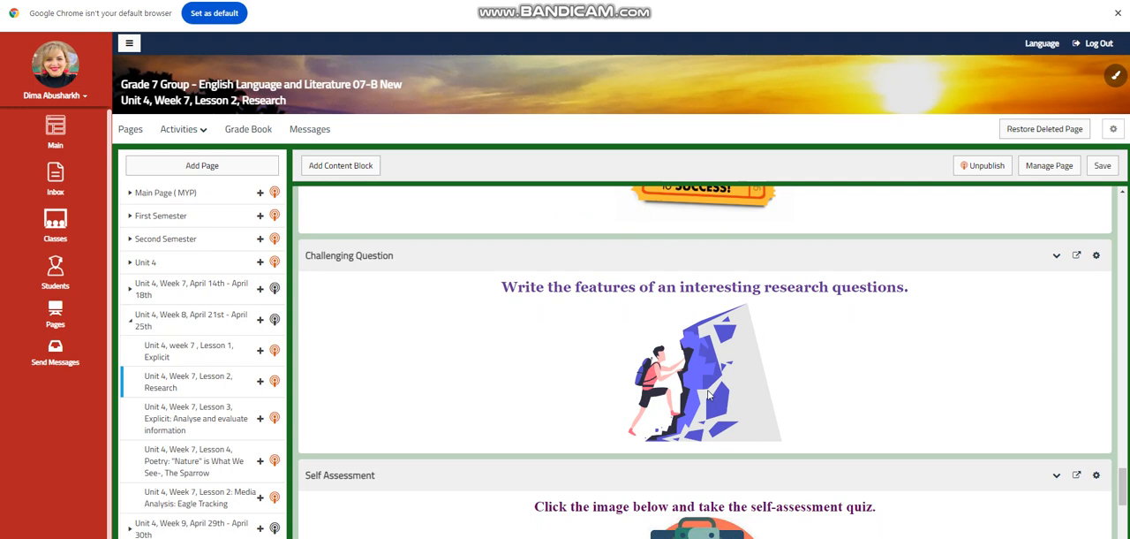
scroll(down, 3)
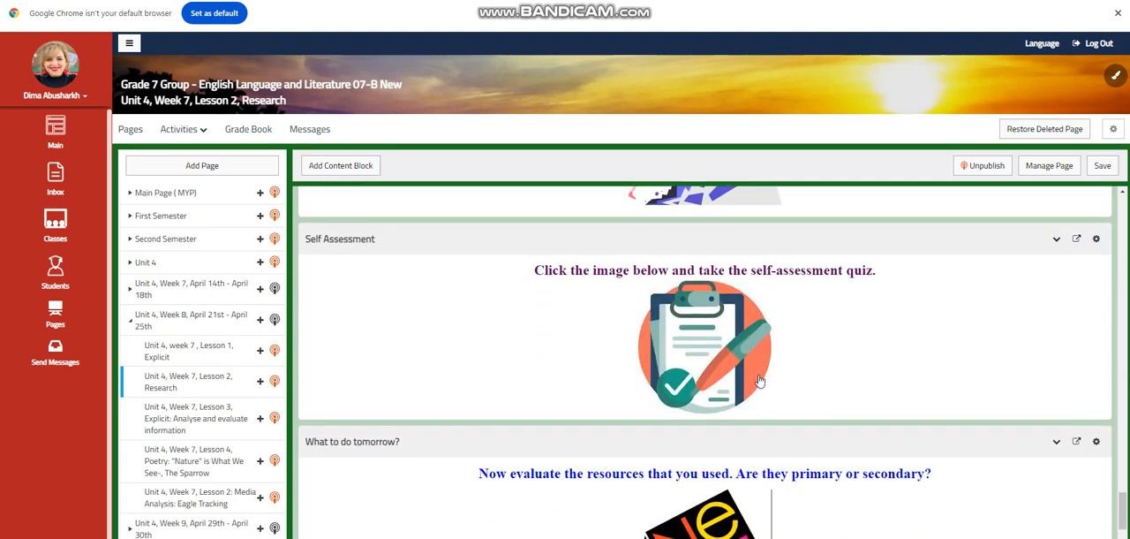
scroll(down, 3)
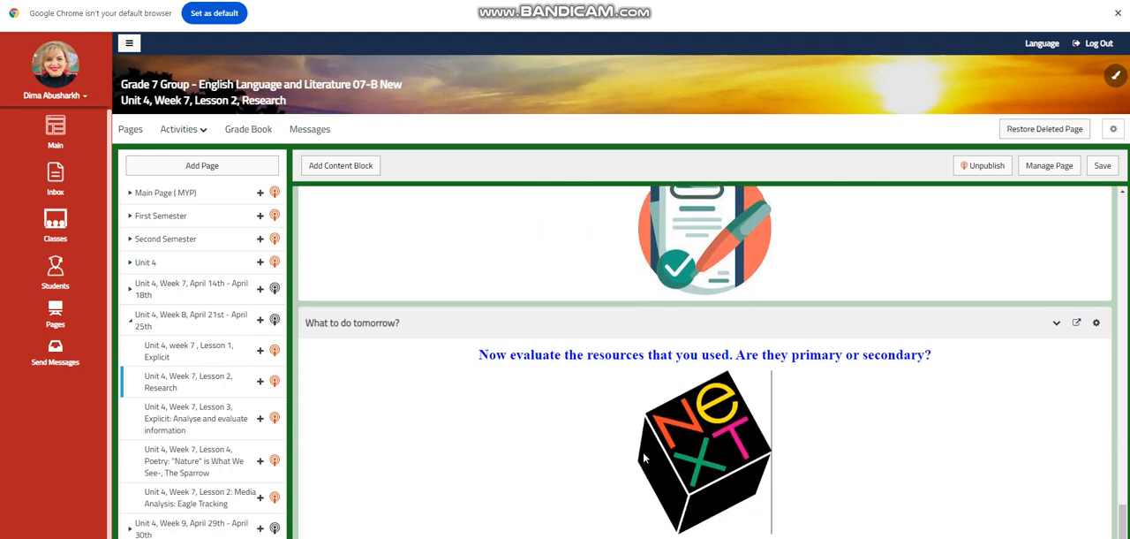
mouse_move(544, 403)
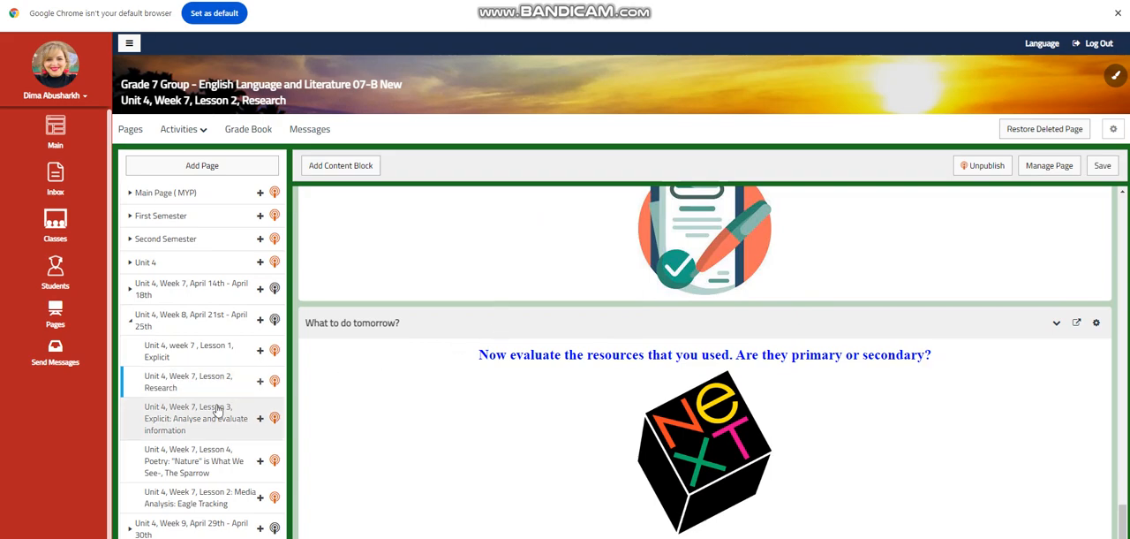
click(189, 418)
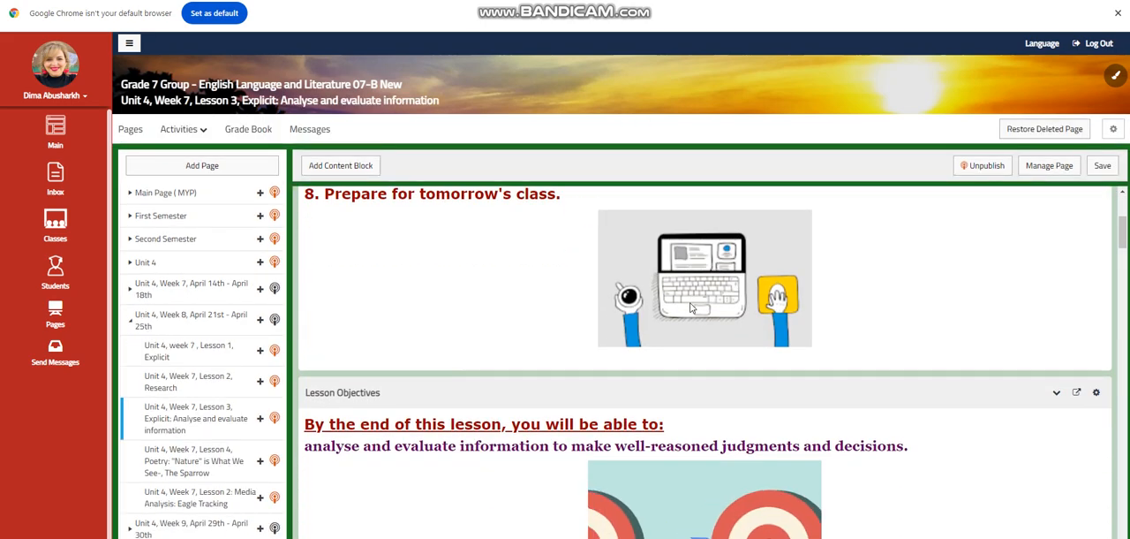
scroll(down, 3)
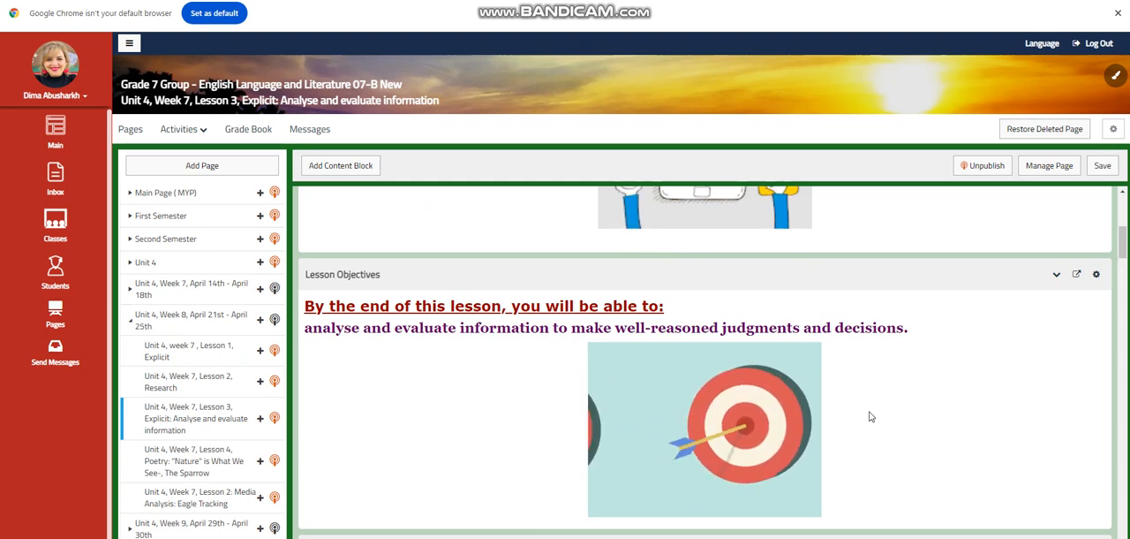
scroll(down, 3)
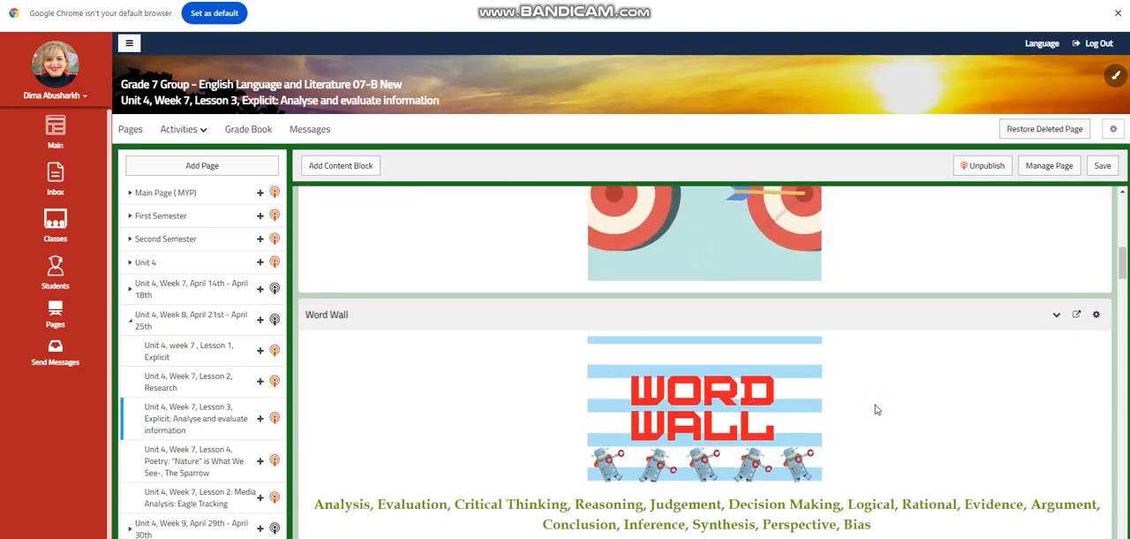
scroll(down, 3)
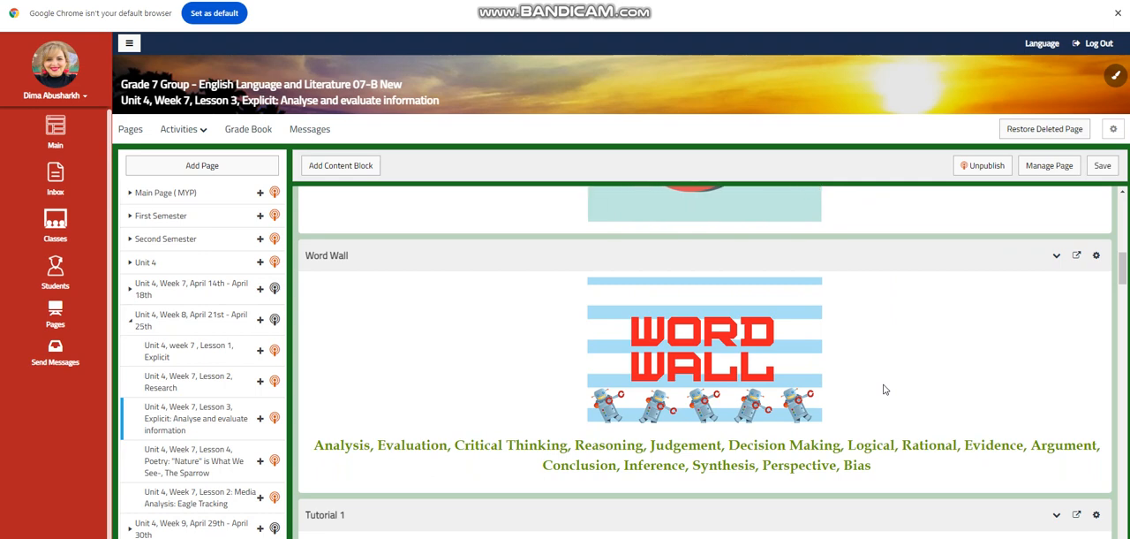
mouse_move(901, 305)
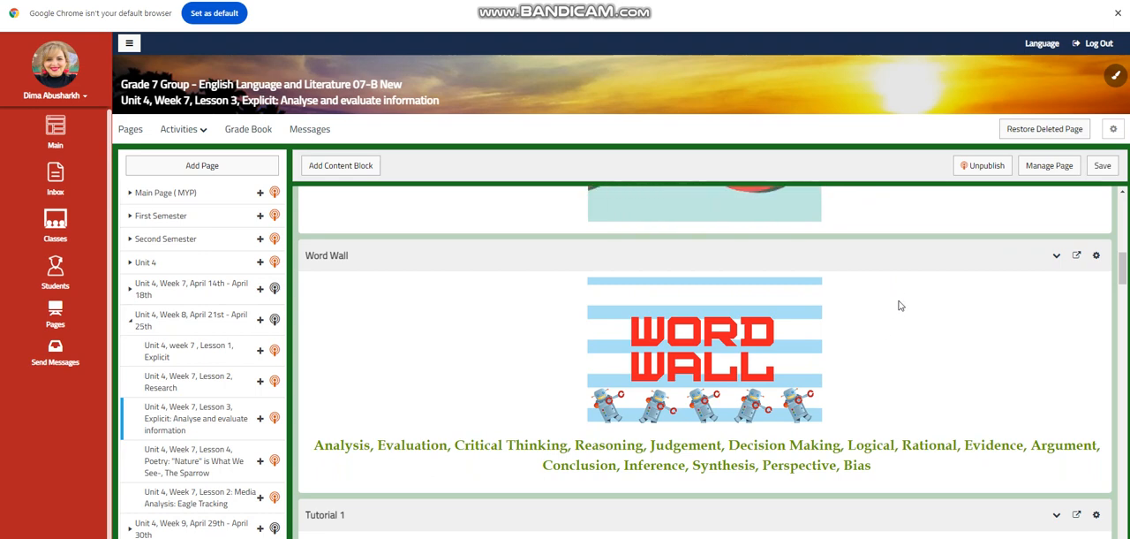
mouse_move(952, 346)
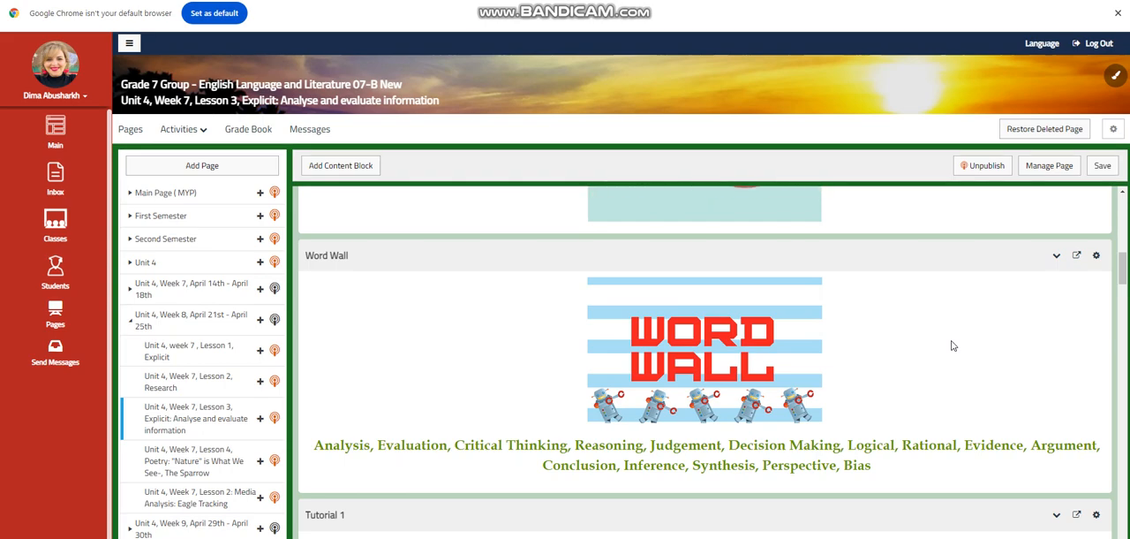
scroll(up, 3)
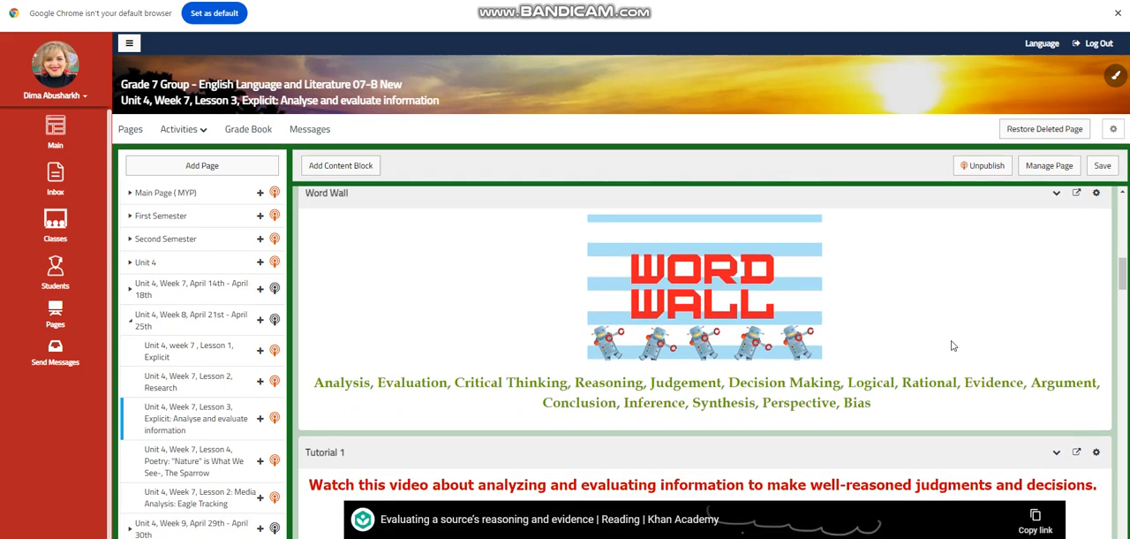
scroll(down, 3)
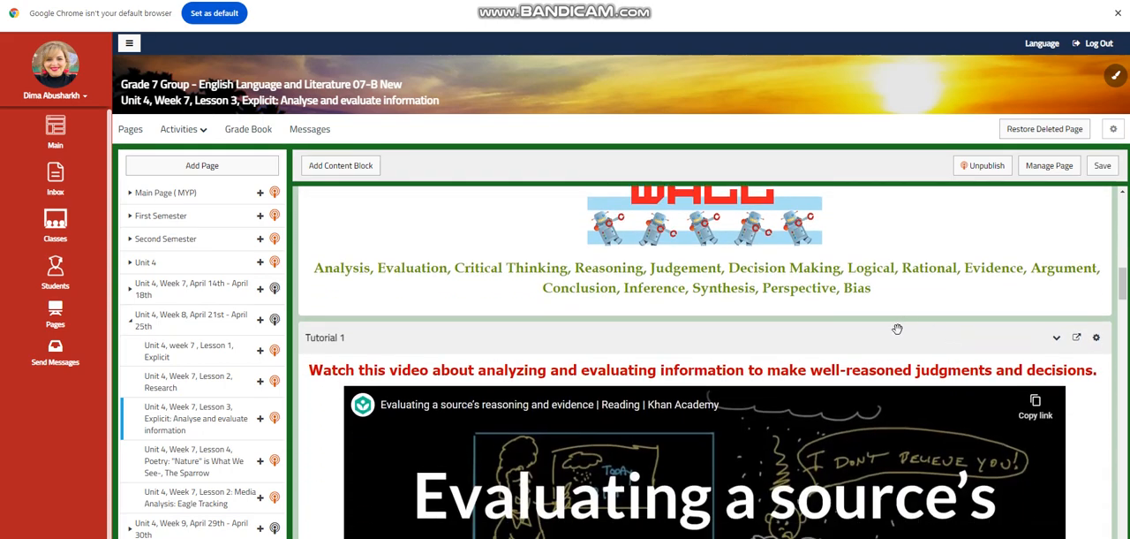
scroll(down, 3)
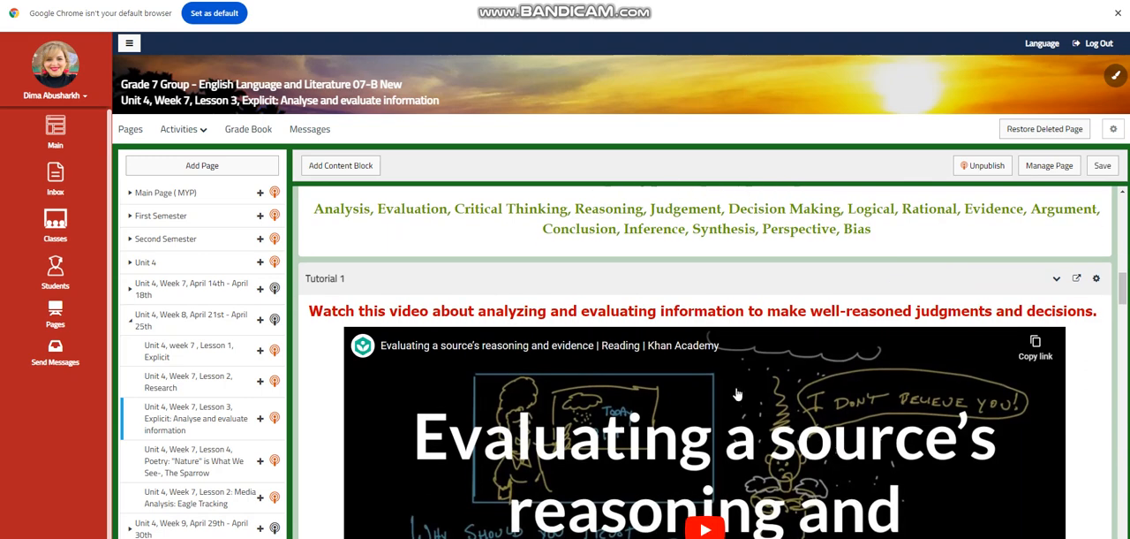
scroll(down, 3)
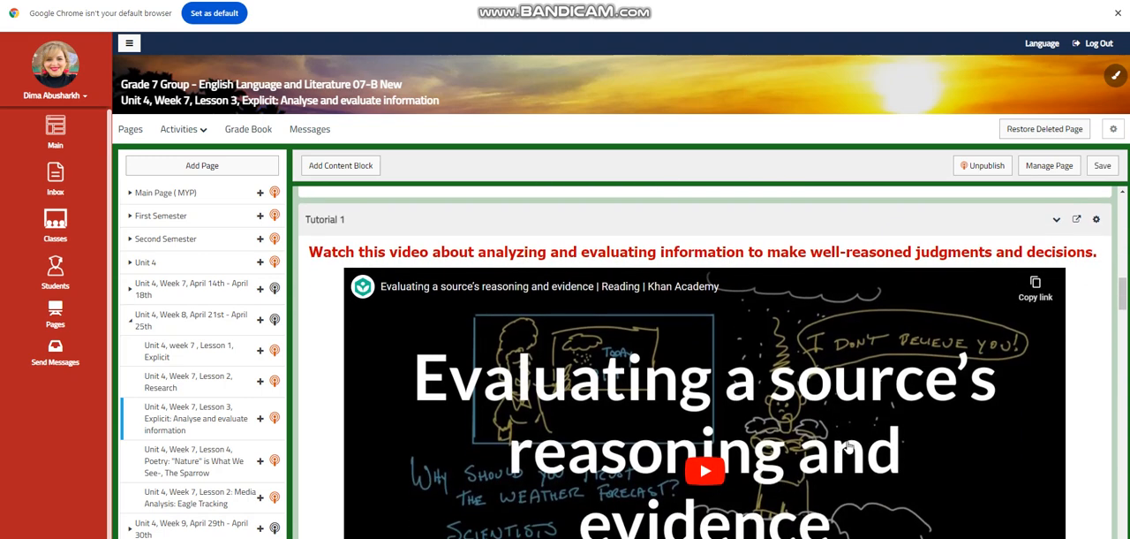
scroll(down, 3)
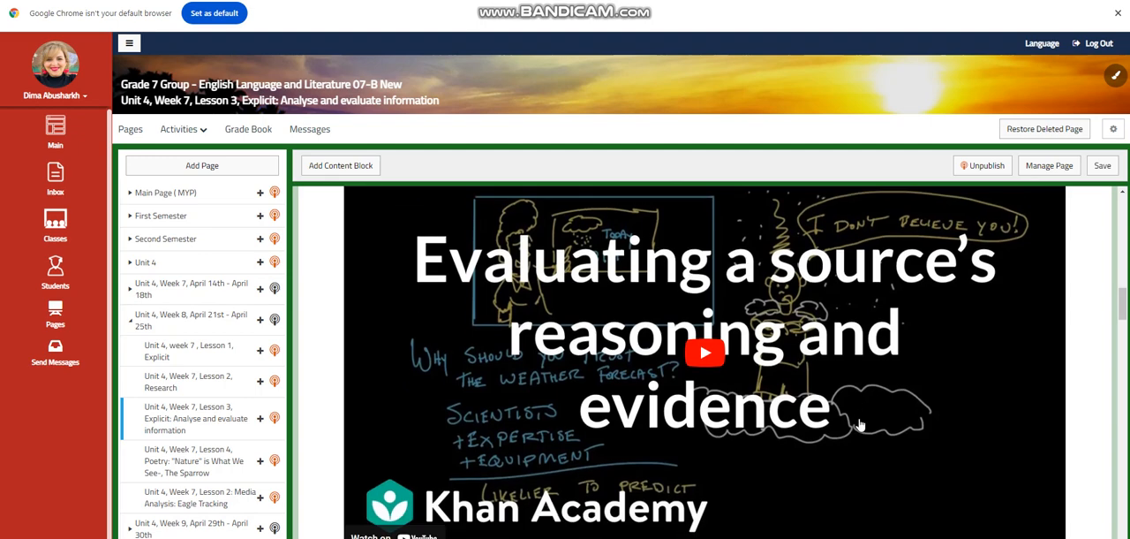
scroll(down, 3)
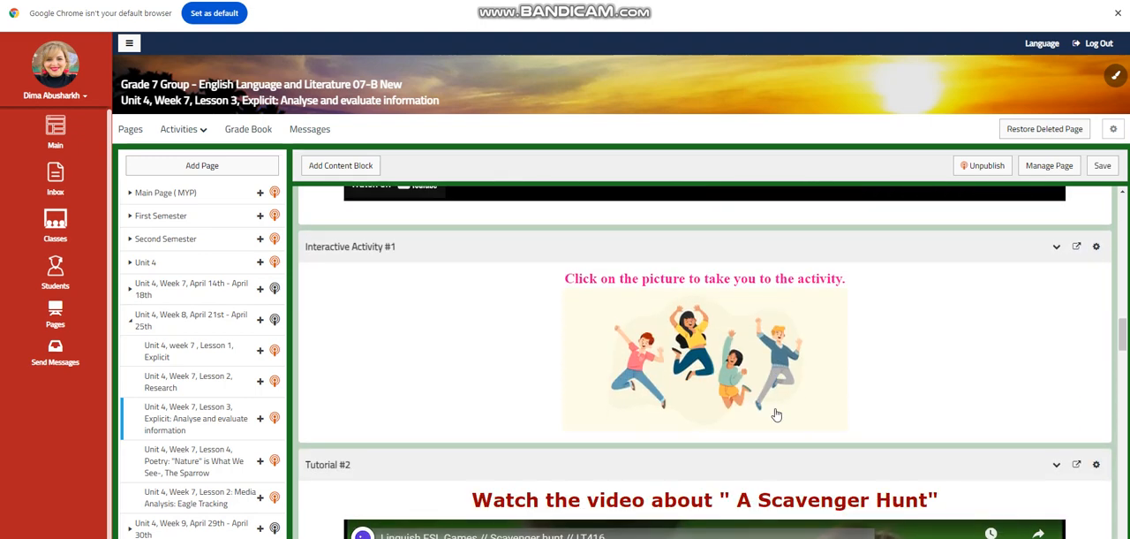
scroll(down, 3)
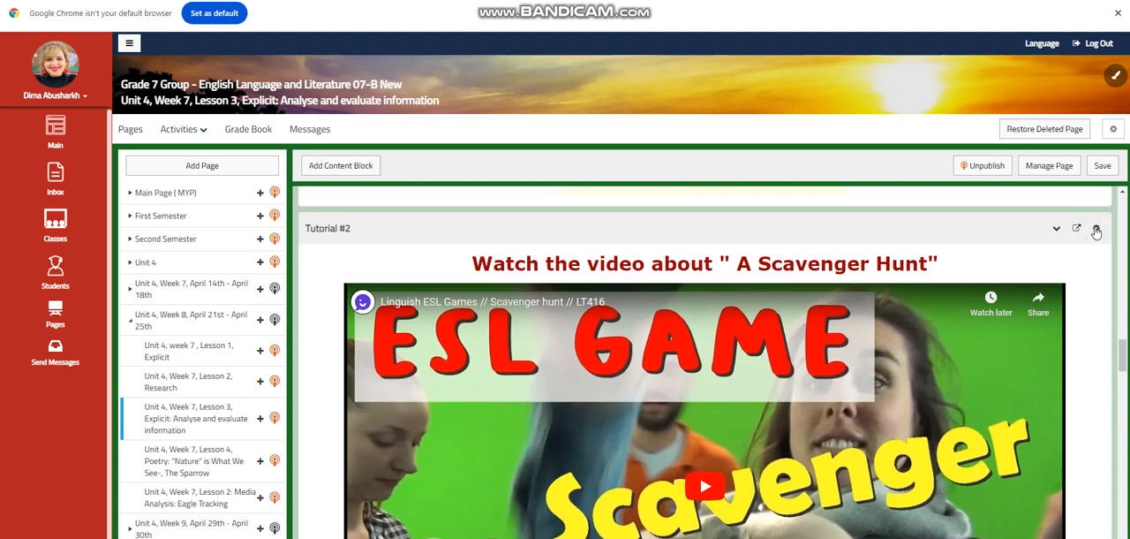
click(1096, 228)
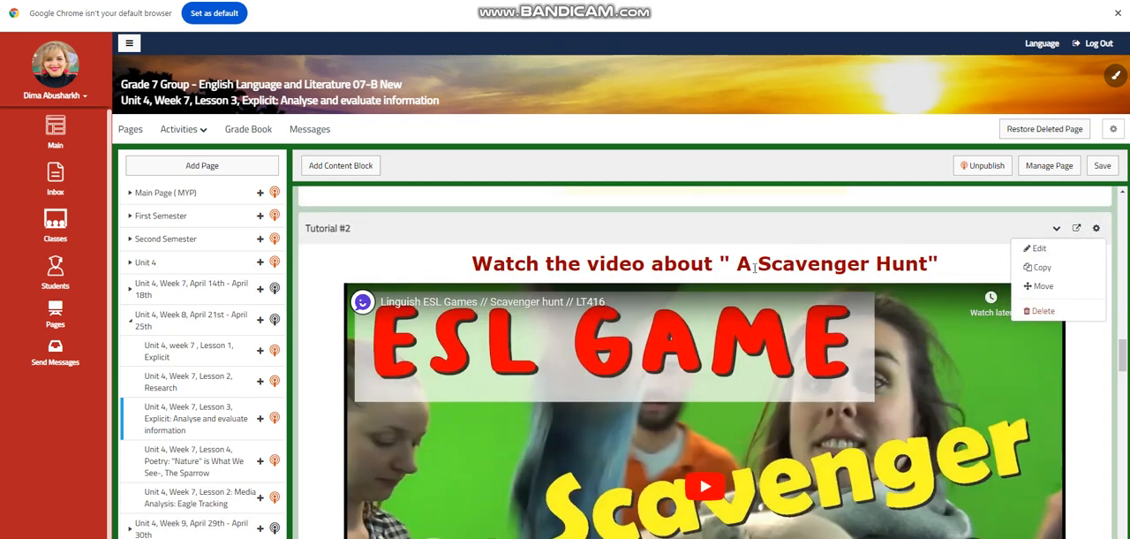
click(1038, 248)
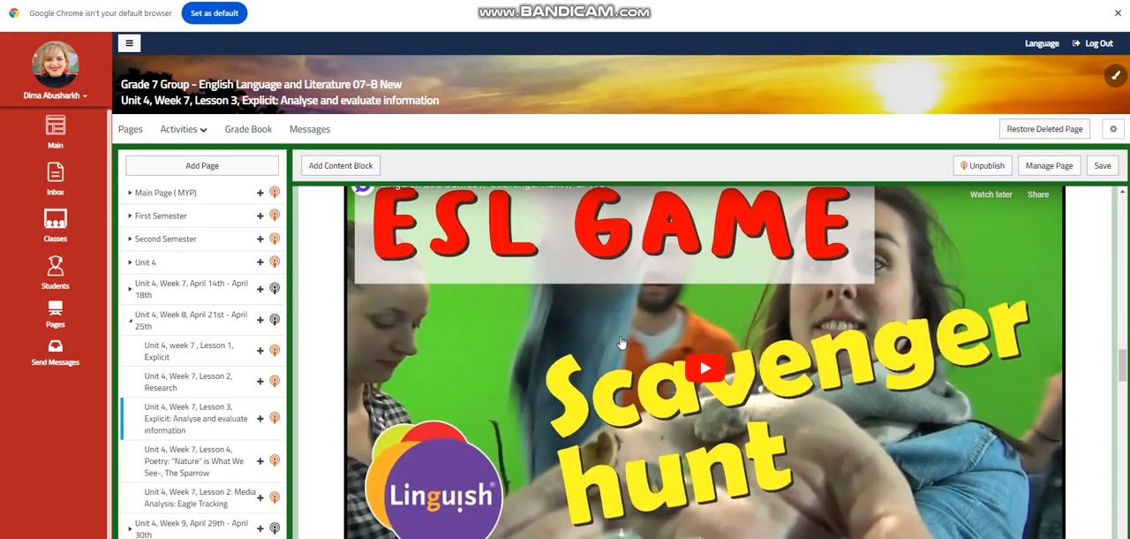
scroll(down, 3)
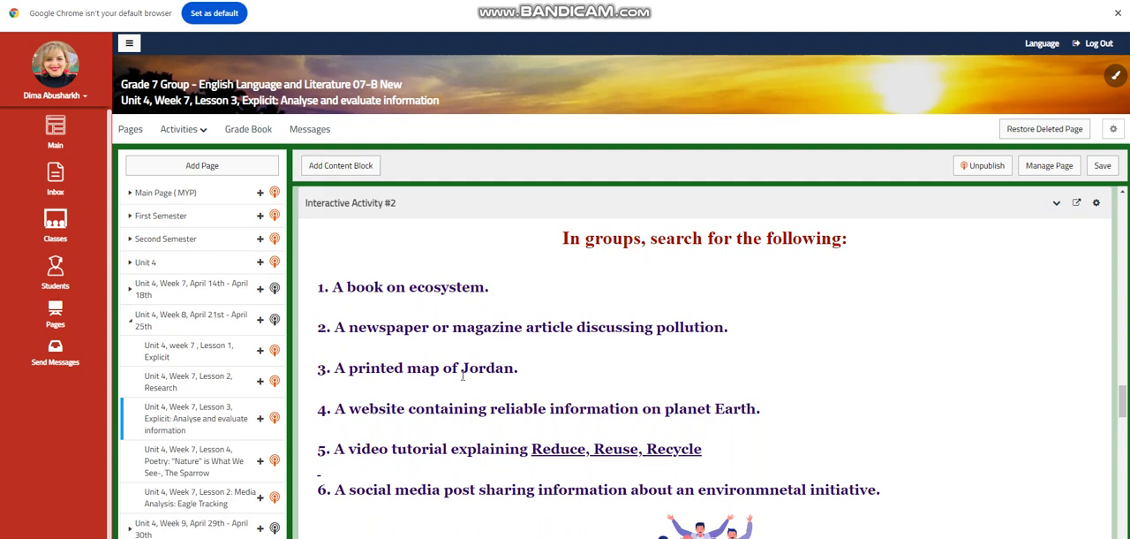
mouse_move(563, 306)
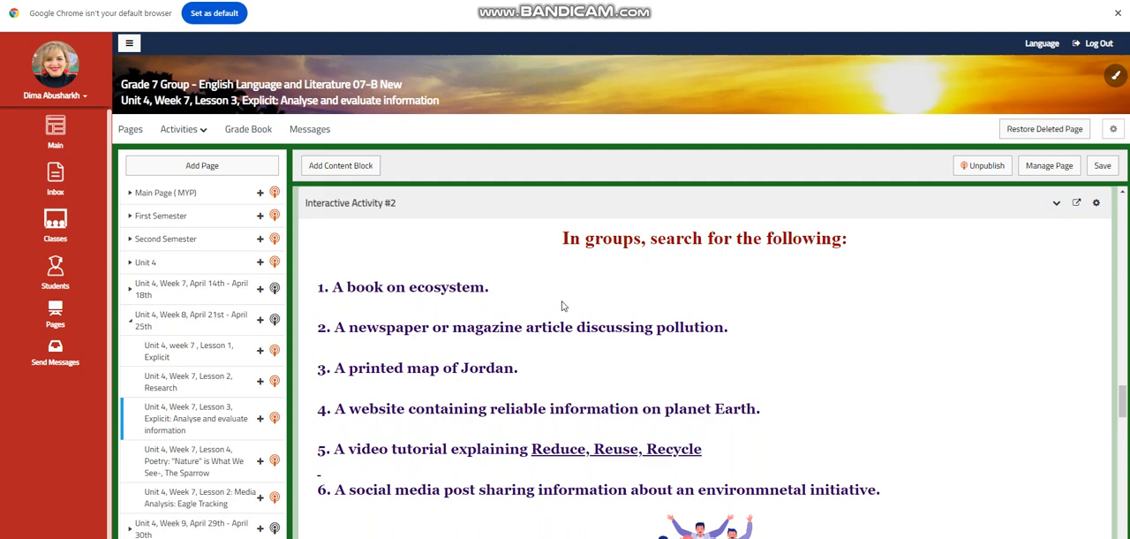
mouse_move(634, 368)
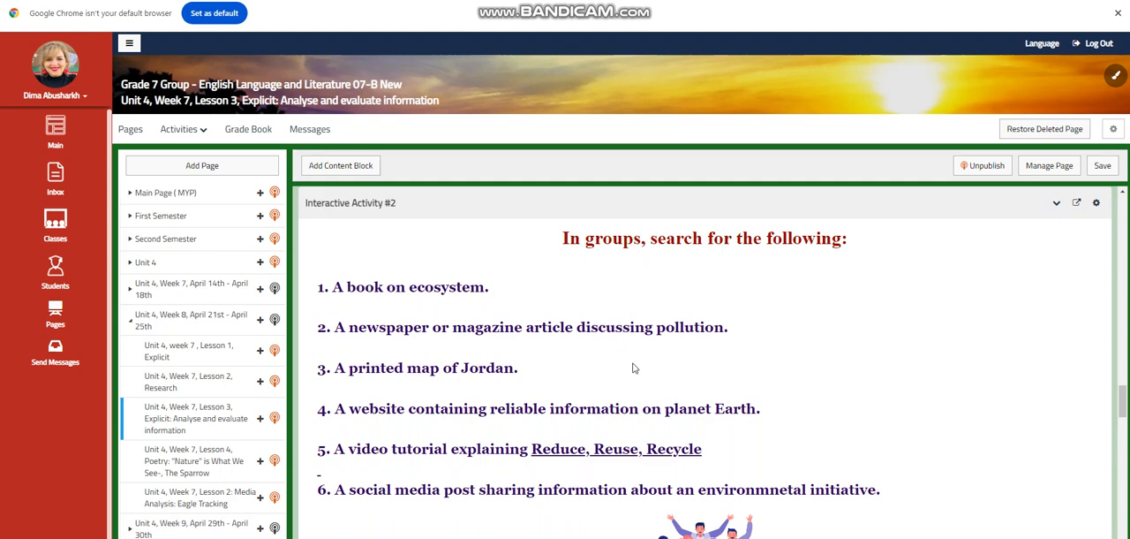
mouse_move(624, 375)
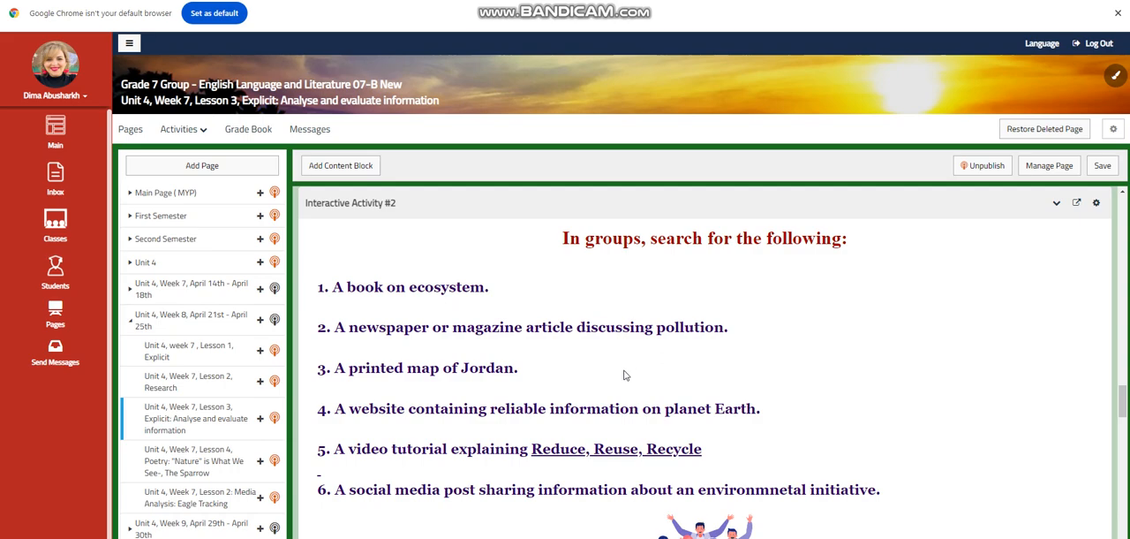
scroll(down, 3)
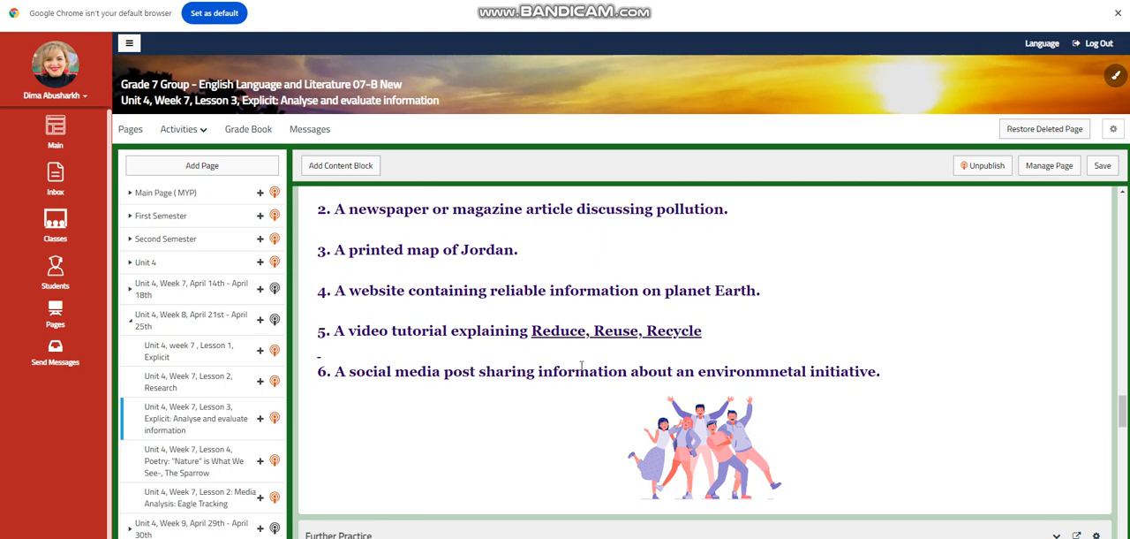
mouse_move(474, 346)
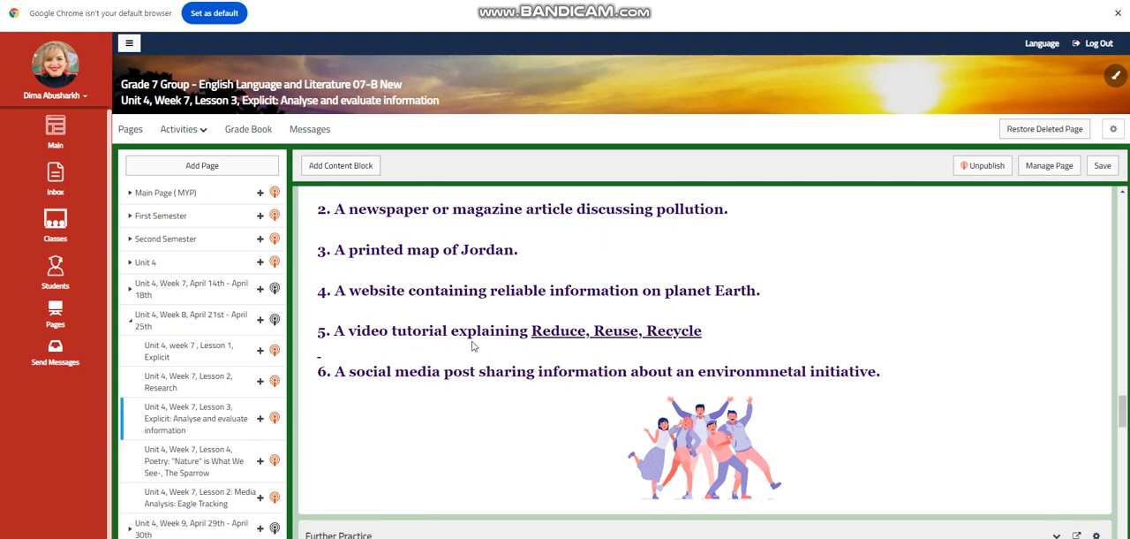
mouse_move(746, 337)
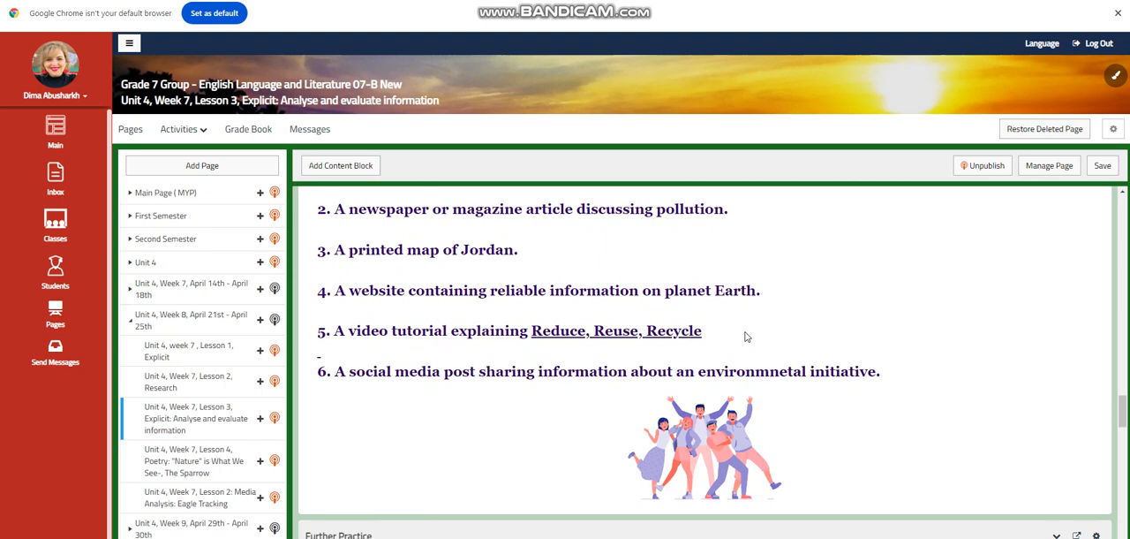
scroll(down, 3)
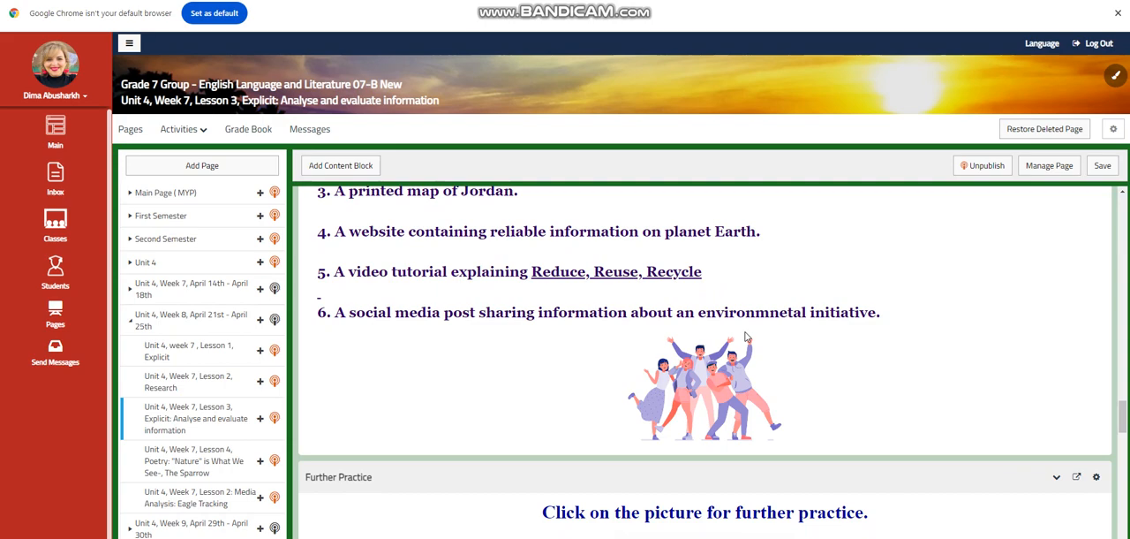
scroll(down, 3)
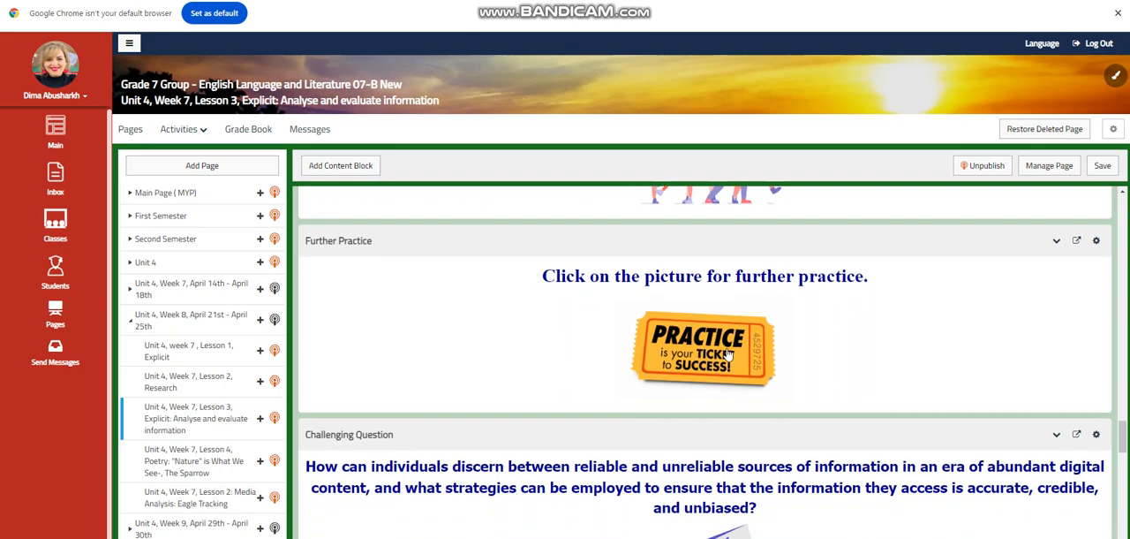
scroll(down, 3)
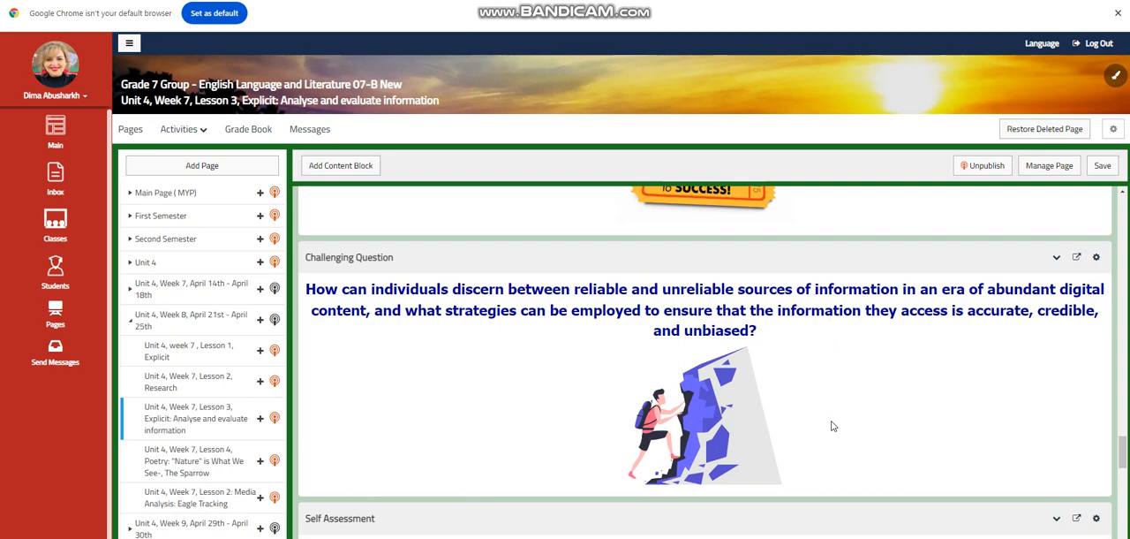
mouse_move(609, 485)
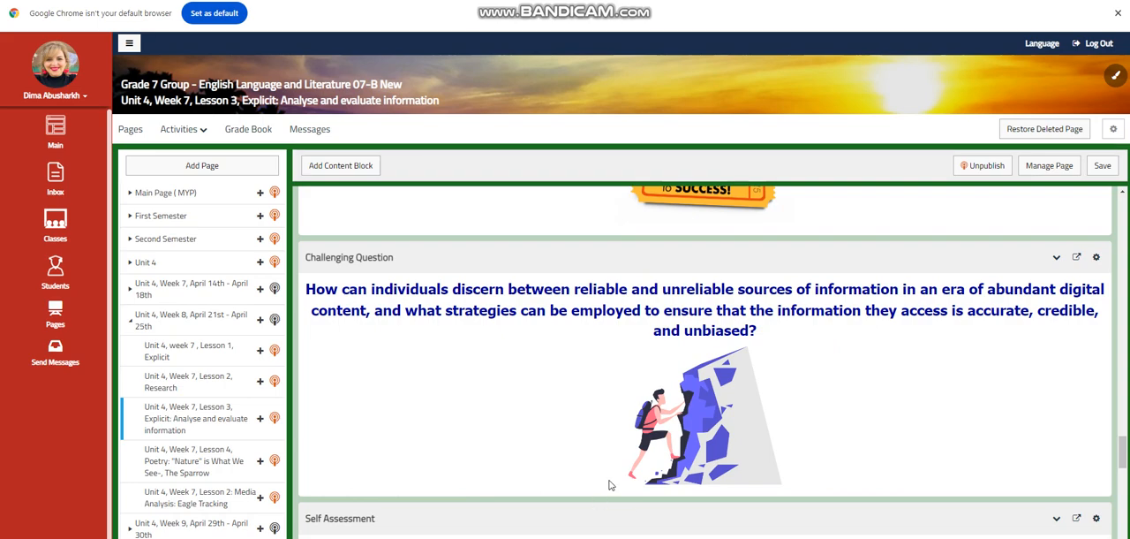
scroll(down, 3)
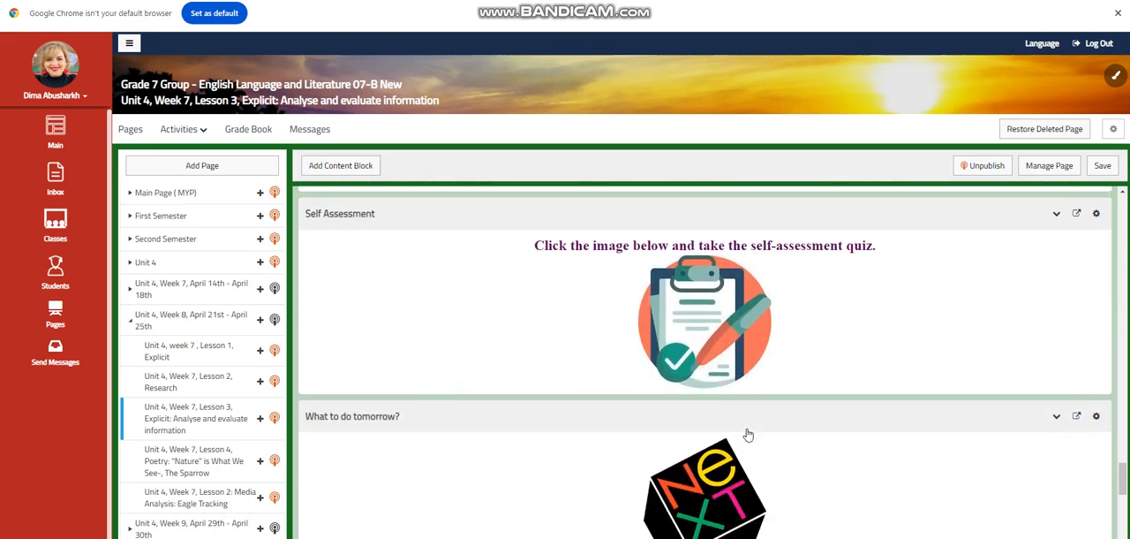
scroll(down, 3)
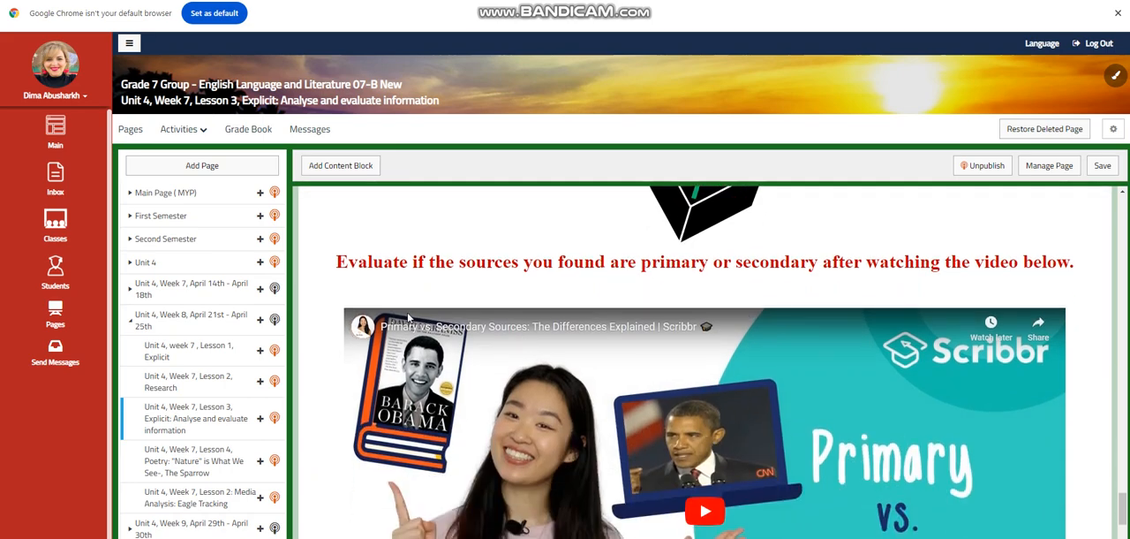
mouse_move(543, 284)
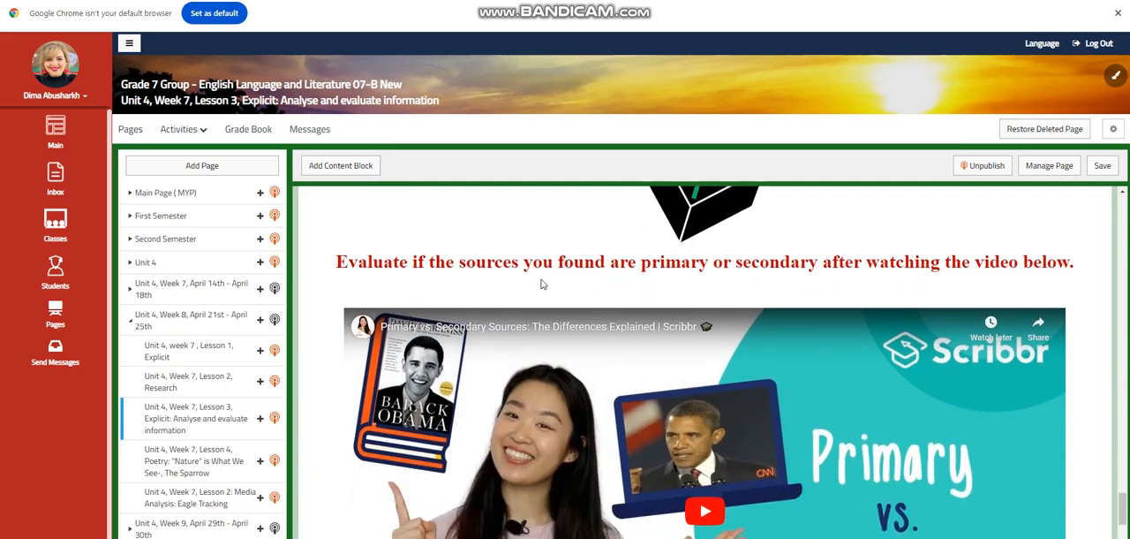
mouse_move(777, 277)
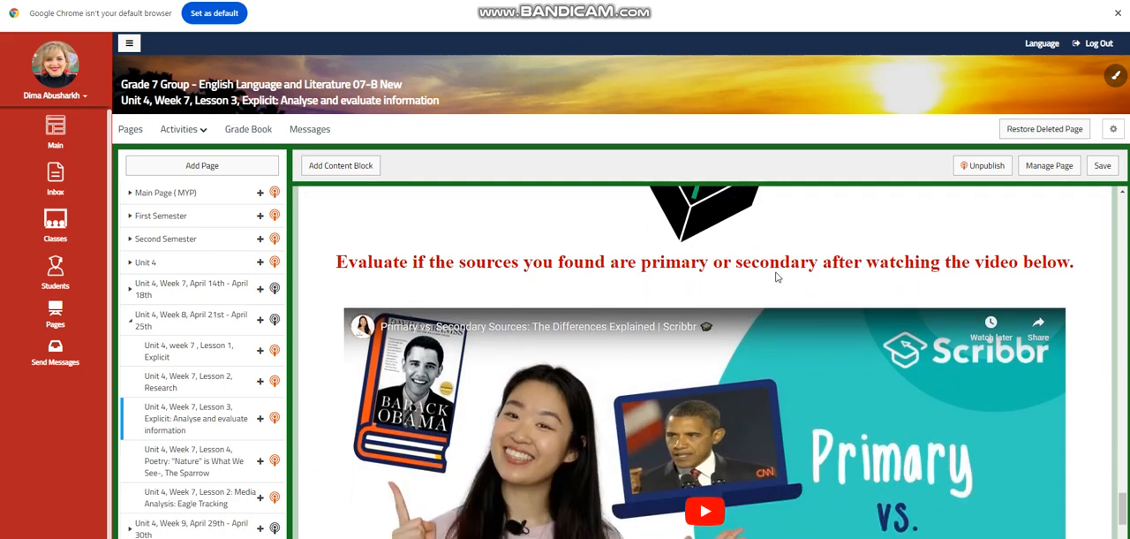
scroll(down, 3)
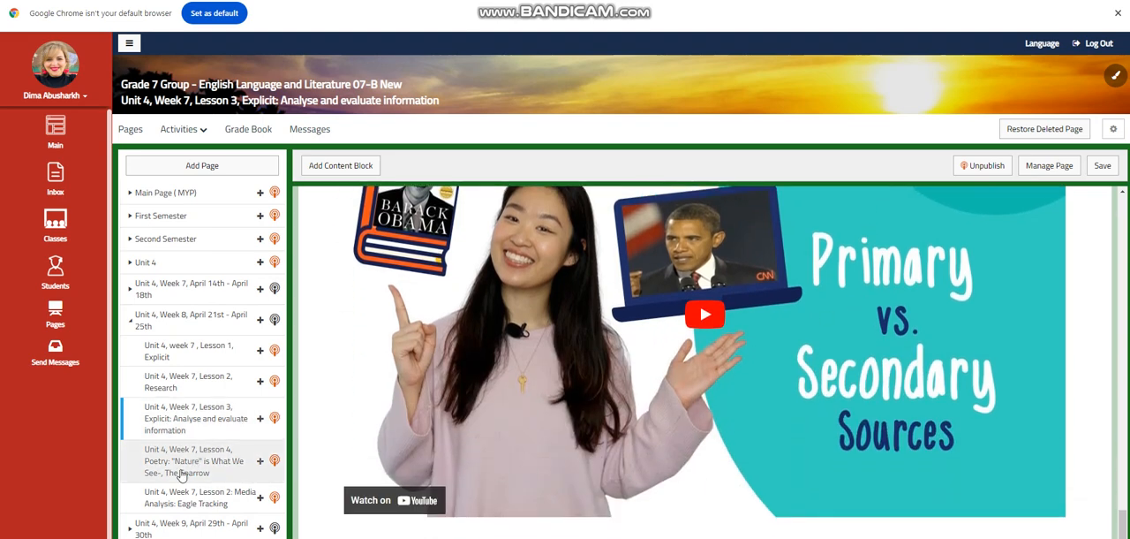
Step: Open the Lesson 4 'Nature is What We See, The Sparrow' page and review it to 'What to do tomorrow?'
click(195, 460)
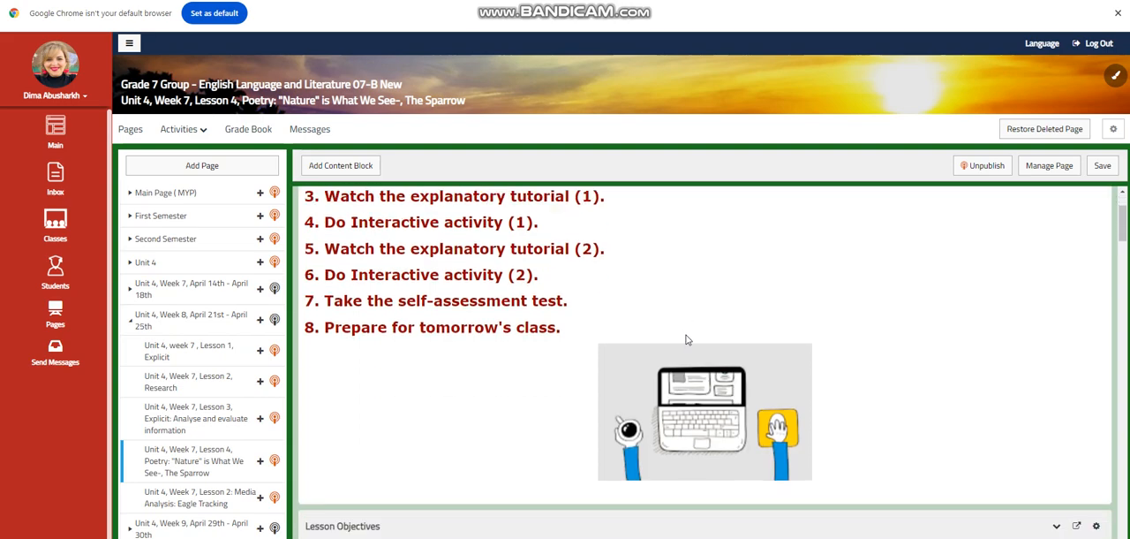
scroll(down, 3)
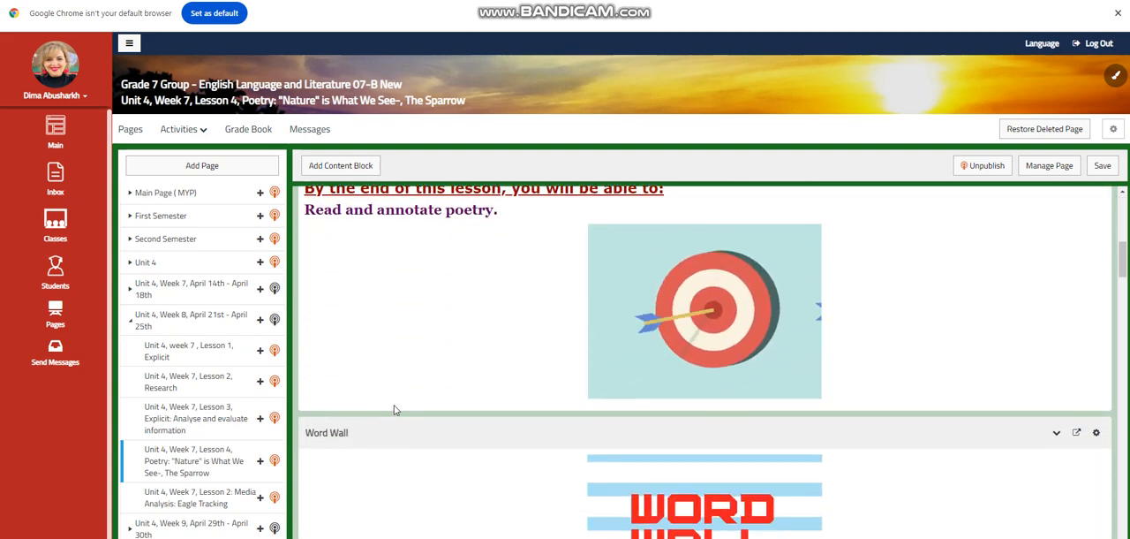
scroll(down, 3)
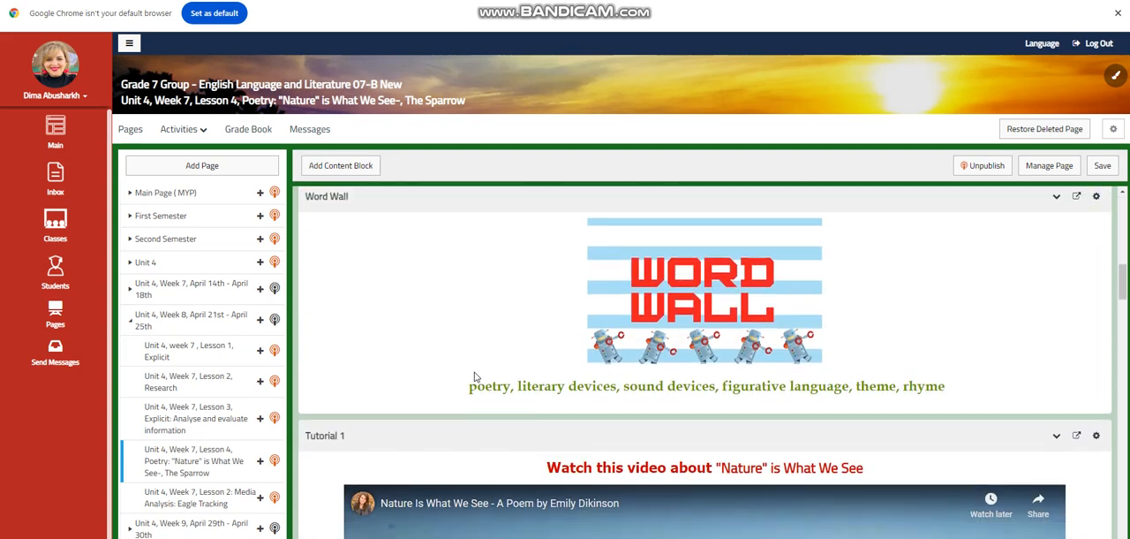
mouse_move(571, 424)
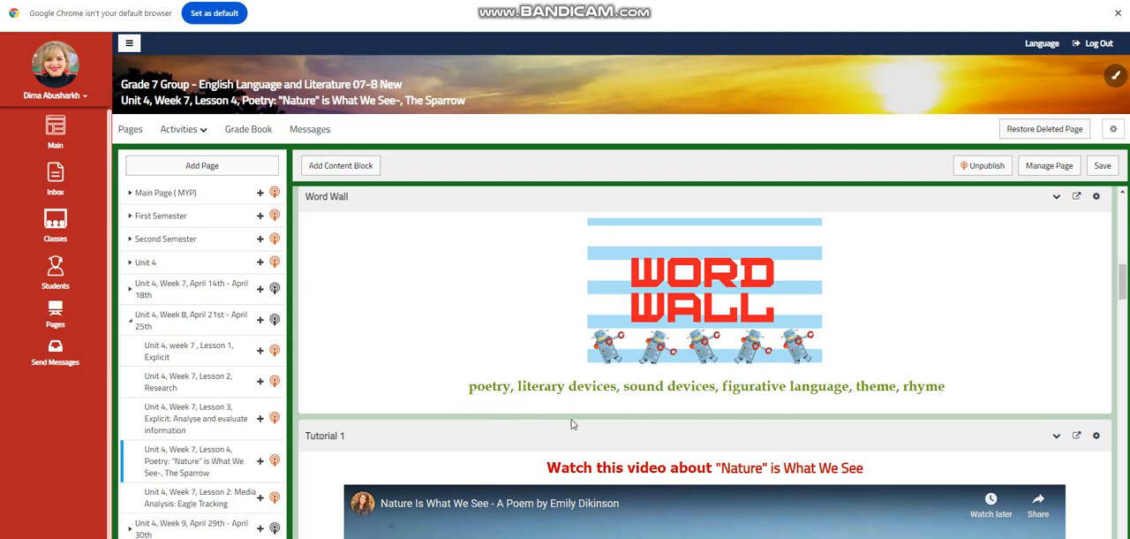
mouse_move(677, 405)
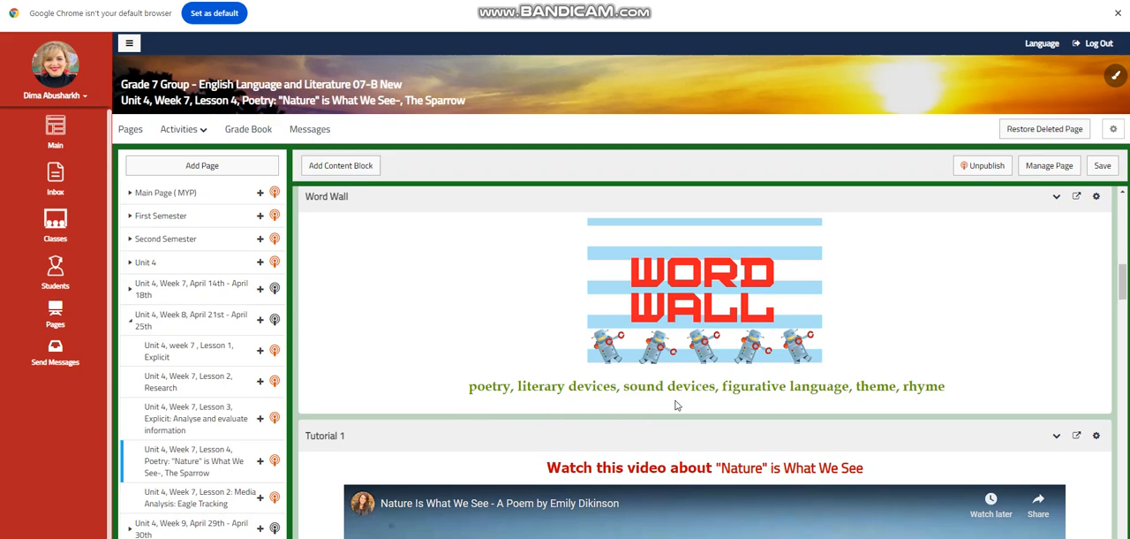
scroll(down, 3)
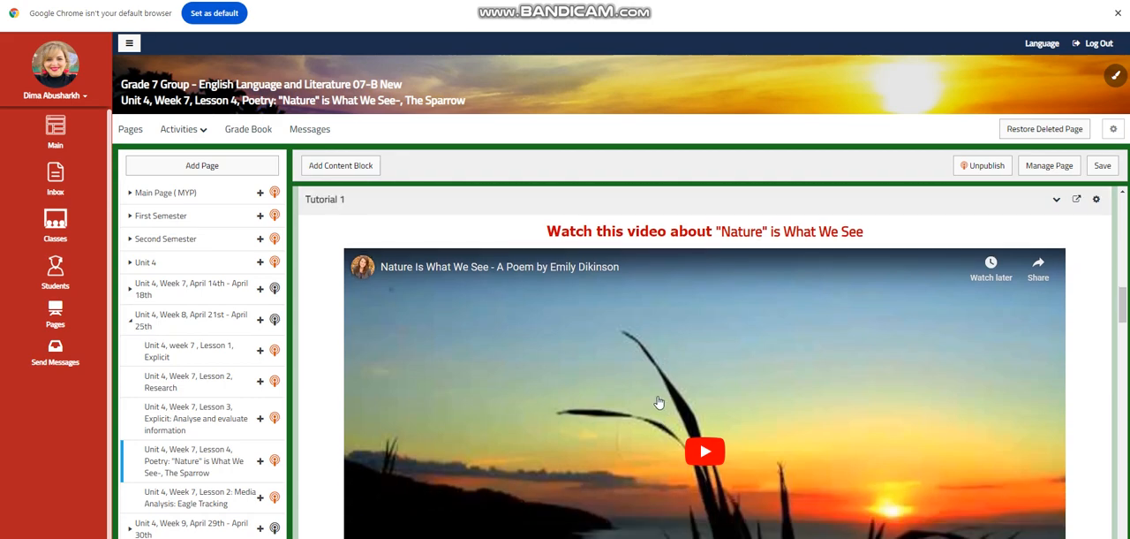
scroll(down, 3)
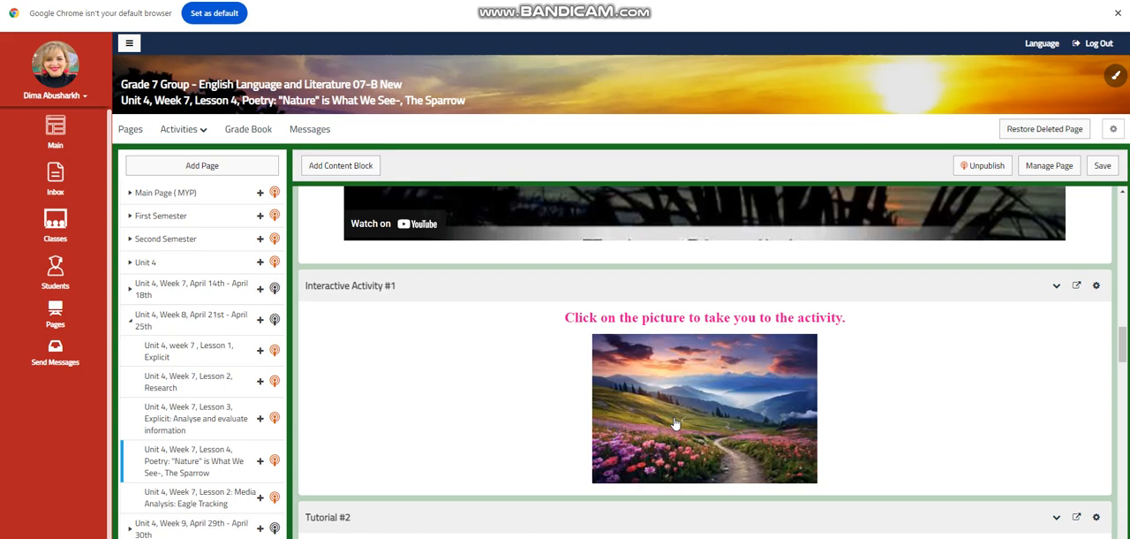
scroll(up, 3)
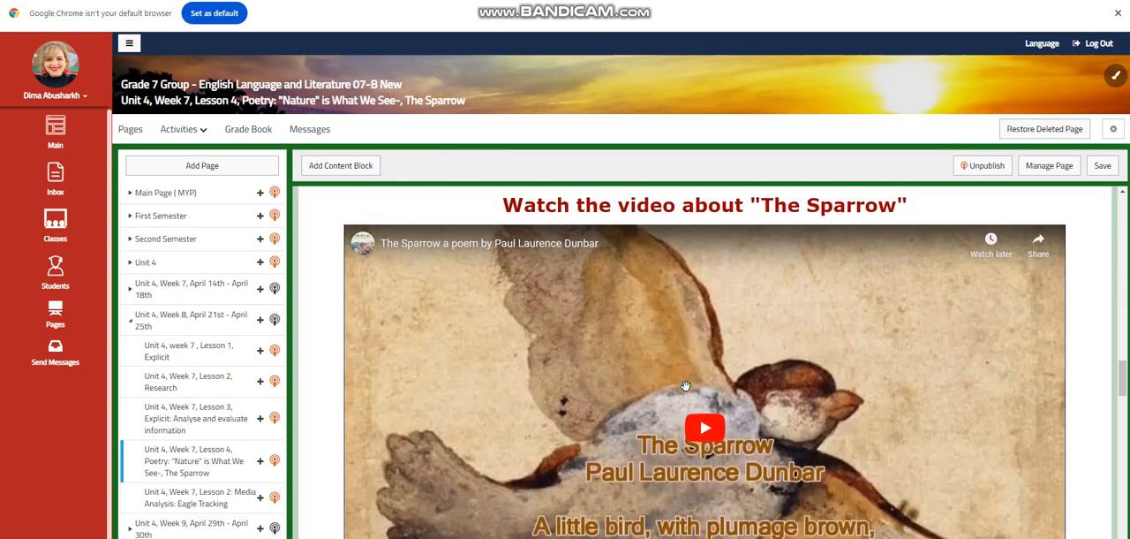
scroll(down, 3)
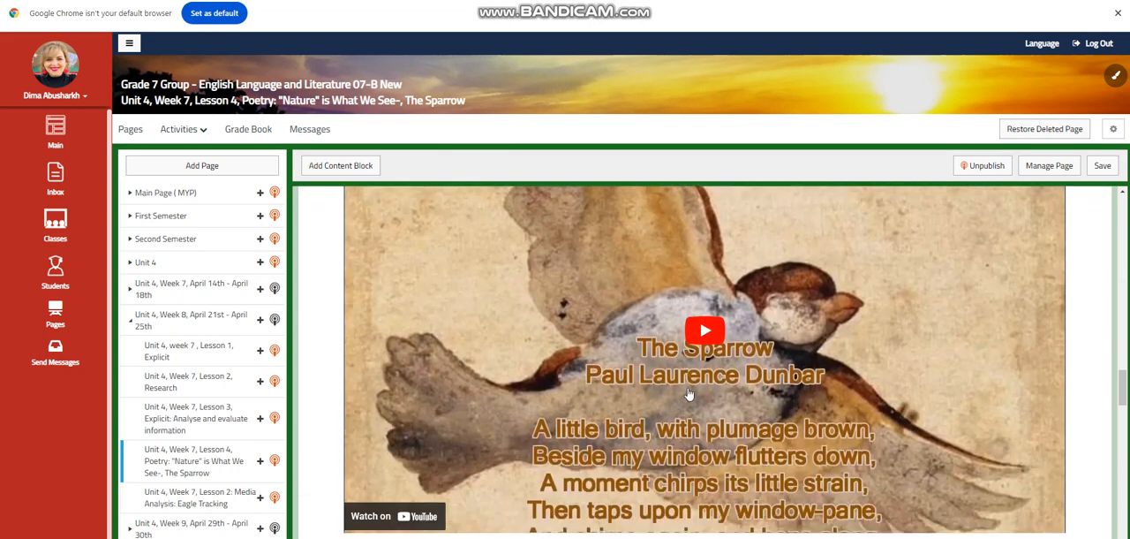
scroll(down, 3)
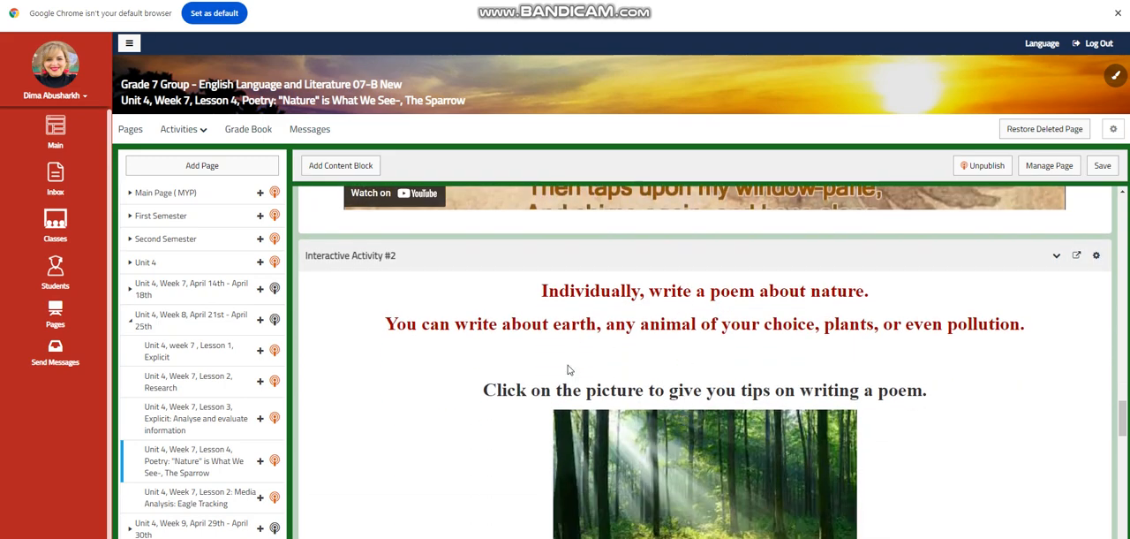
mouse_move(641, 359)
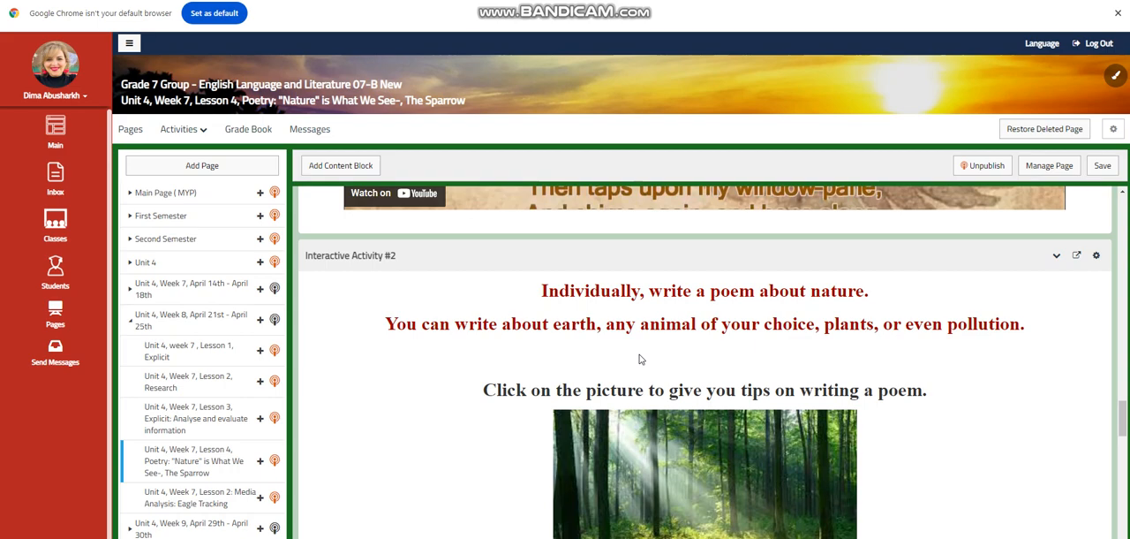
mouse_move(651, 371)
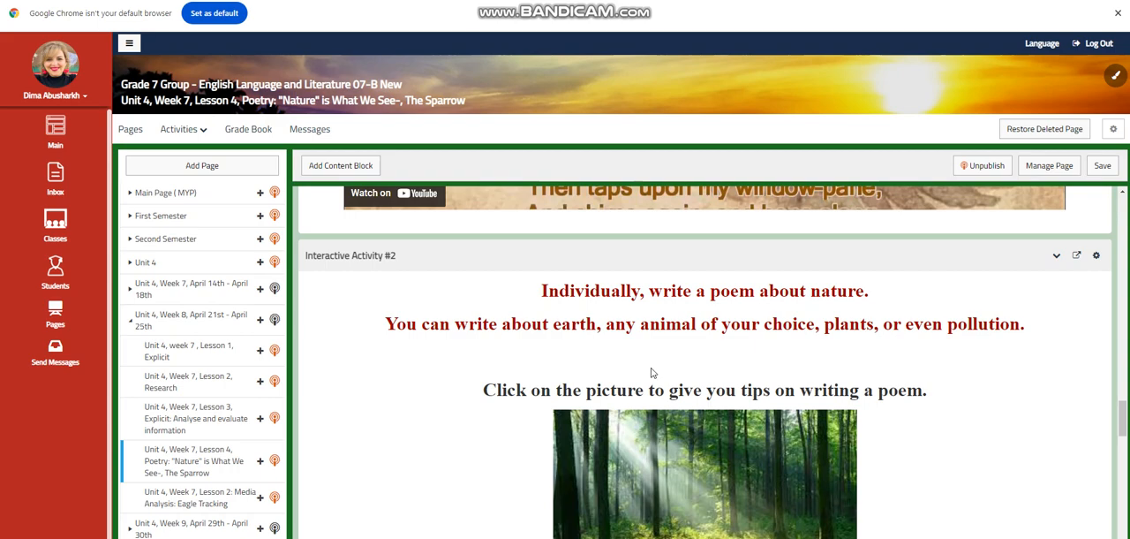
scroll(down, 3)
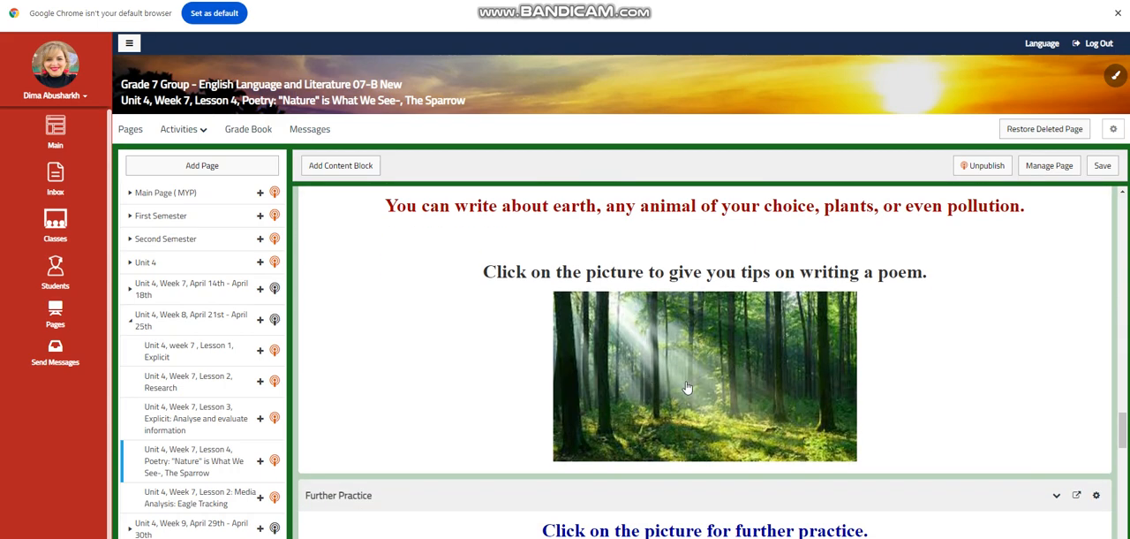
scroll(down, 3)
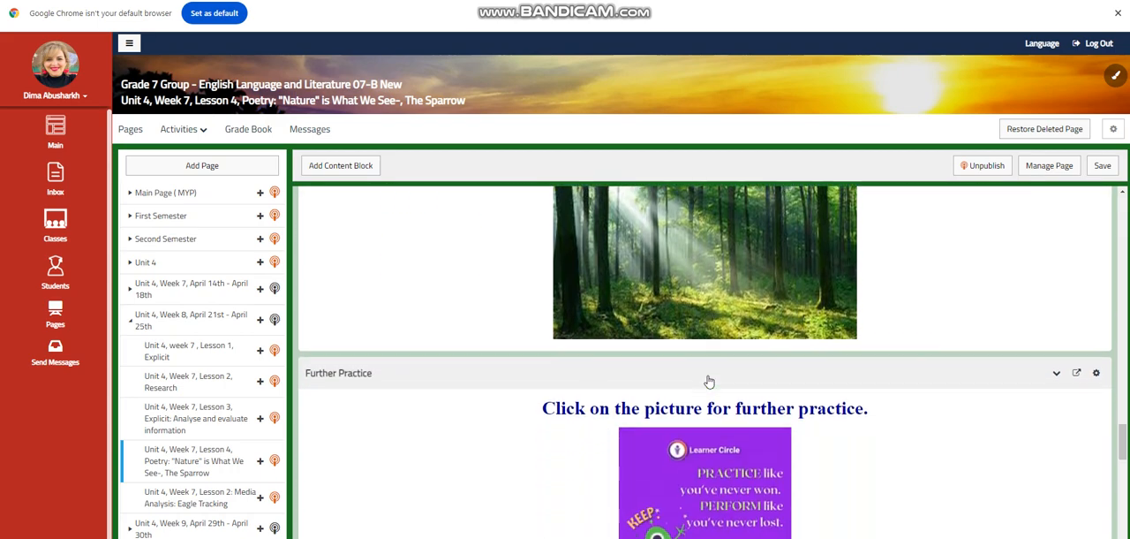
scroll(down, 3)
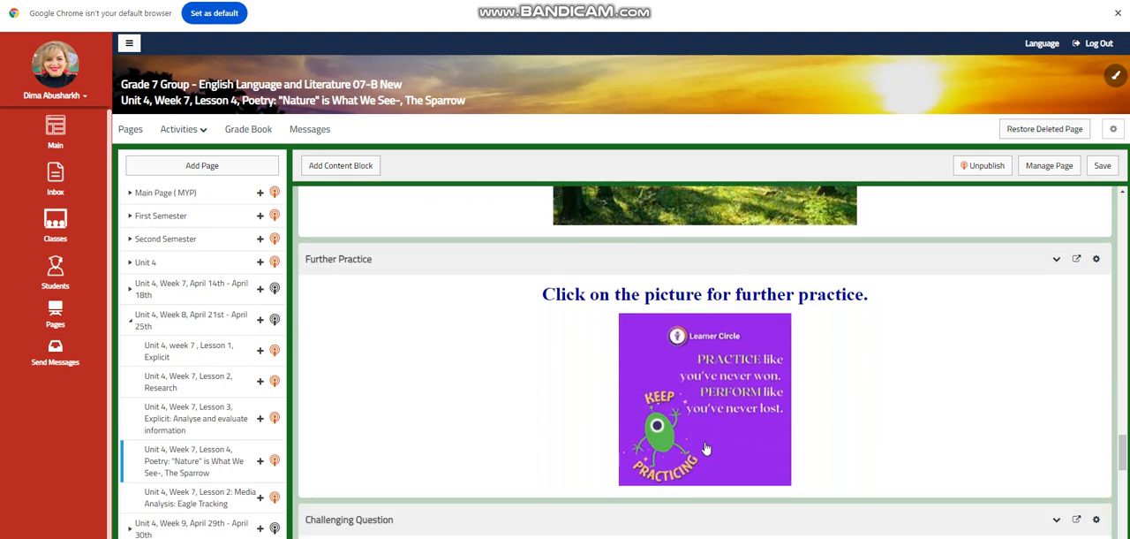
scroll(down, 3)
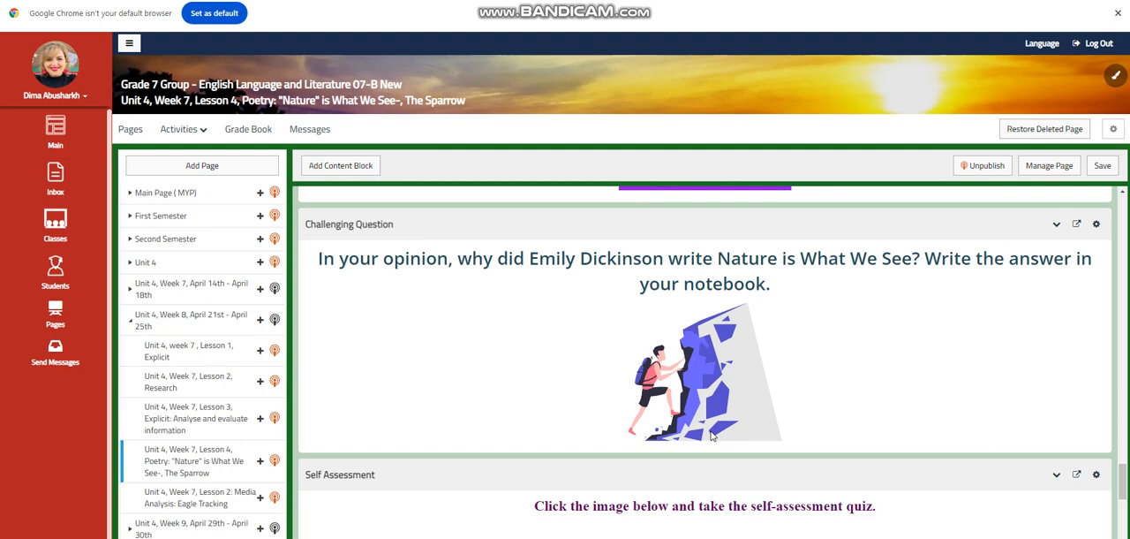
mouse_move(865, 342)
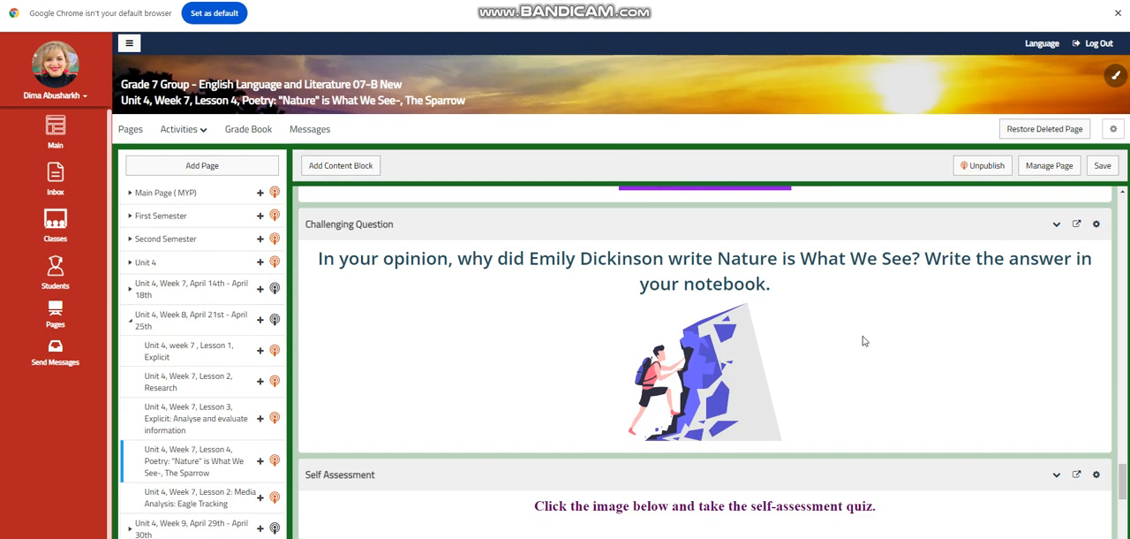
scroll(down, 3)
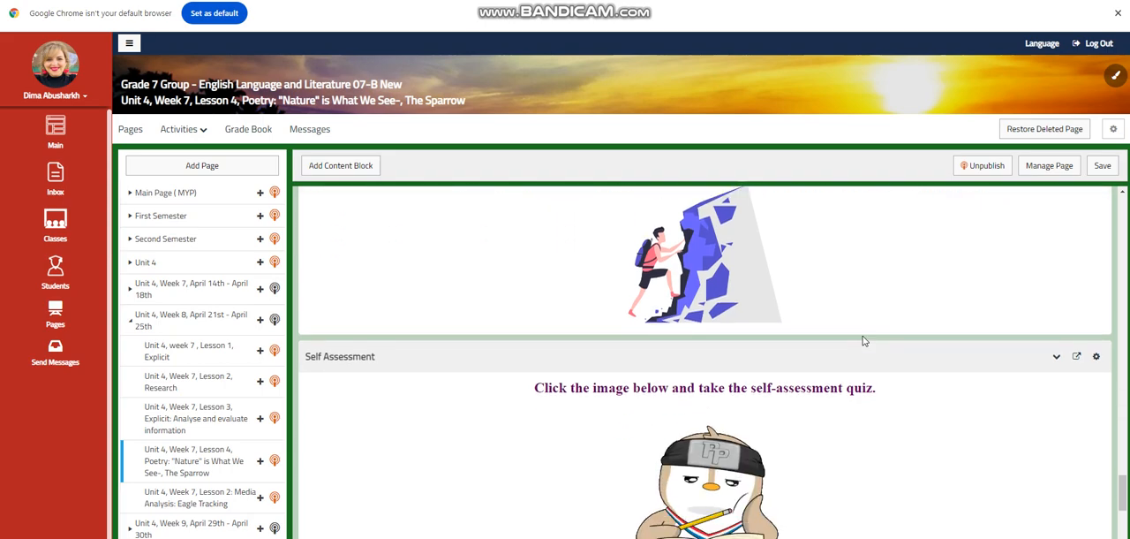
scroll(down, 3)
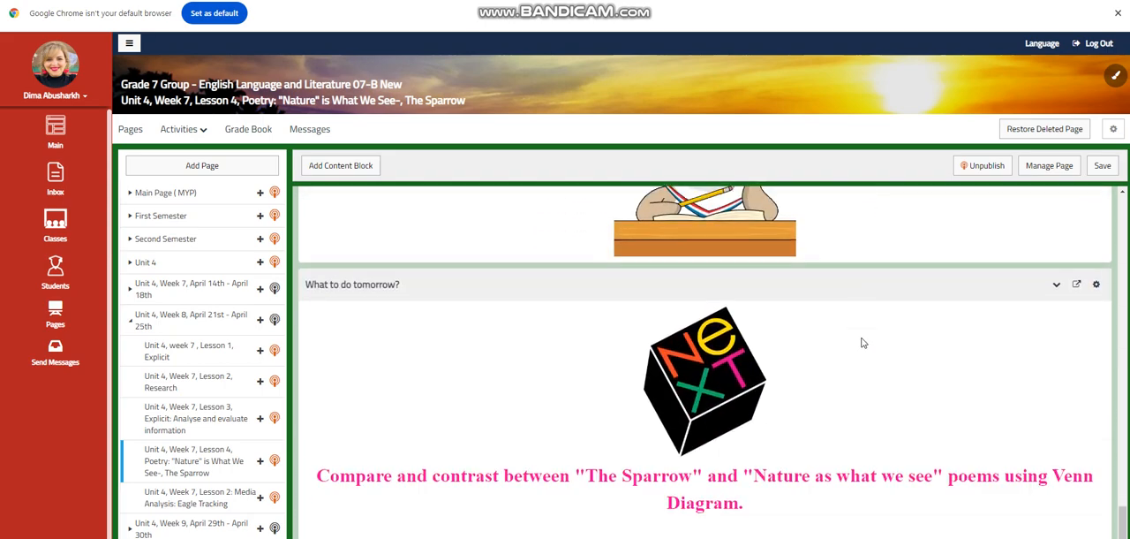
mouse_move(858, 347)
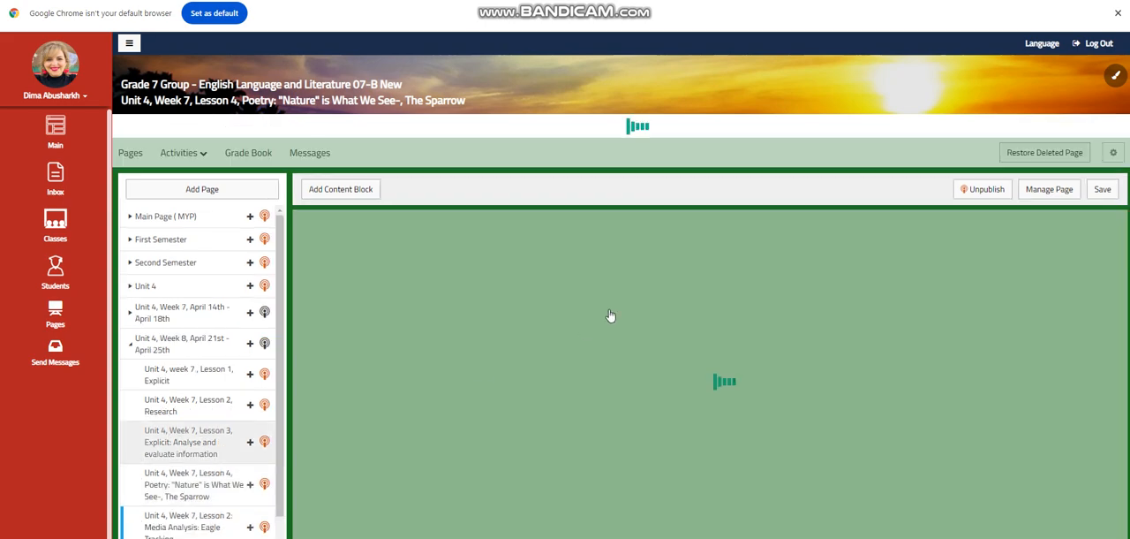
Step: Open 'Media Analysis: Eagle Tracking' and scroll past 'What to do today?' and Lesson Objectives to the Word Wall
click(188, 521)
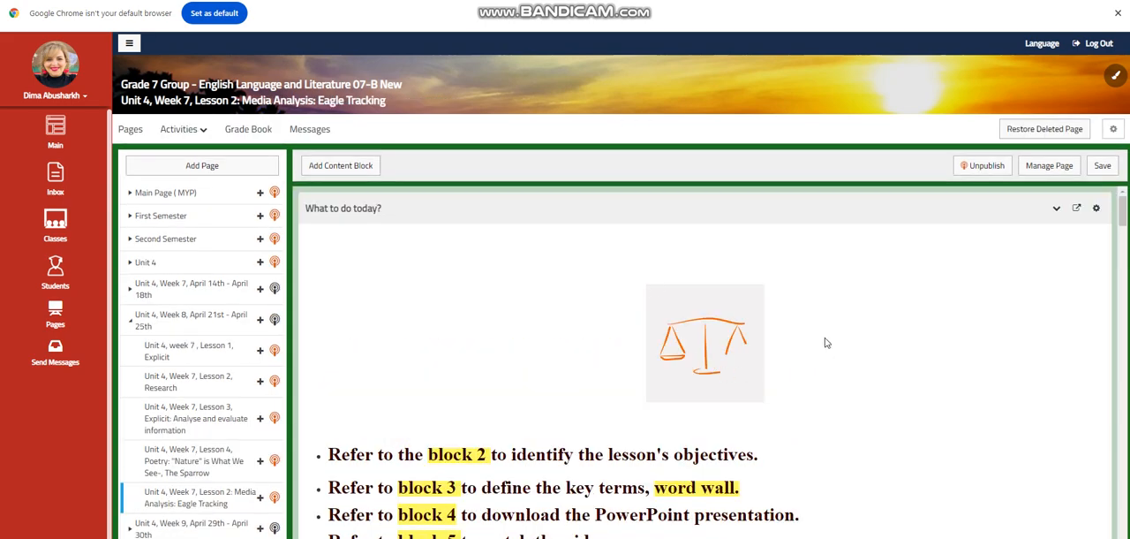
scroll(down, 3)
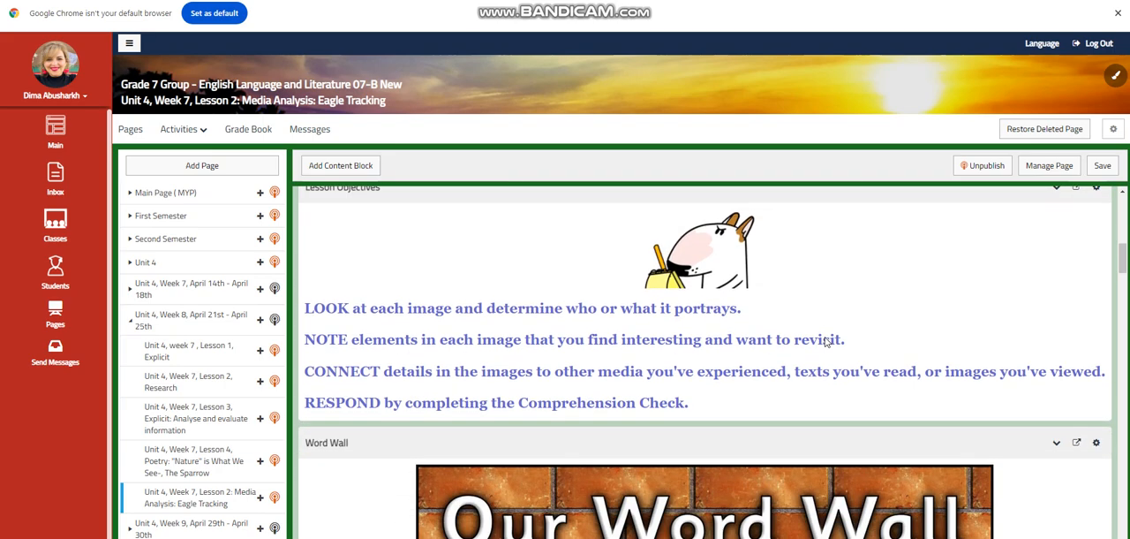
scroll(up, 3)
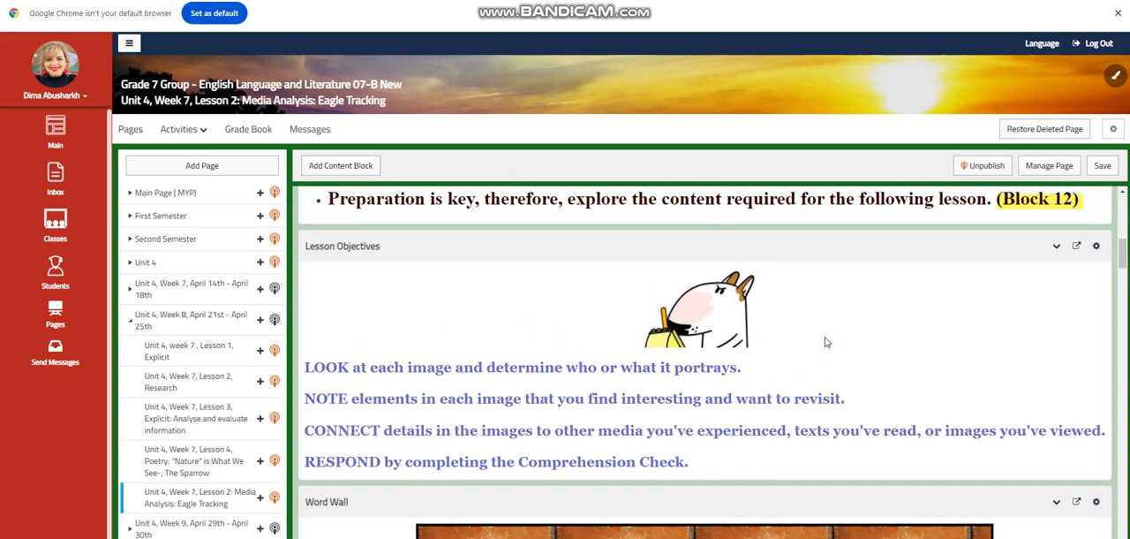
mouse_move(891, 334)
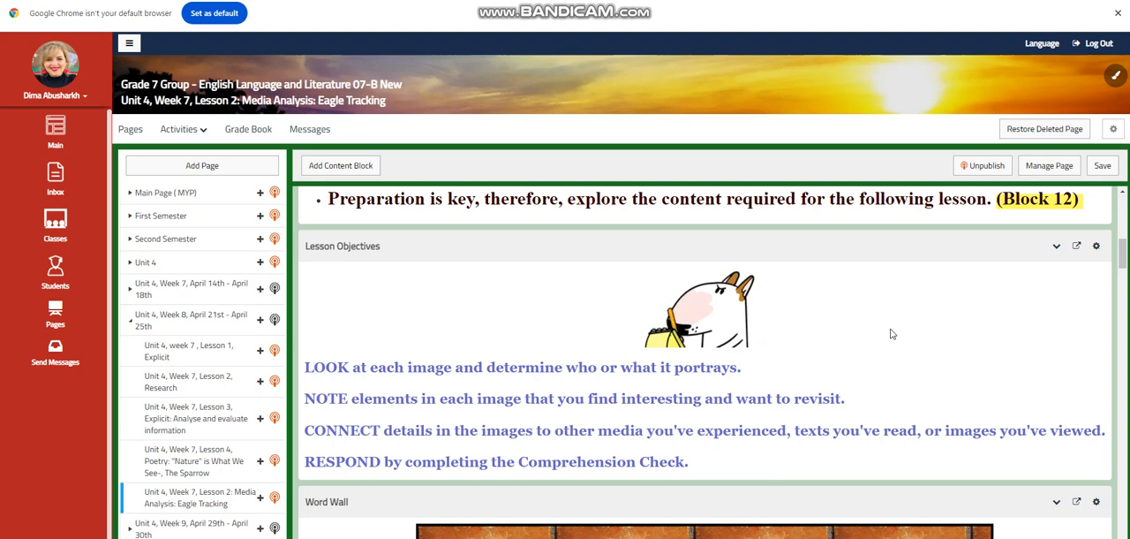
mouse_move(727, 356)
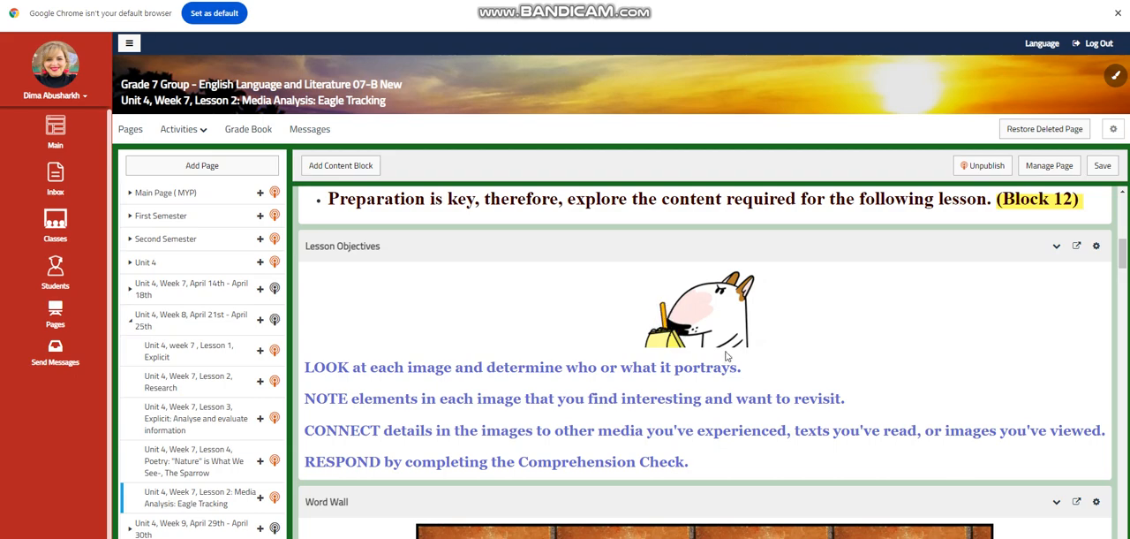
scroll(down, 3)
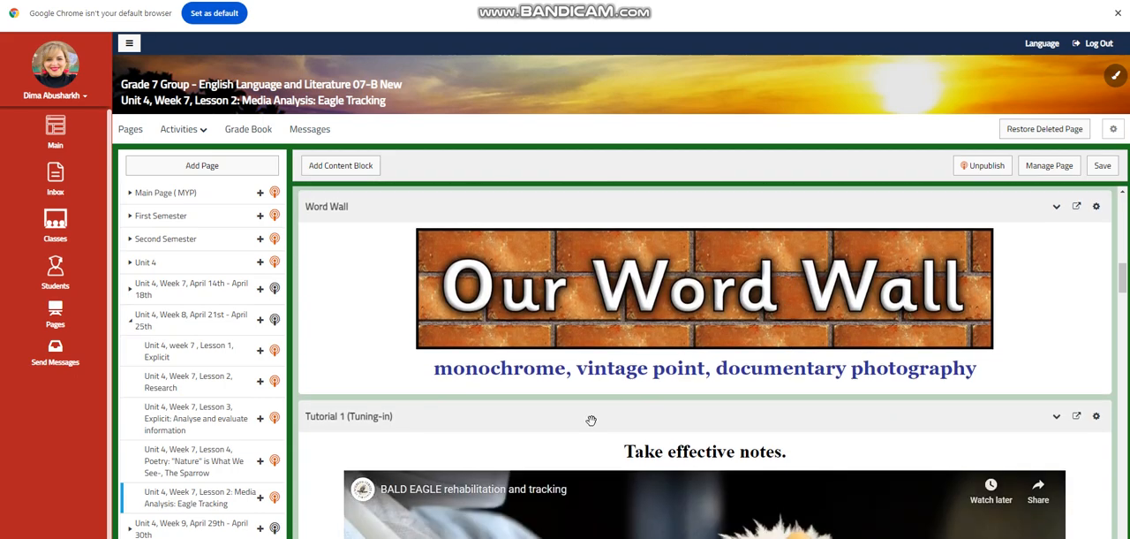
mouse_move(540, 397)
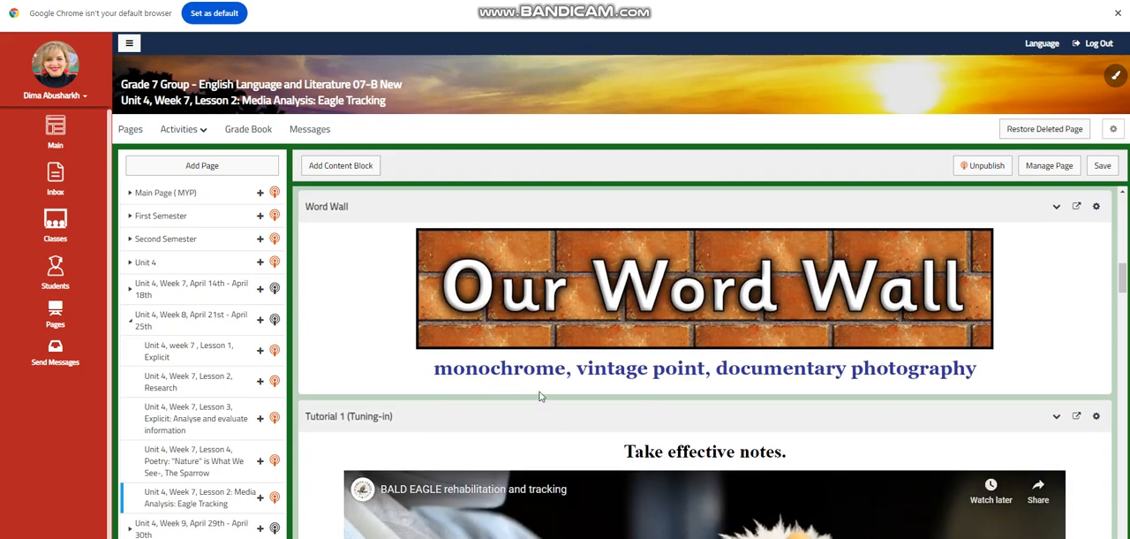
mouse_move(743, 399)
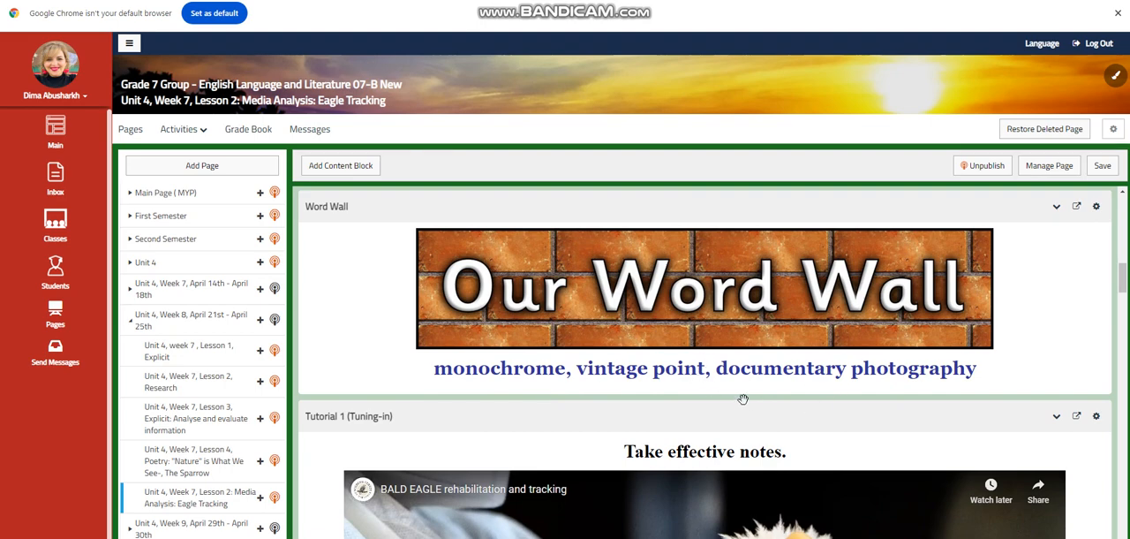
Step: Scroll past Tutorial 2's Follensby Pond video to Interactive Activity 2's present-and-discuss question
scroll(down, 3)
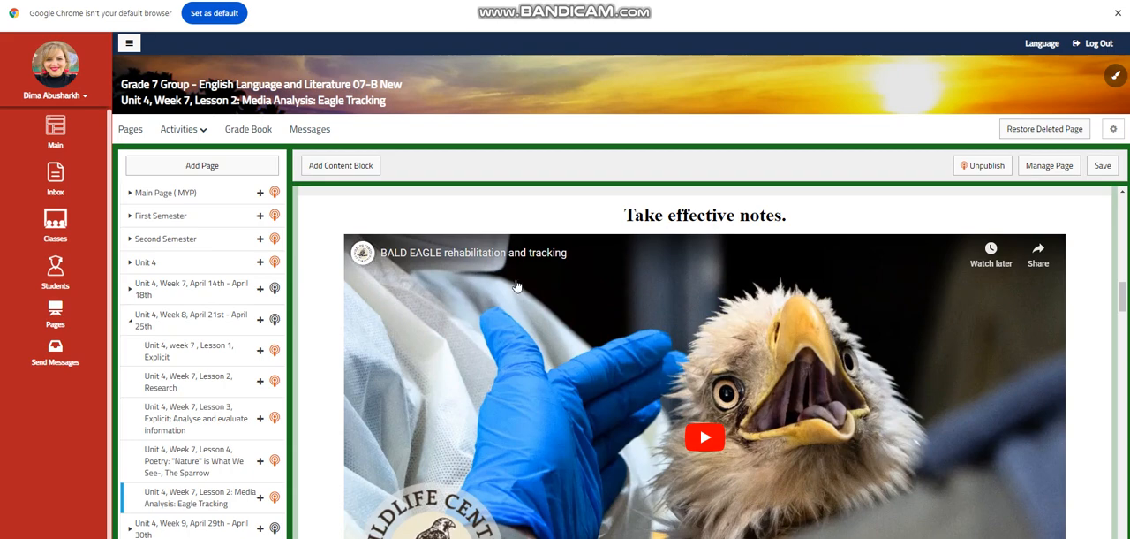
mouse_move(640, 281)
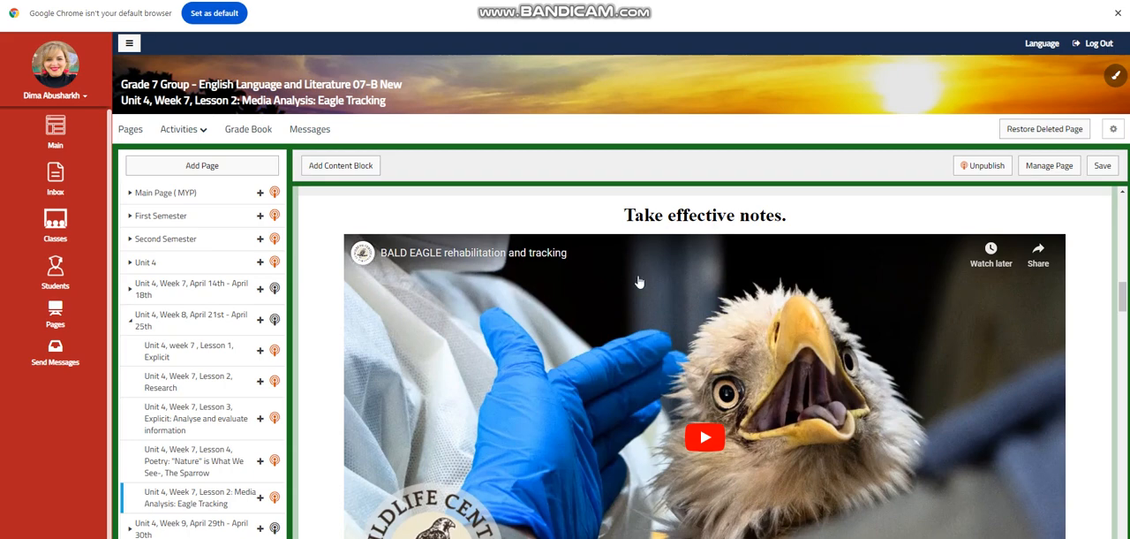
scroll(down, 3)
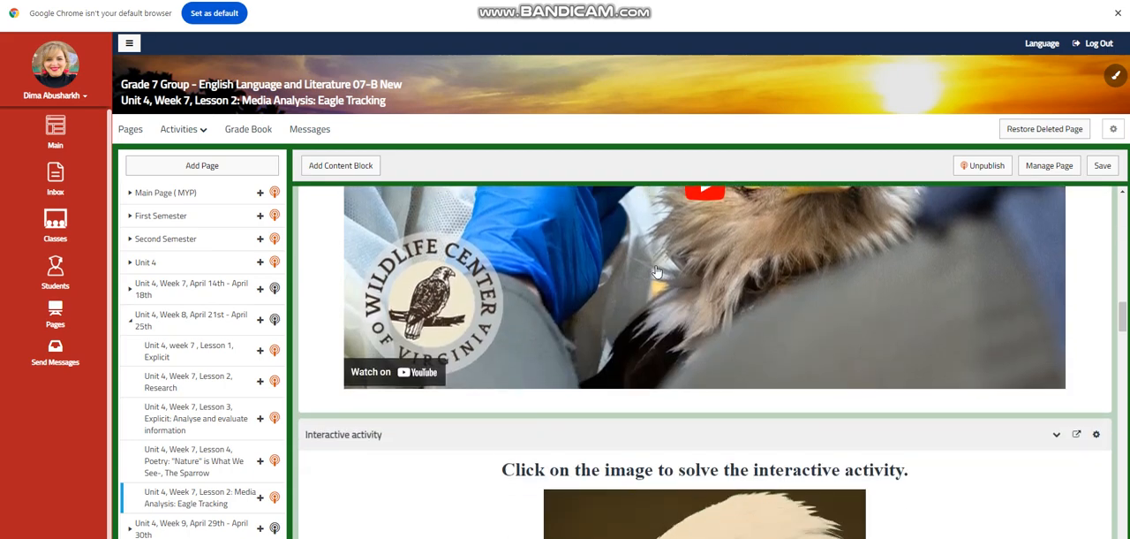
scroll(down, 3)
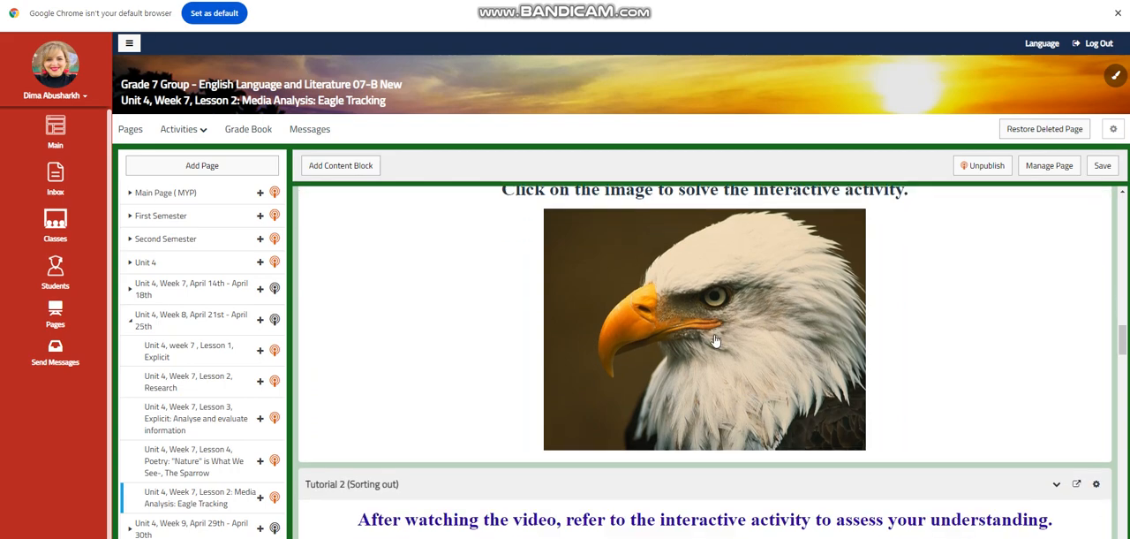
scroll(down, 3)
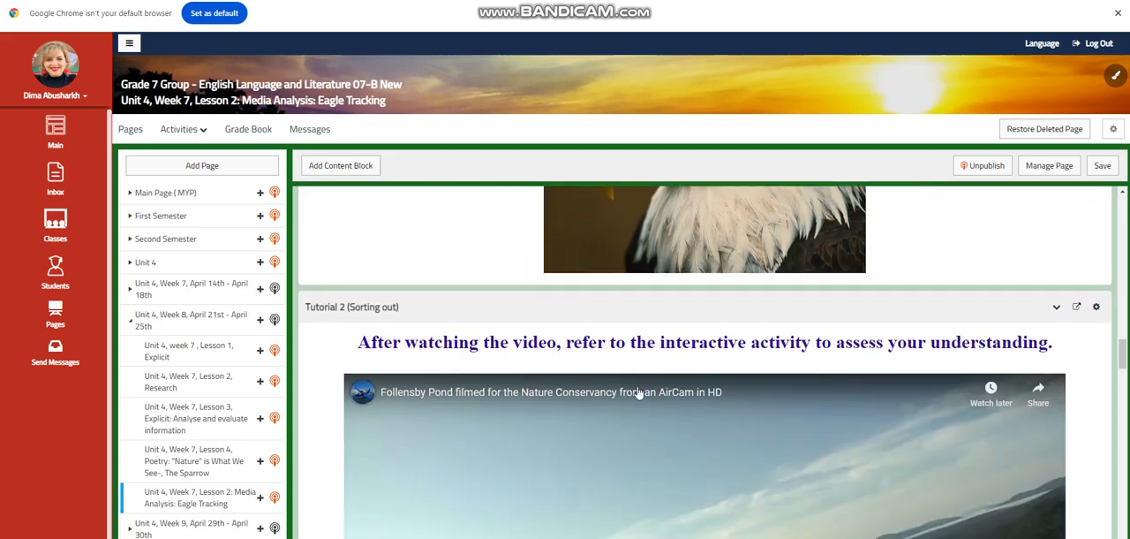
scroll(down, 3)
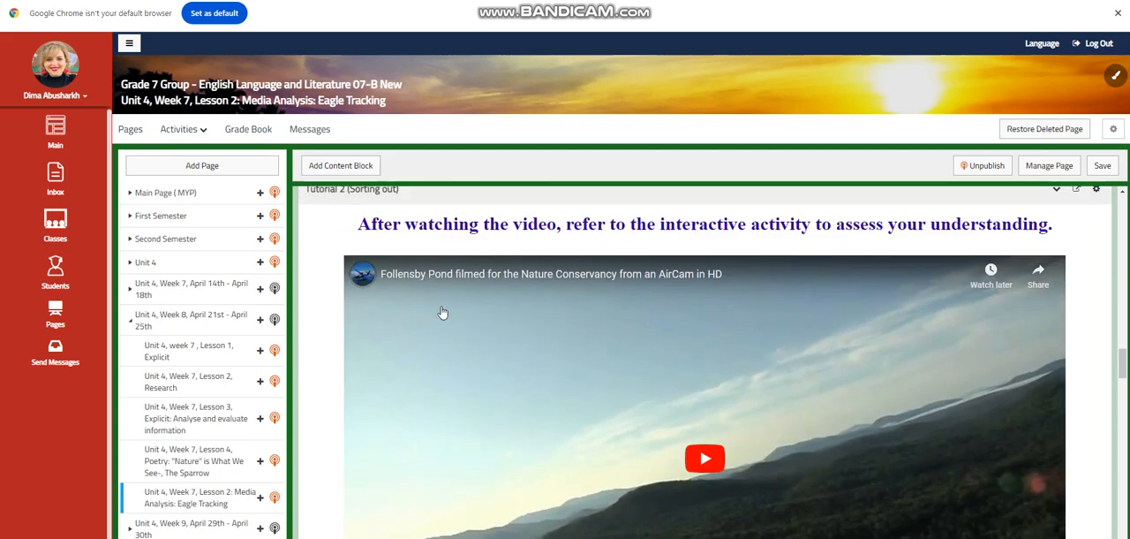
mouse_move(505, 325)
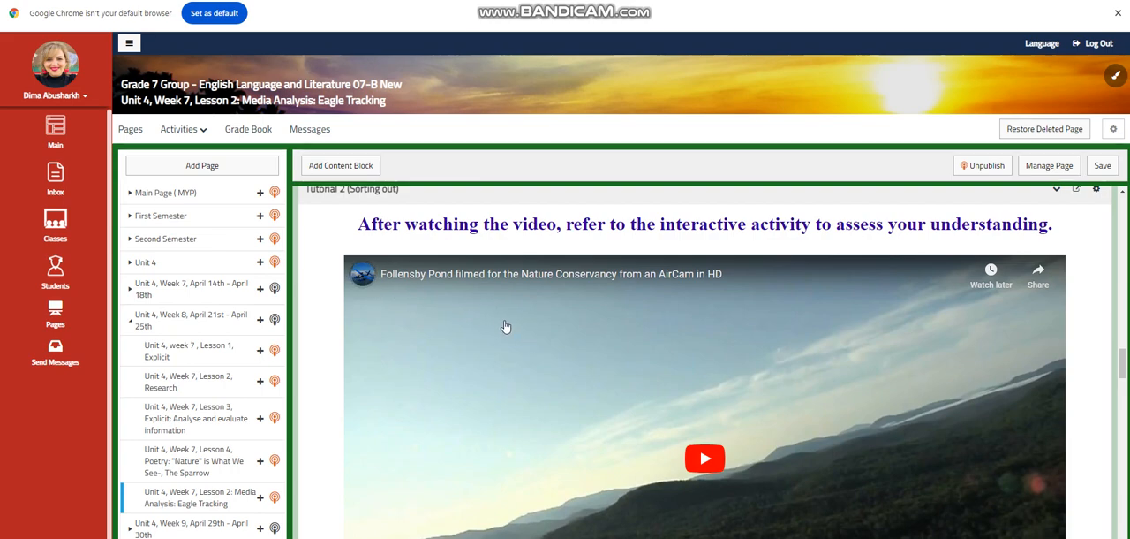
mouse_move(559, 341)
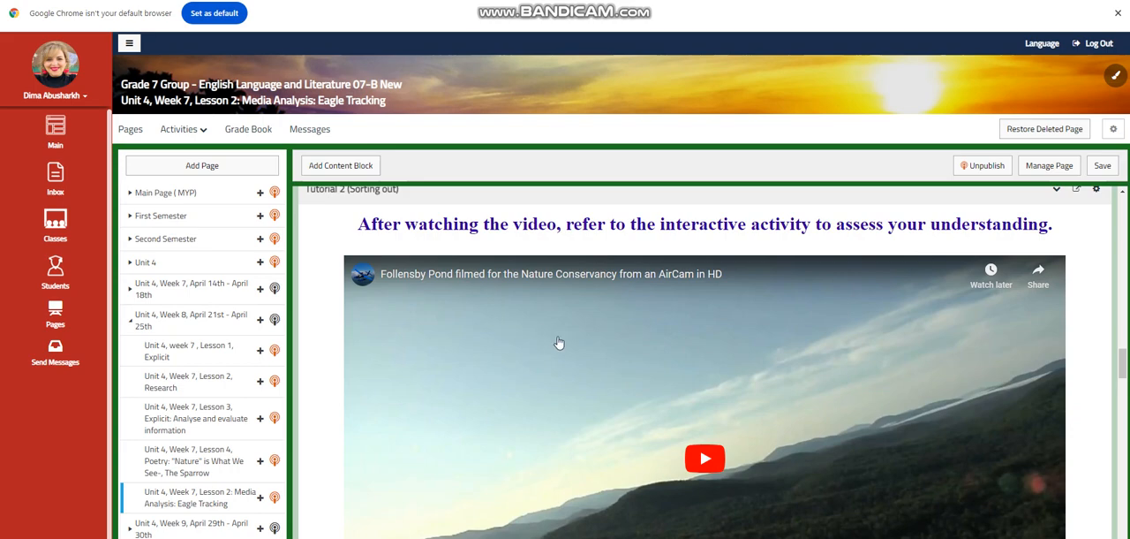
scroll(down, 3)
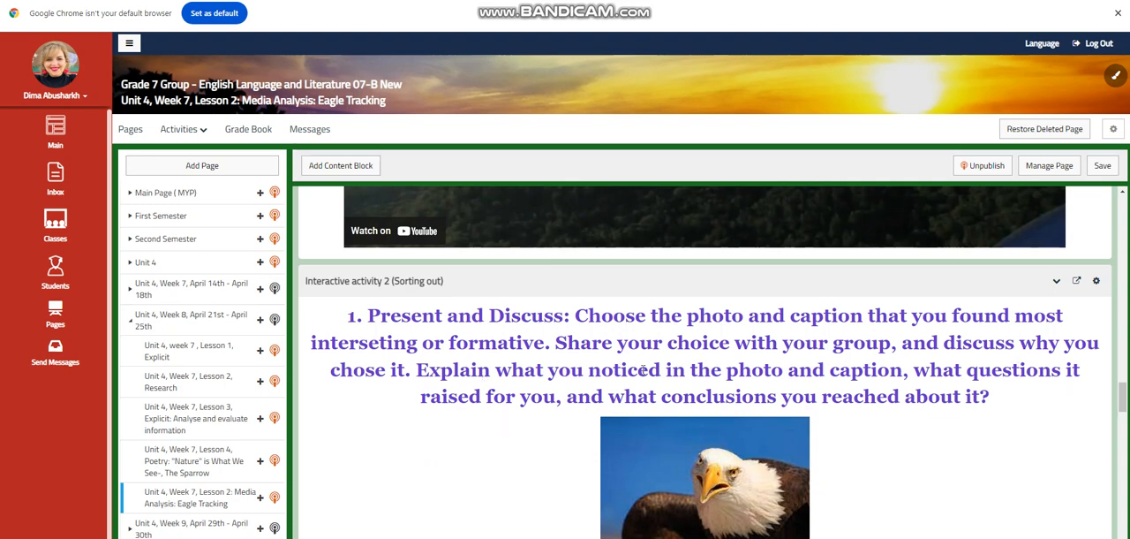
mouse_move(1092, 358)
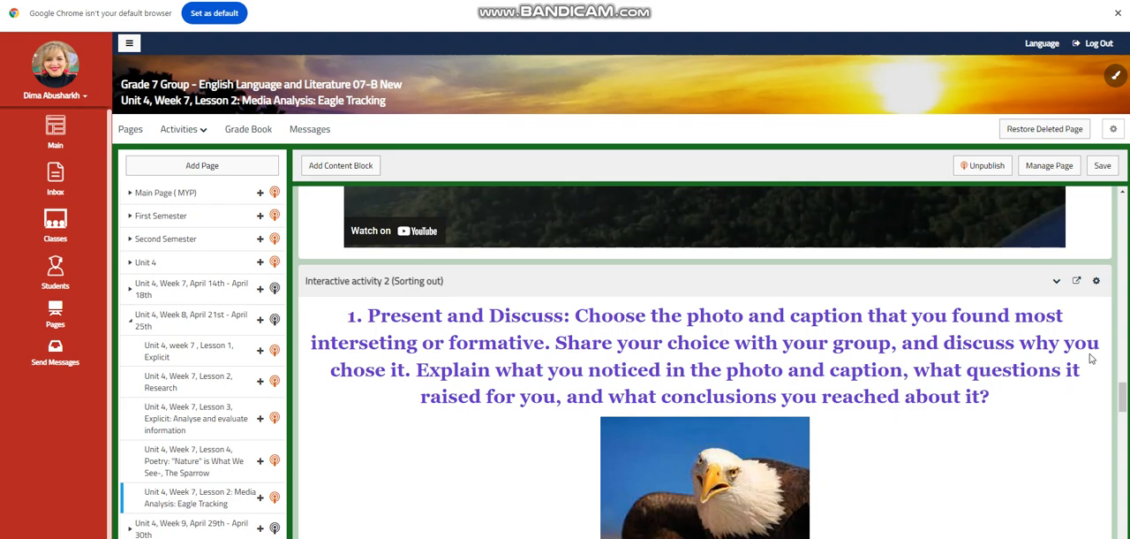
mouse_move(552, 425)
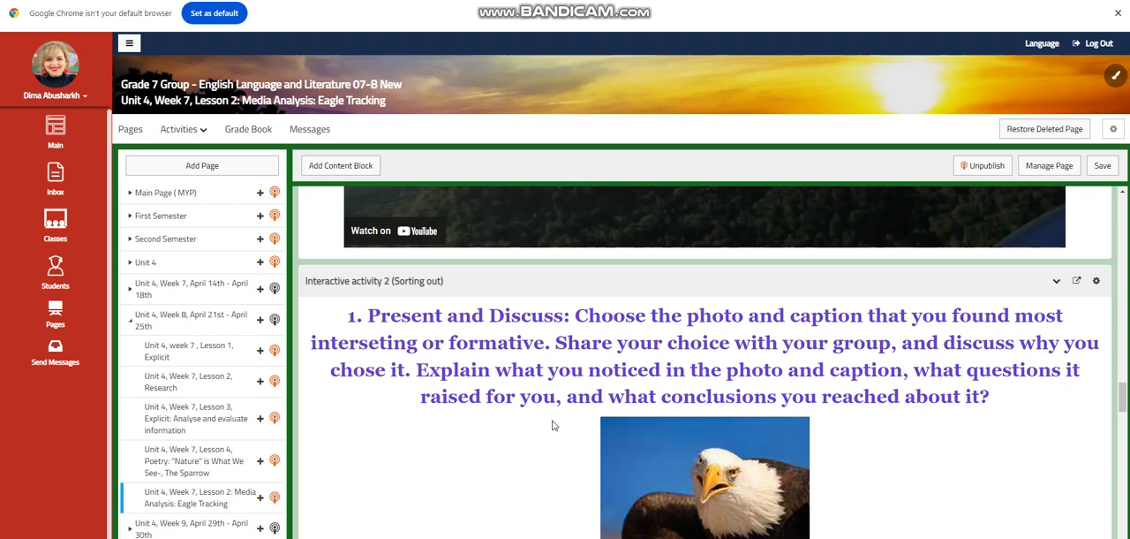
Step: Scroll past the two-paragraph writing question to the Reflection self-assessment block and Challenging Questions
scroll(down, 3)
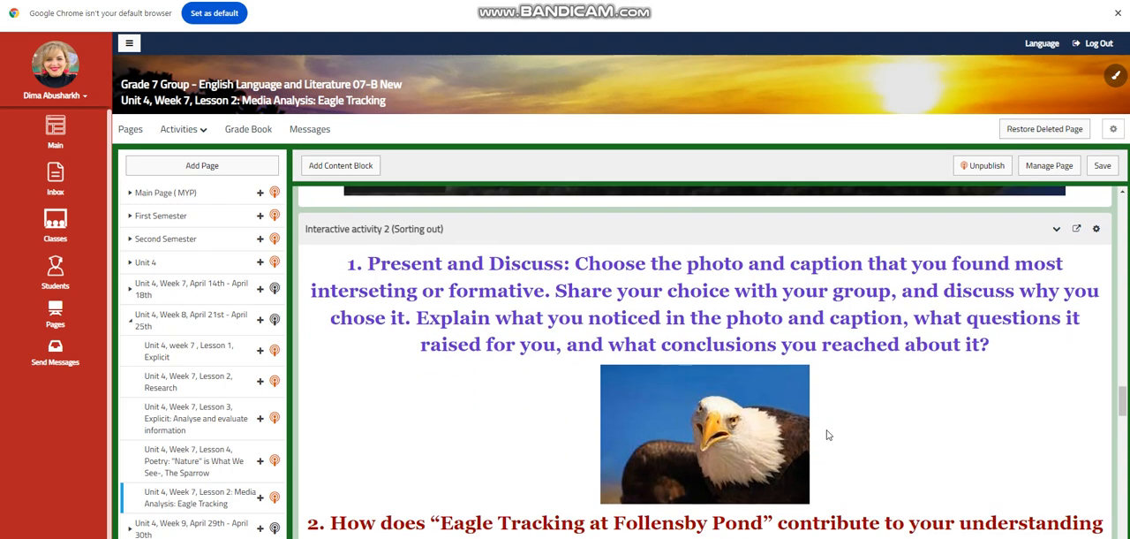
scroll(down, 3)
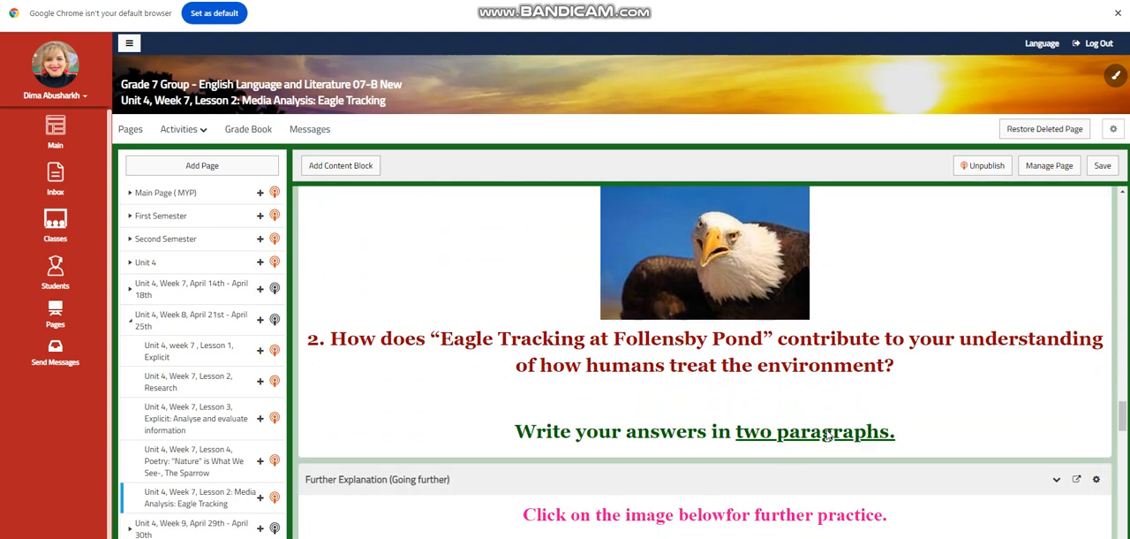
scroll(up, 3)
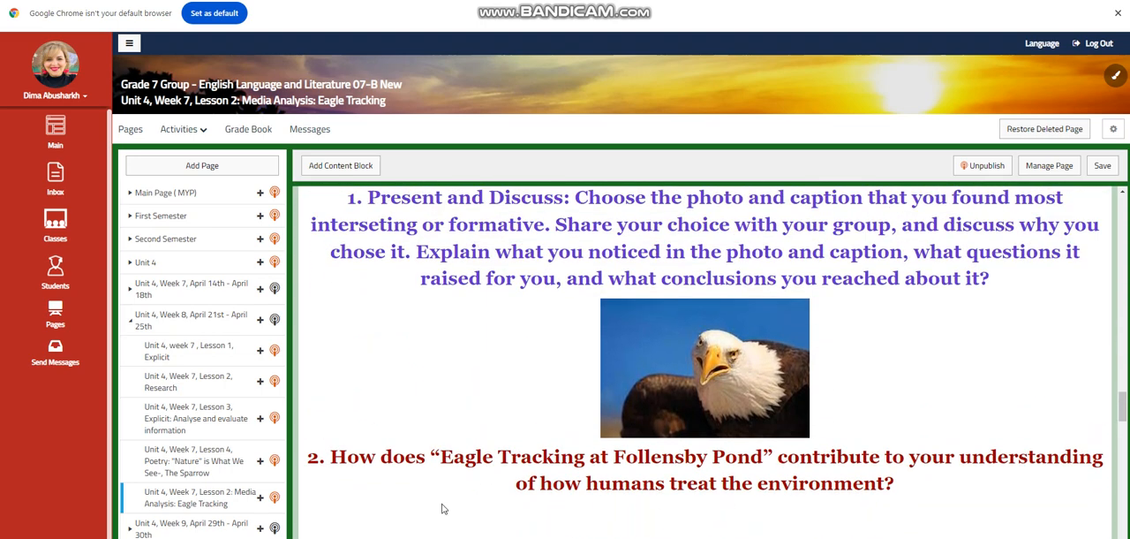
mouse_move(632, 474)
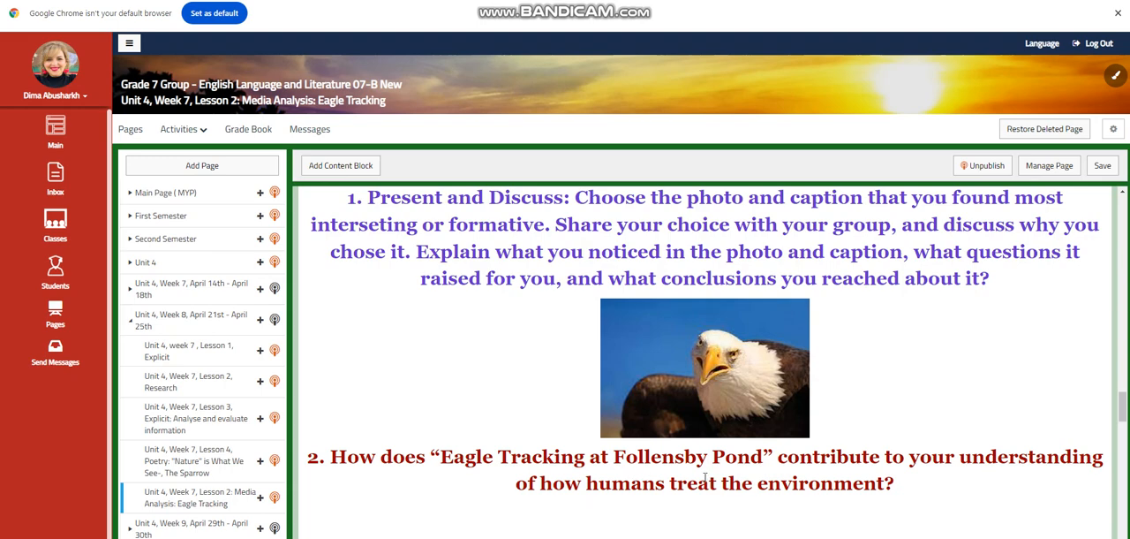
scroll(down, 3)
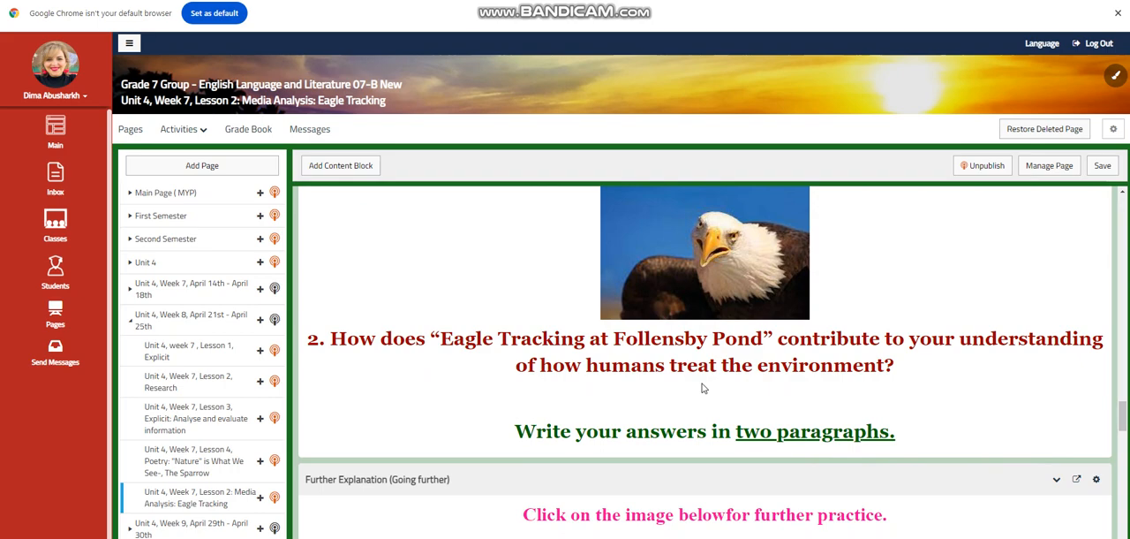
mouse_move(689, 410)
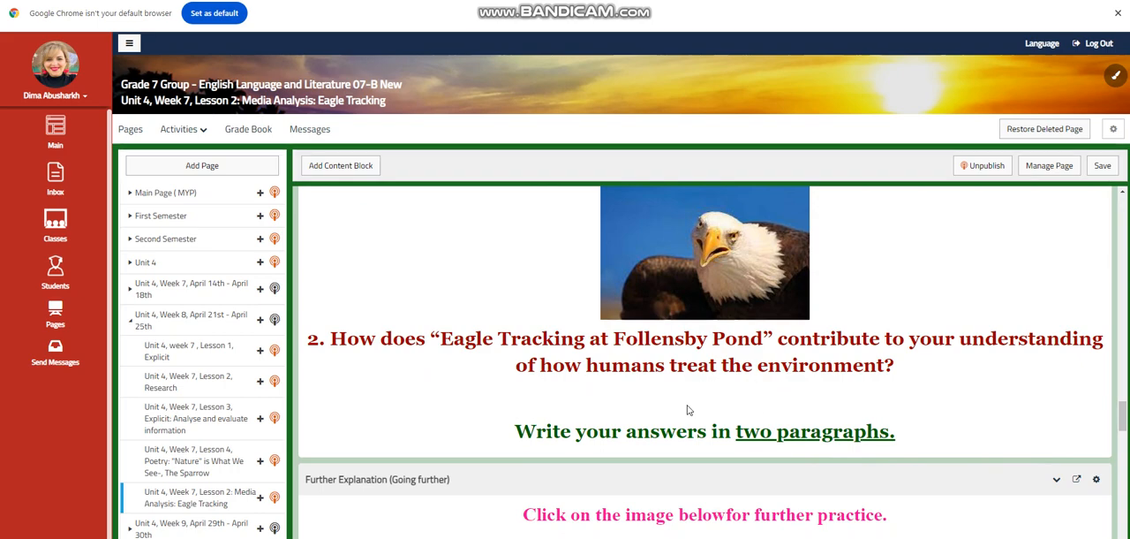
scroll(up, 3)
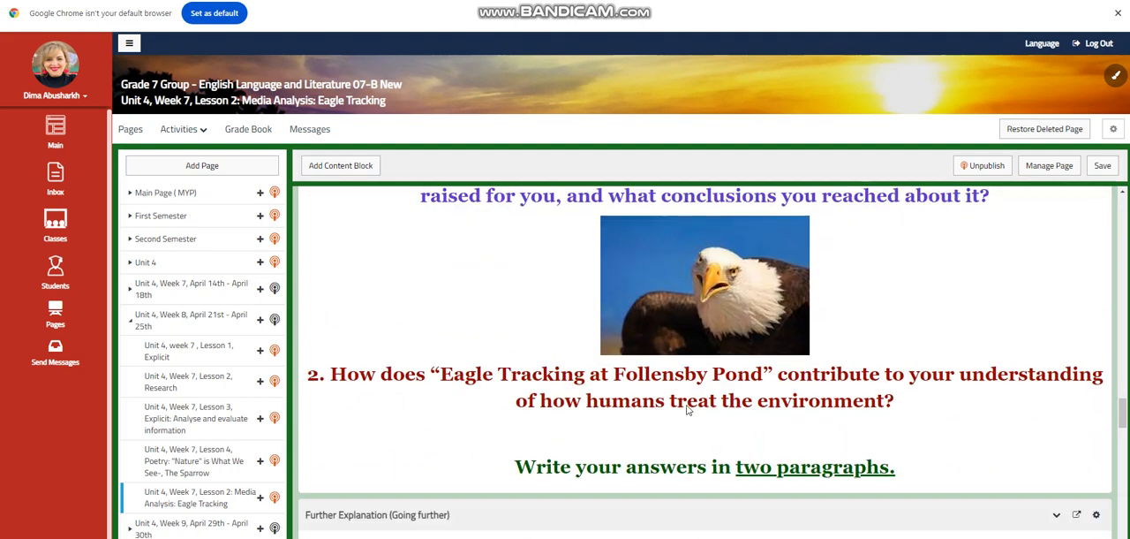
scroll(down, 3)
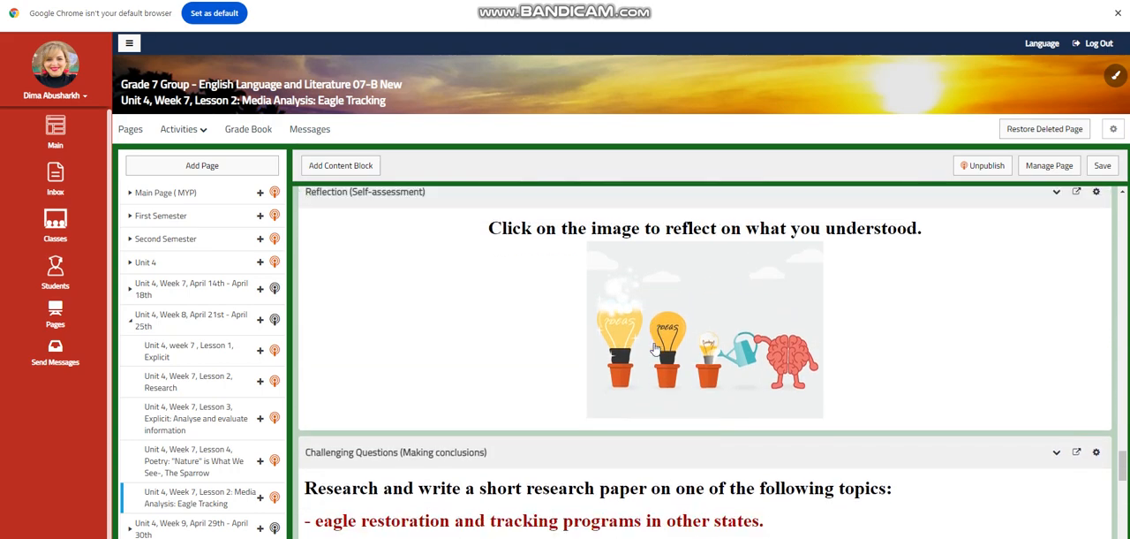
Step: Scroll past the research-paper topics to 'What to do next' and its bald eagle photo-gallery task
scroll(down, 3)
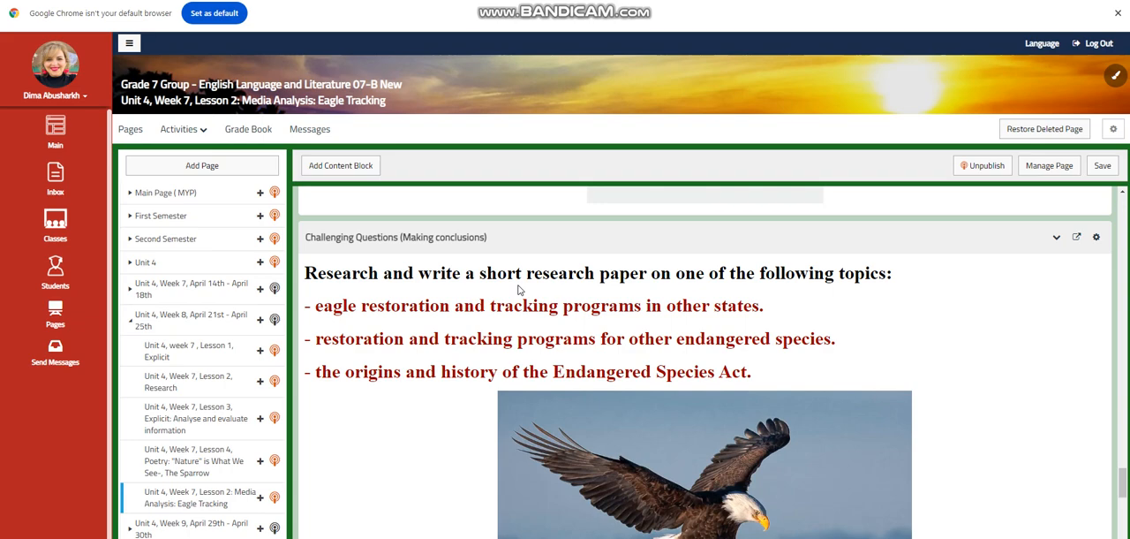
mouse_move(658, 404)
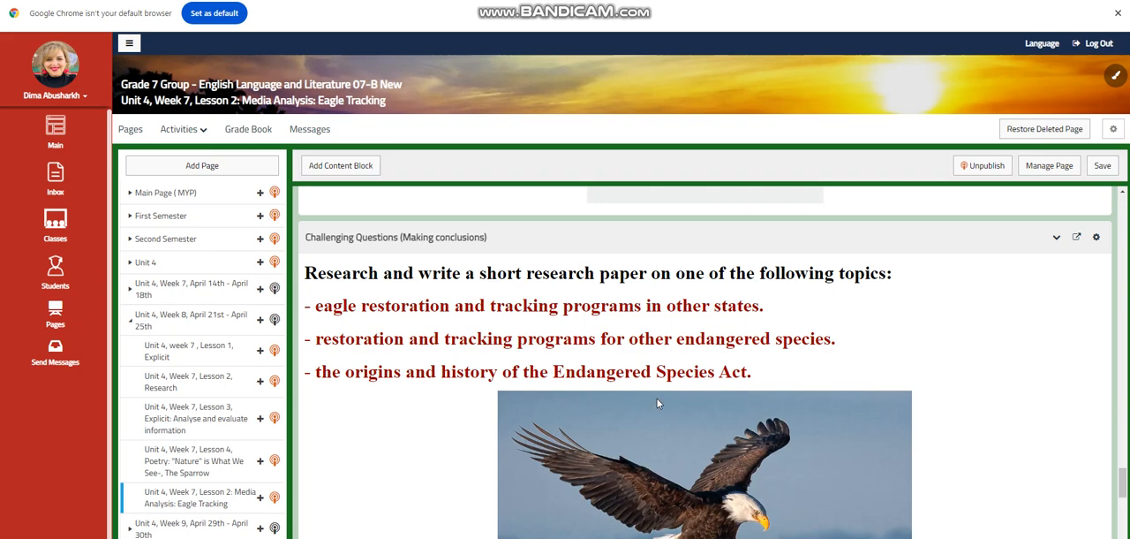
scroll(down, 3)
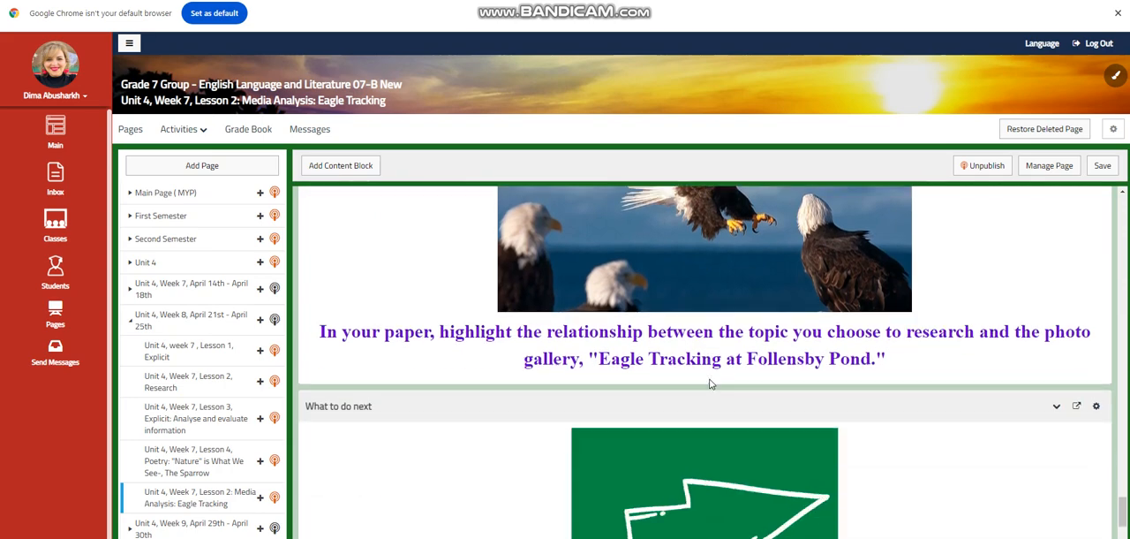
mouse_move(422, 368)
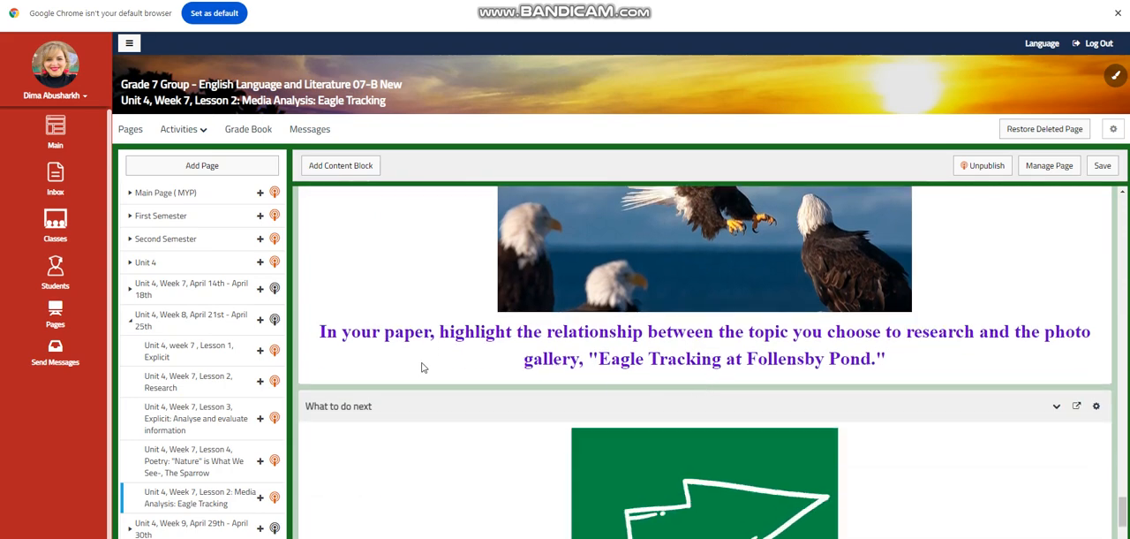
mouse_move(900, 353)
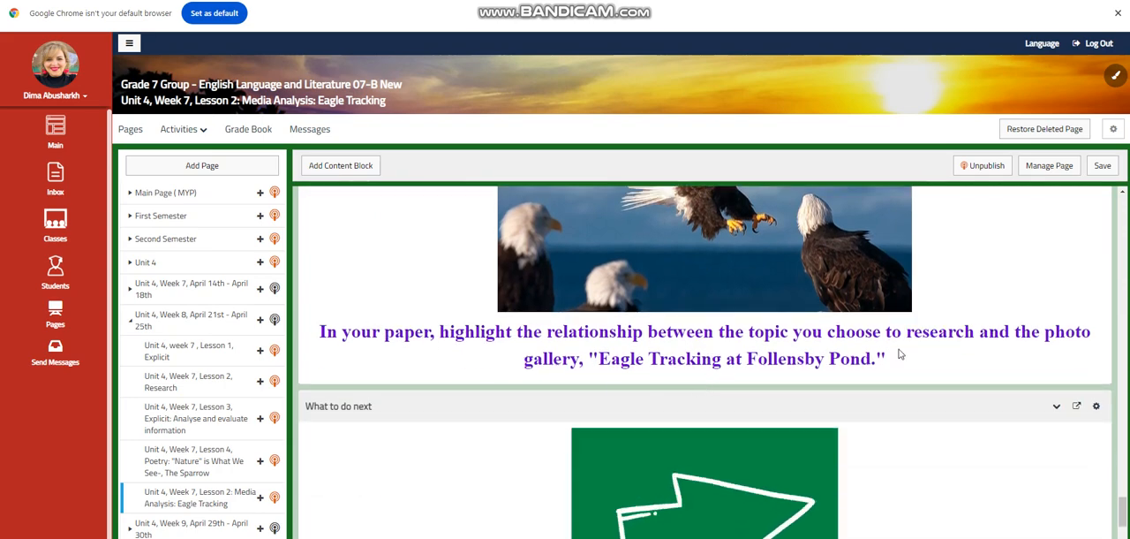
mouse_move(500, 378)
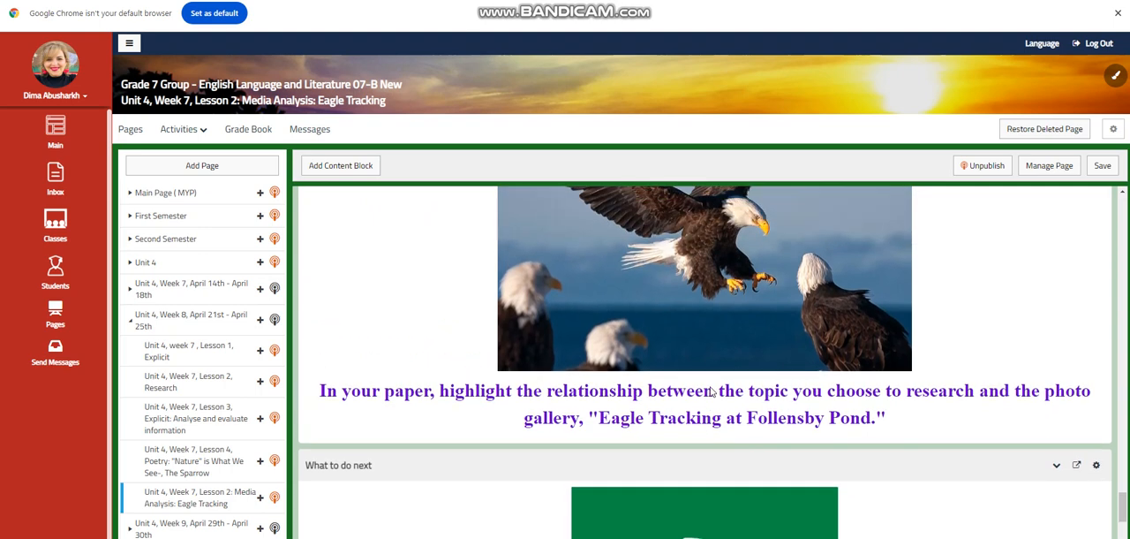
scroll(down, 3)
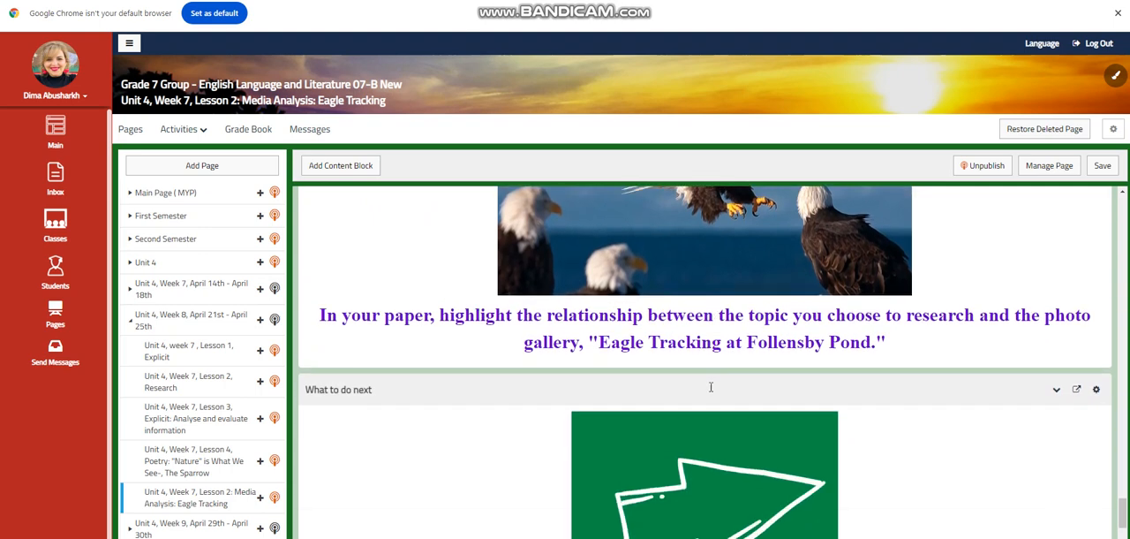
scroll(down, 3)
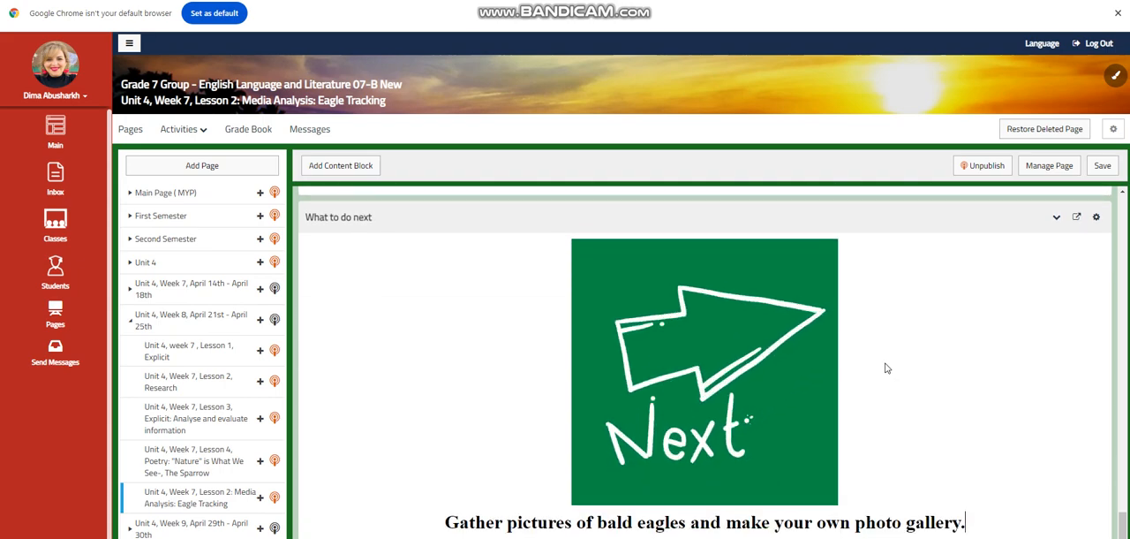